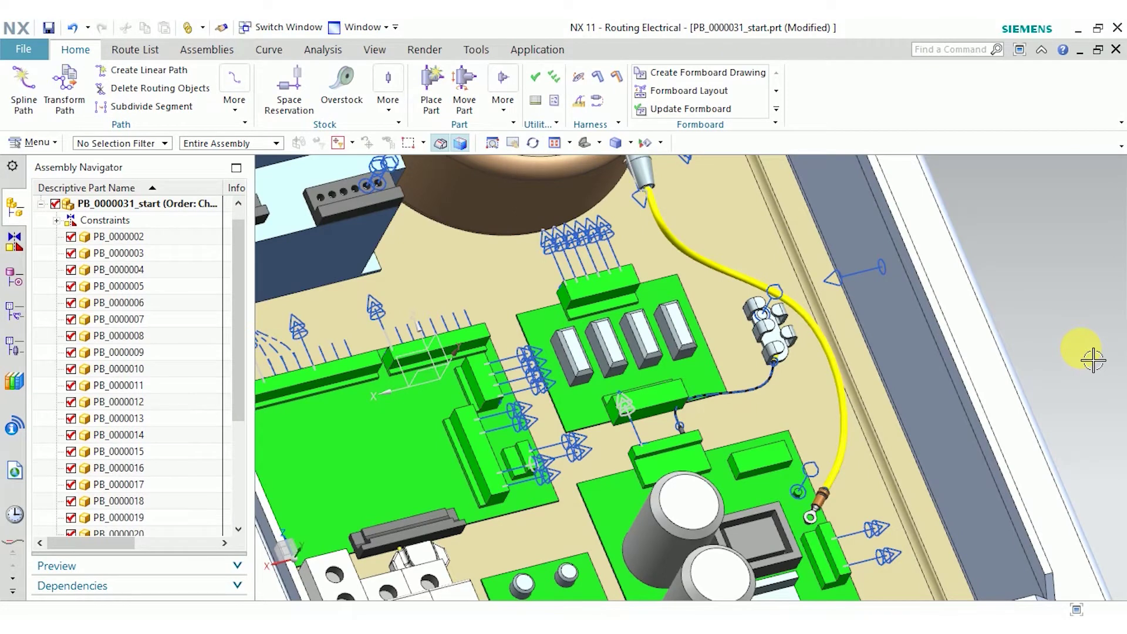
pyautogui.moveTo(1098, 360)
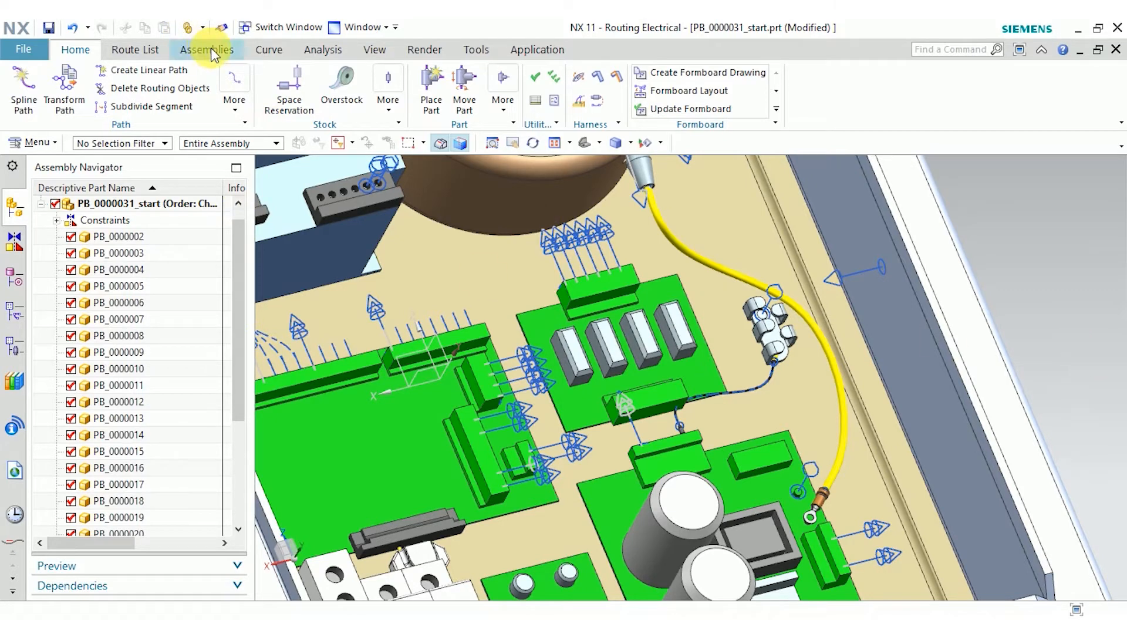
# Create a new Routing Electrical component file 0000101.prt in the harness assembly.
pyautogui.click(207, 49)
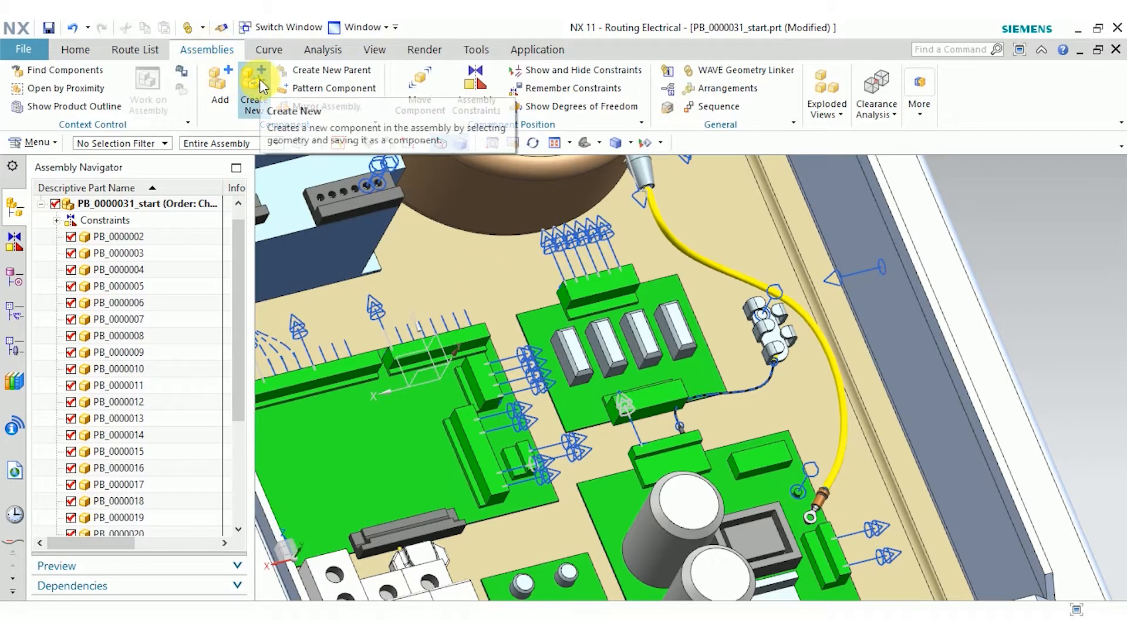
pyautogui.click(255, 77)
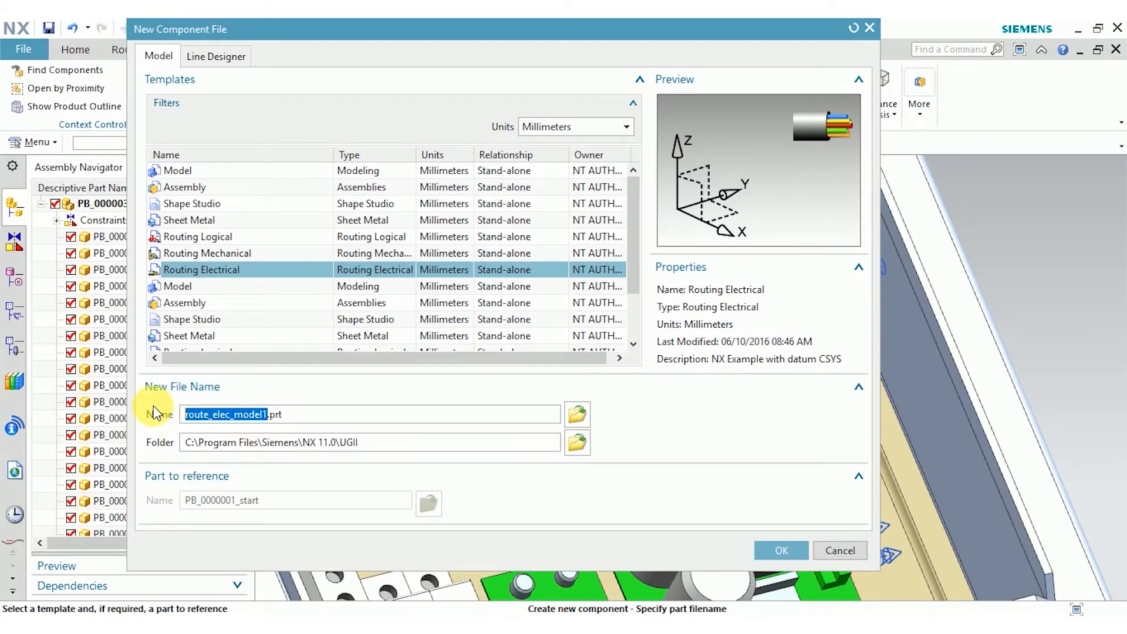
pyautogui.write('0000101.prt')
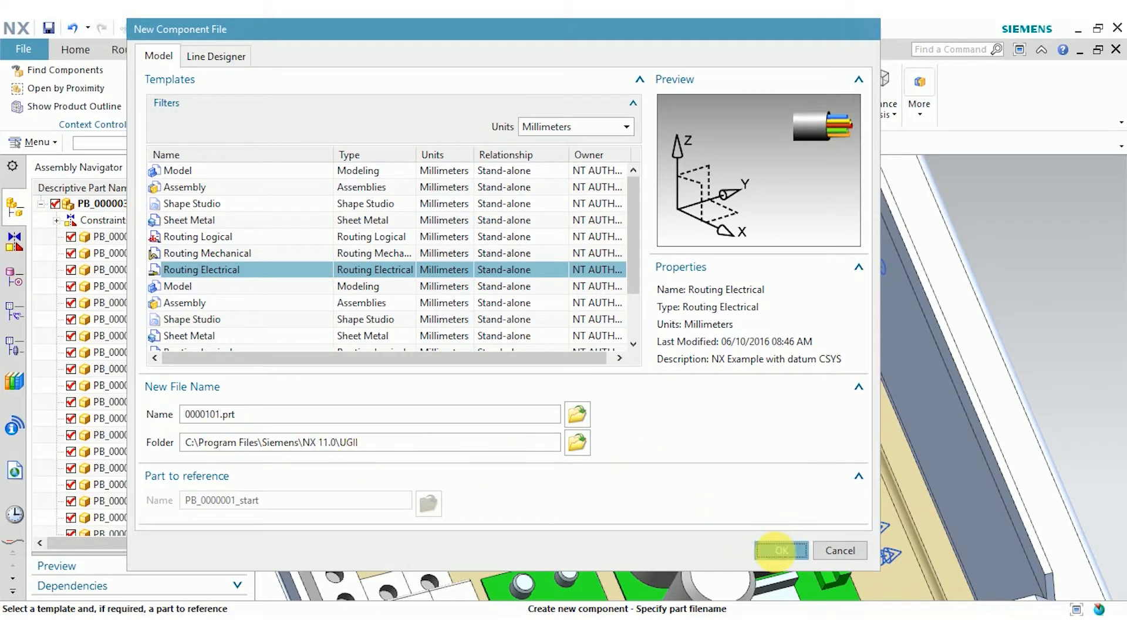
pyautogui.click(782, 550)
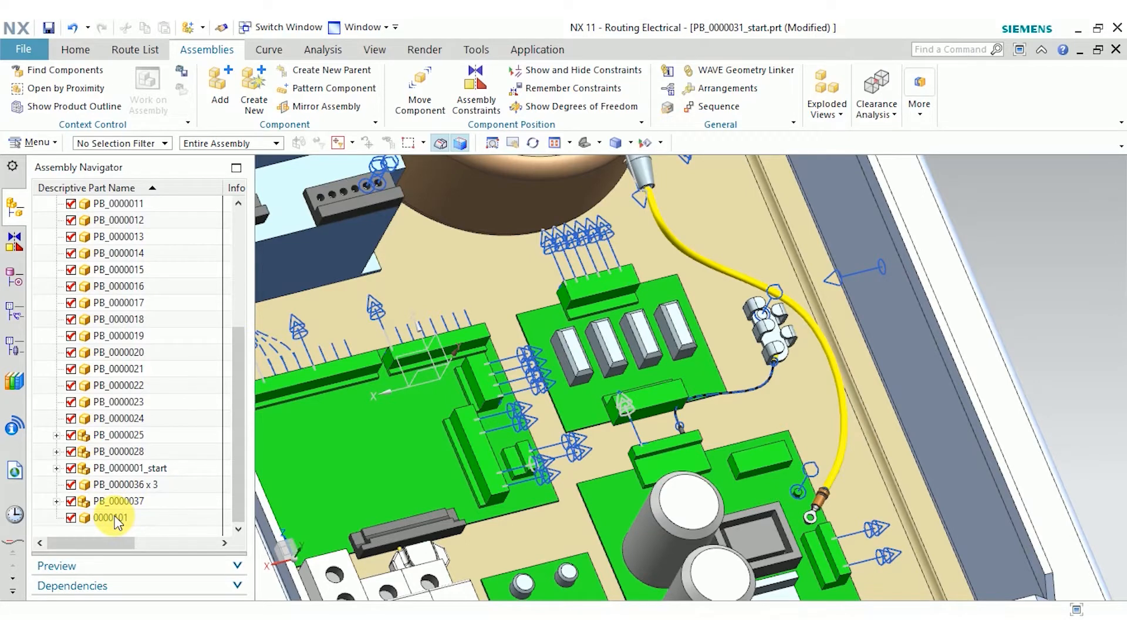
# Make 0000101 the work part from the Assembly Navigator, dimming the rest of the assembly.
pyautogui.doubleClick(112, 518)
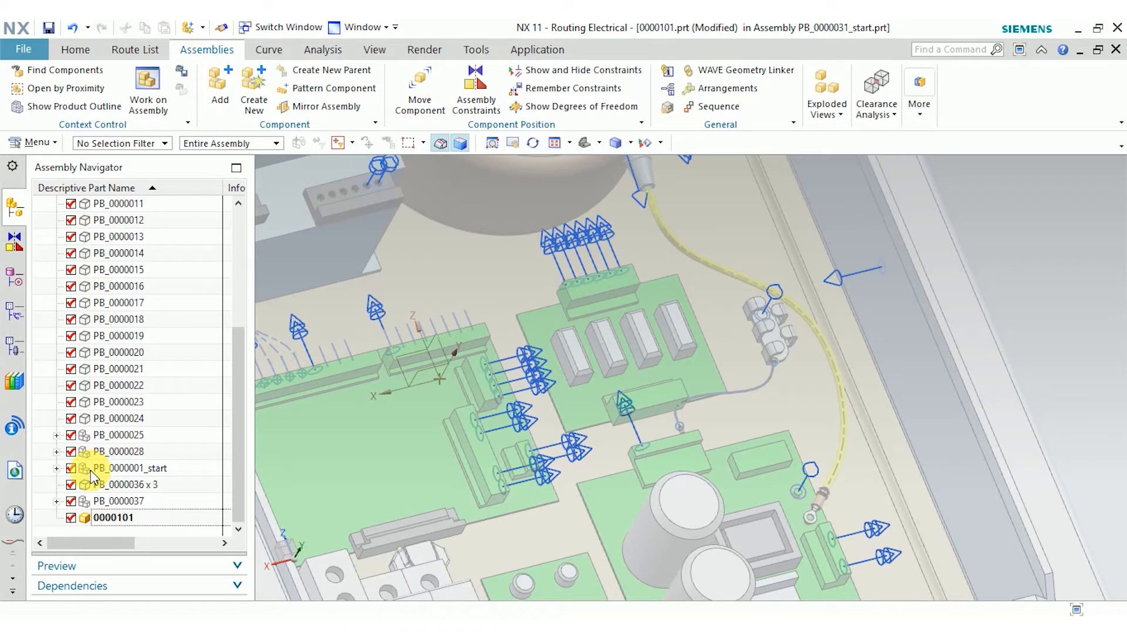
pyautogui.moveTo(188, 456)
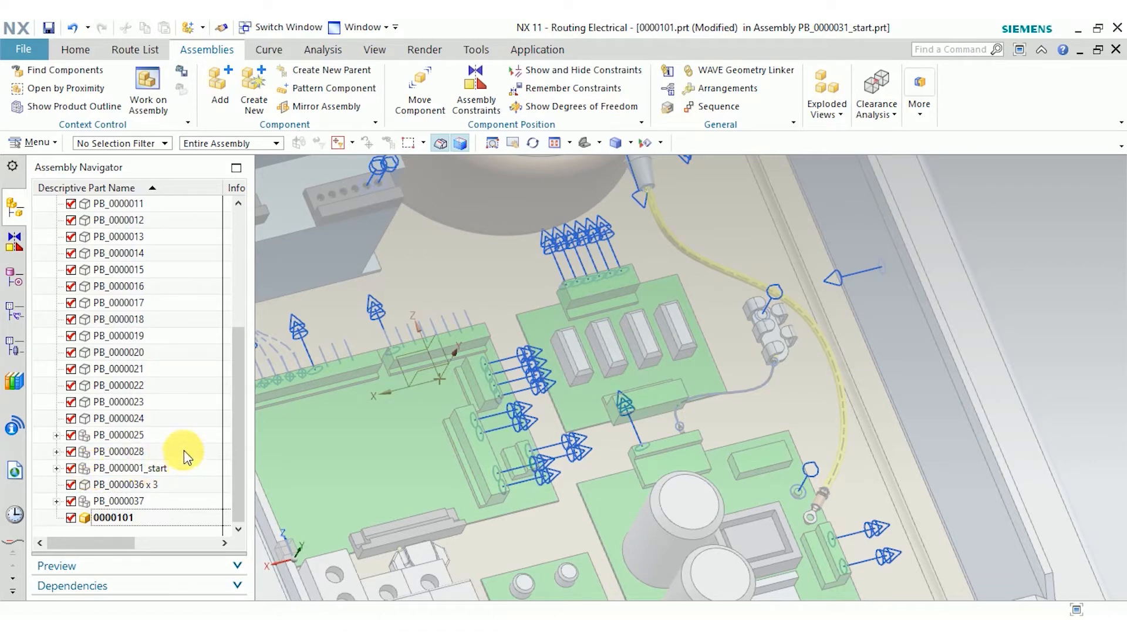
pyautogui.click(115, 518)
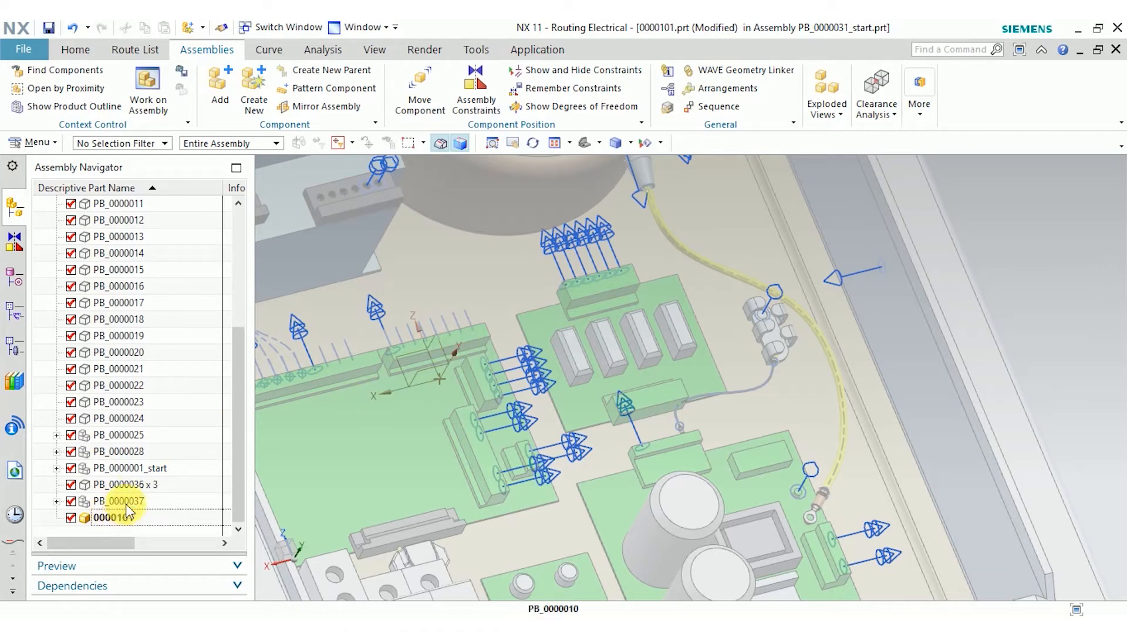
pyautogui.moveTo(577, 263)
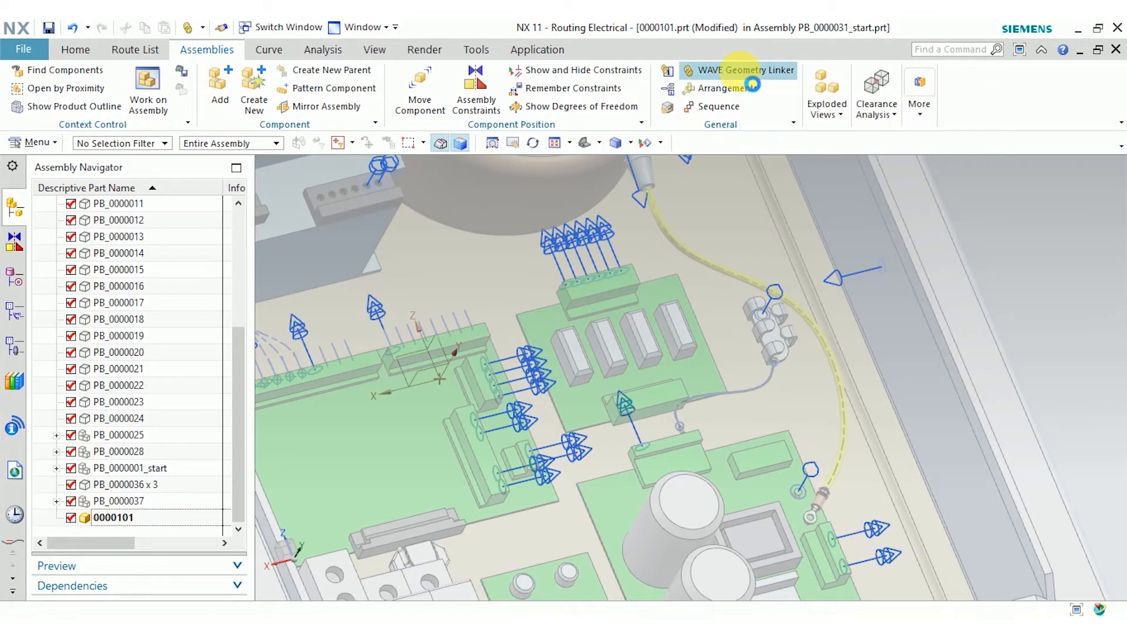
pyautogui.click(747, 70)
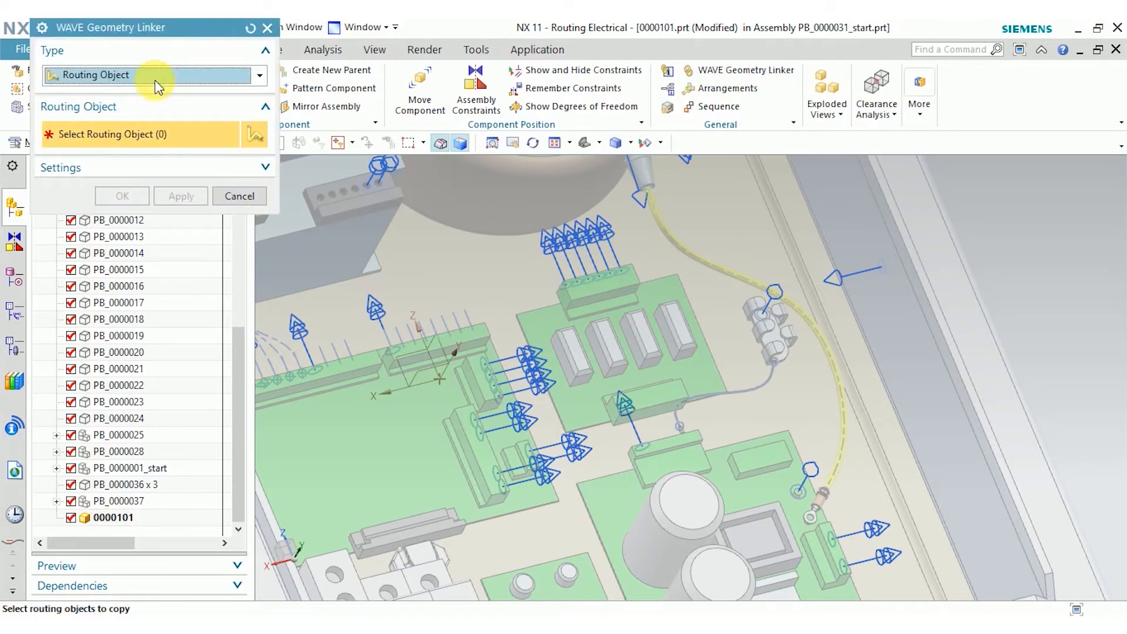
pyautogui.moveTo(124, 84)
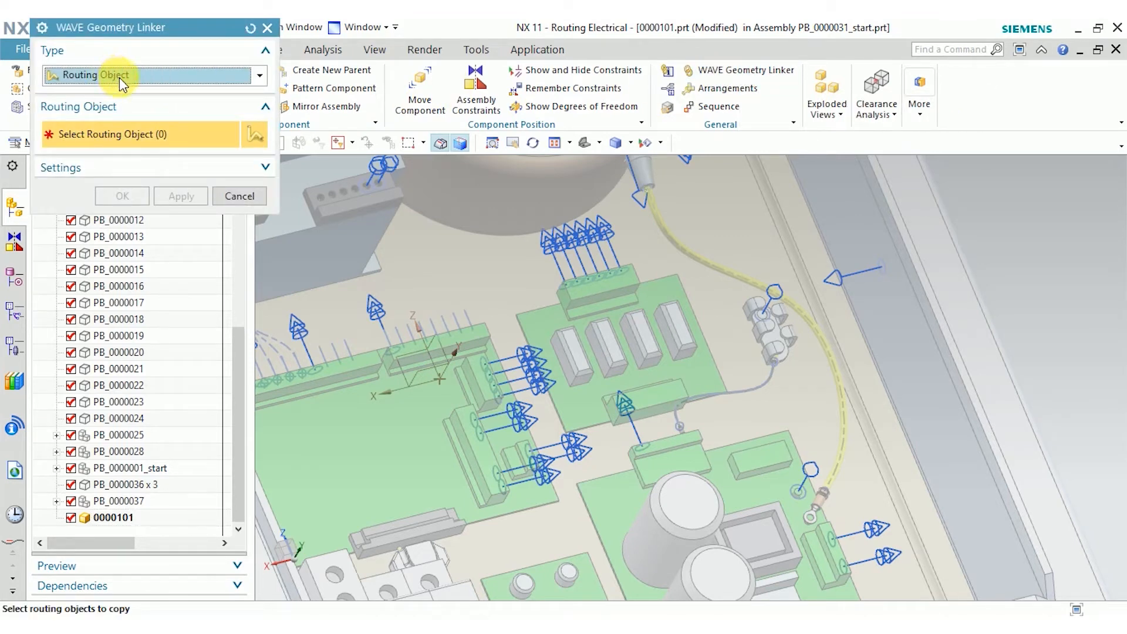
pyautogui.moveTo(109, 226)
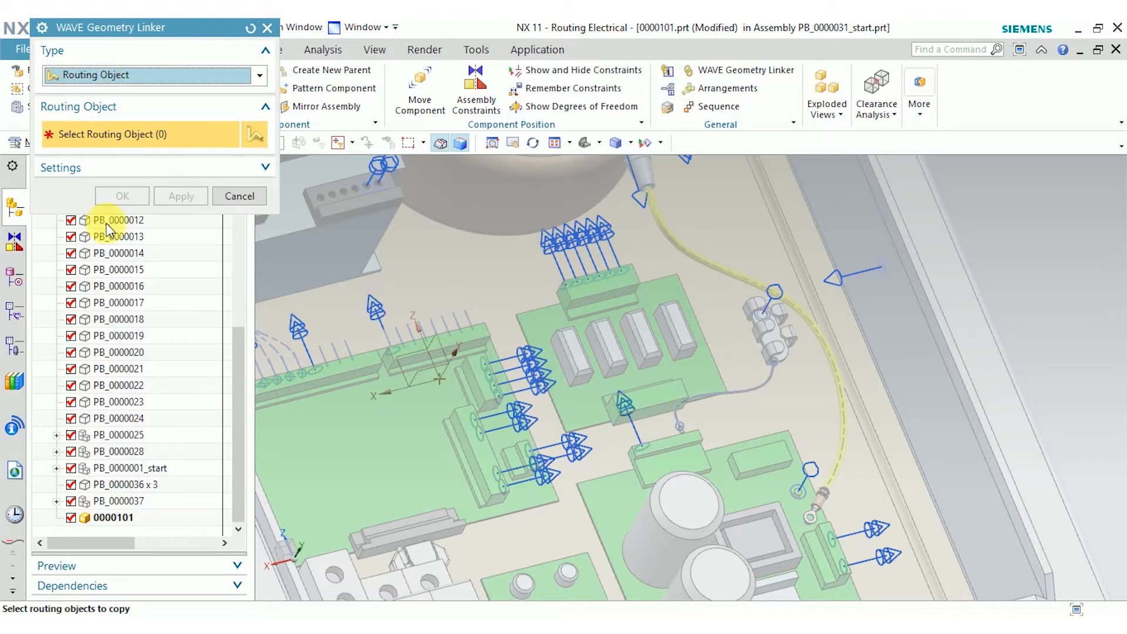
pyautogui.click(240, 196)
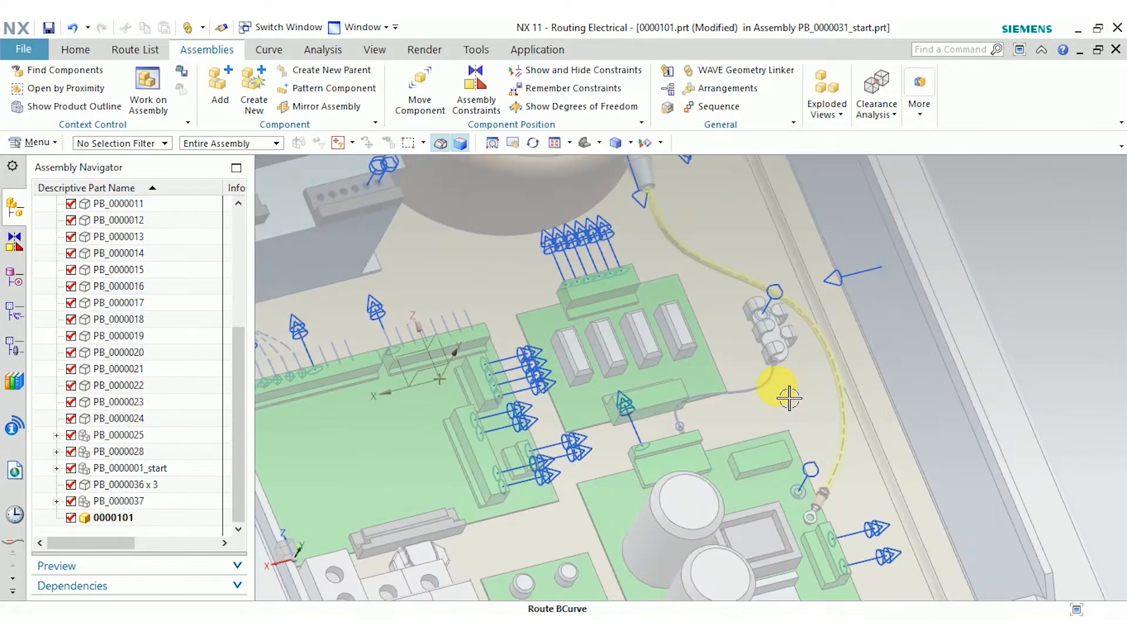
pyautogui.click(120, 286)
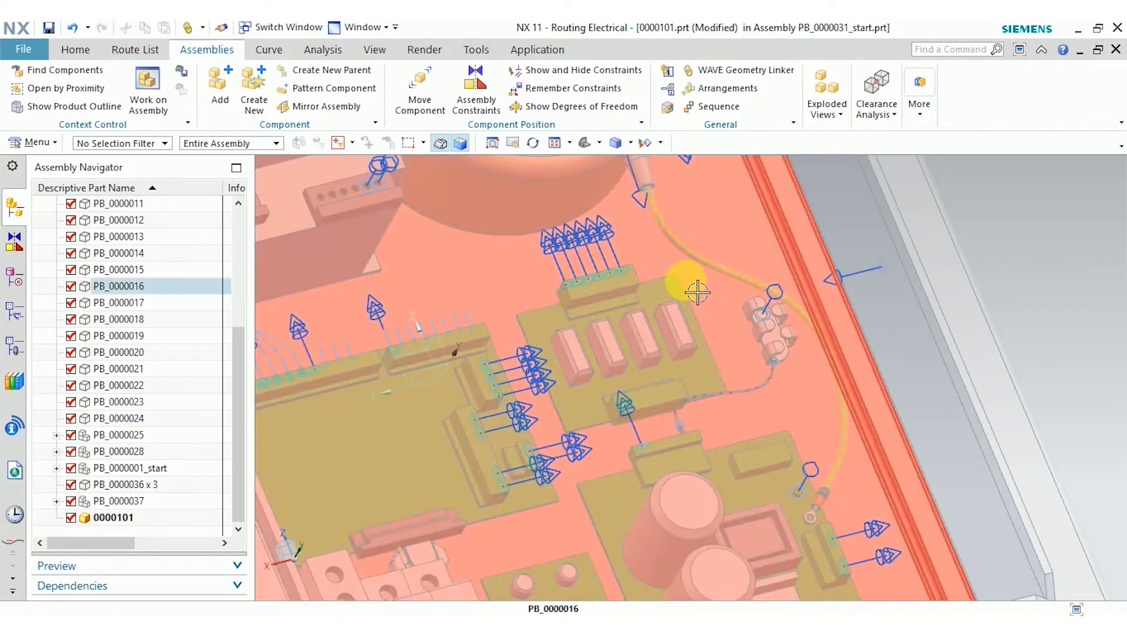
pyautogui.click(112, 518)
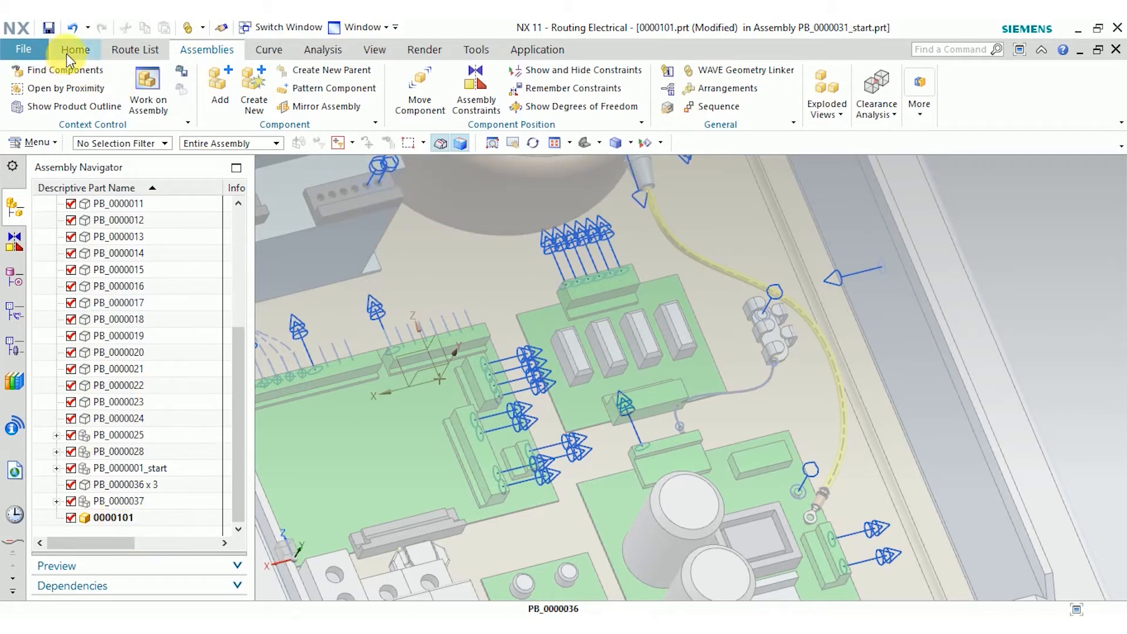
pyautogui.click(75, 49)
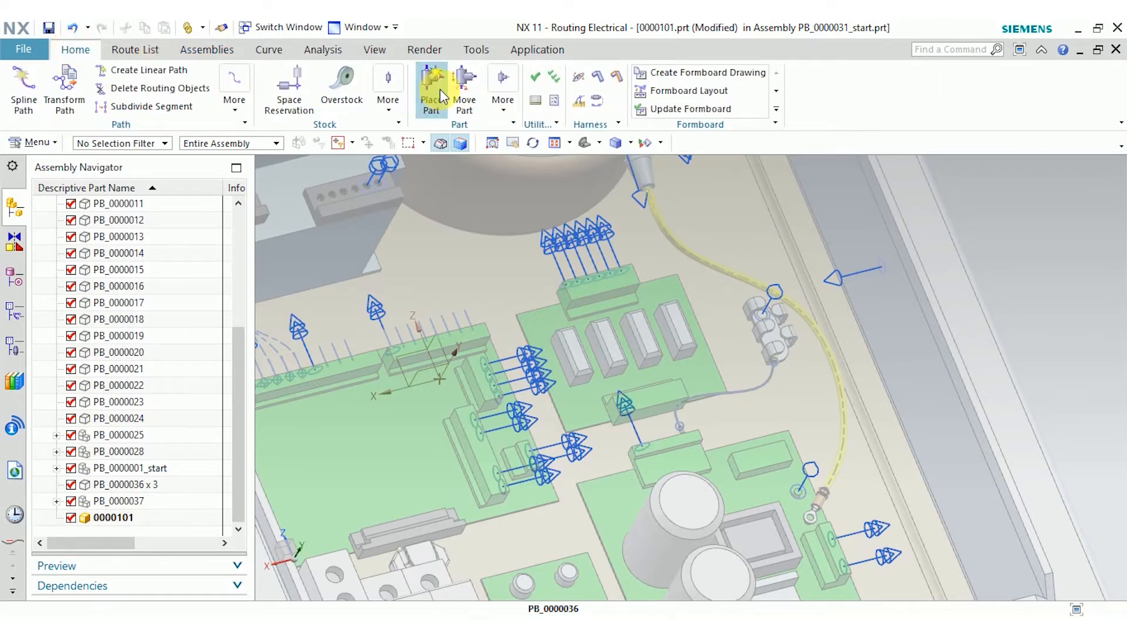
pyautogui.moveTo(431, 88)
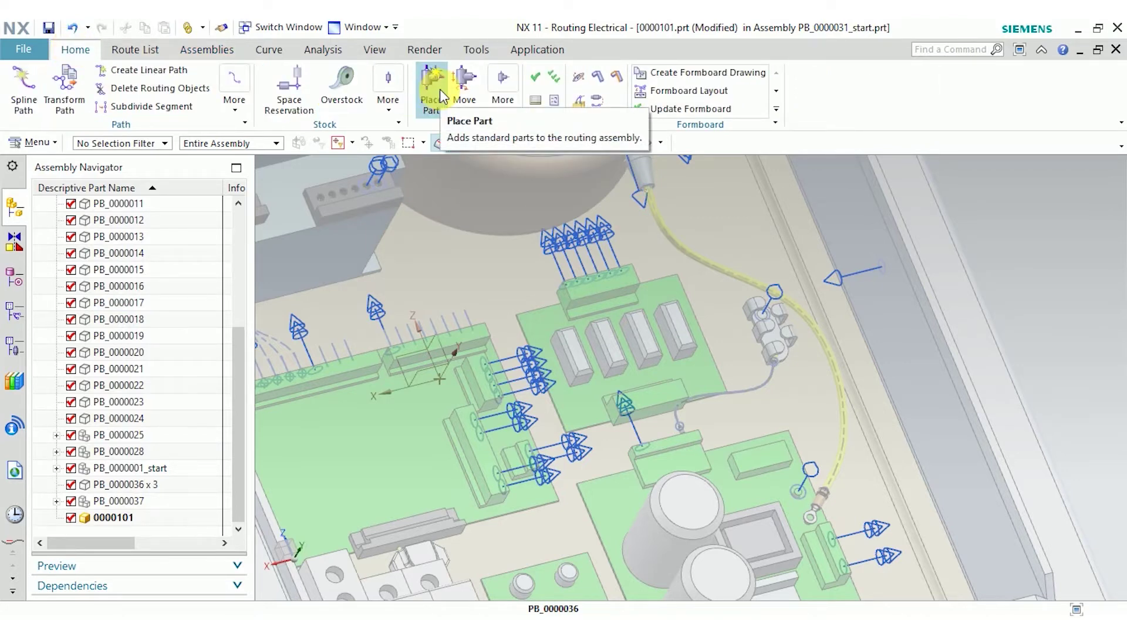
pyautogui.click(206, 49)
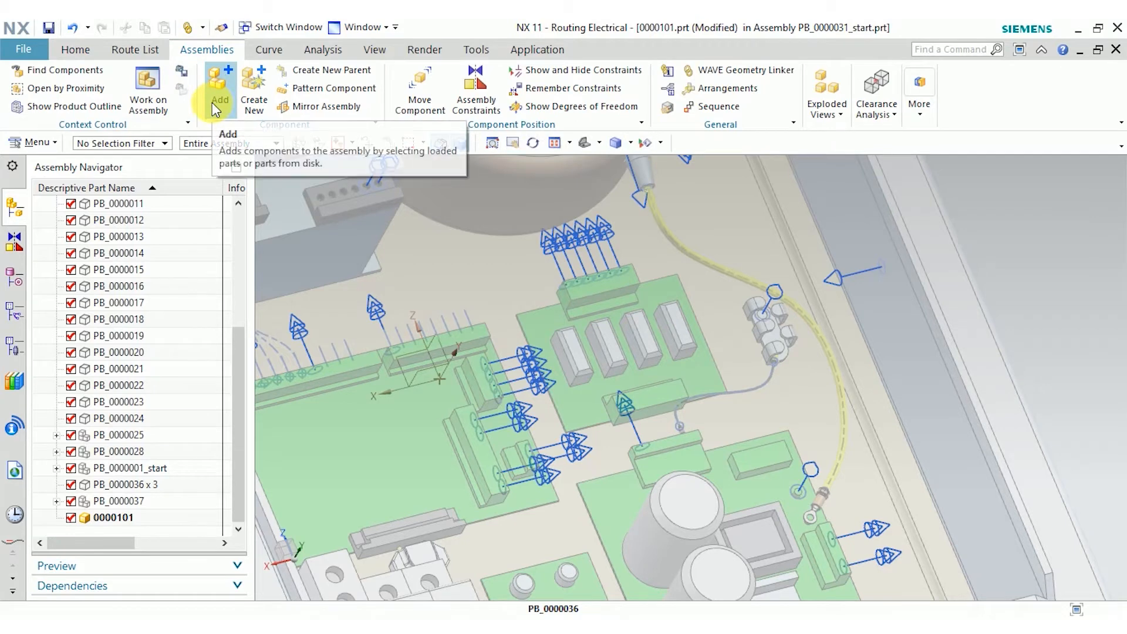
pyautogui.moveTo(63, 51)
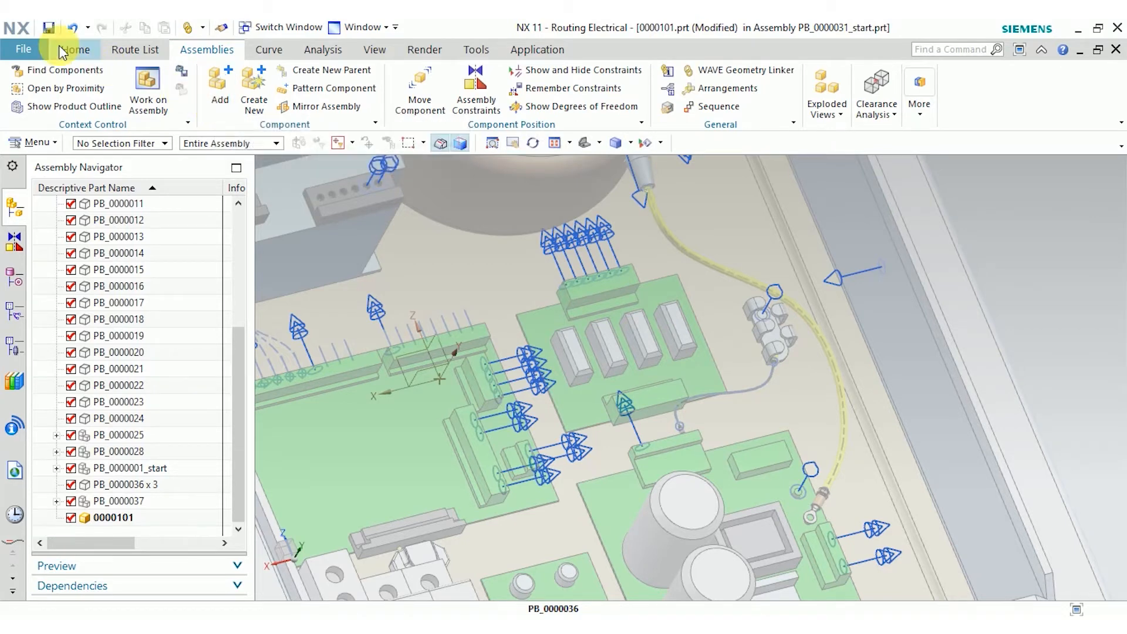
# Place standard part PB_0000029 at the upper end point of the yellow wire.
pyautogui.click(75, 49)
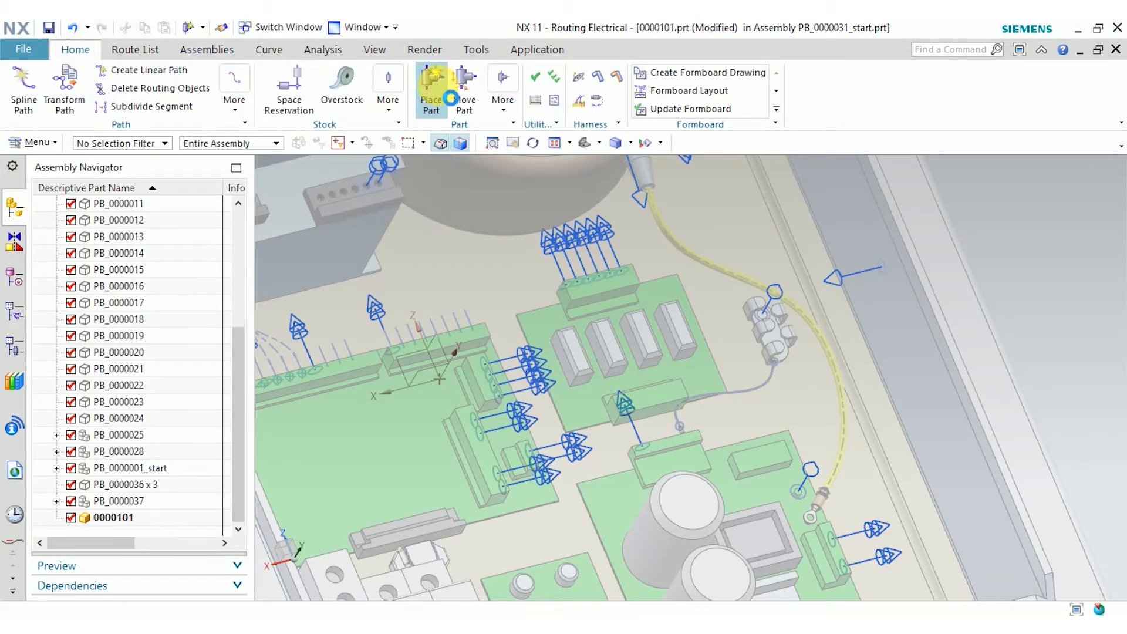
pyautogui.click(431, 85)
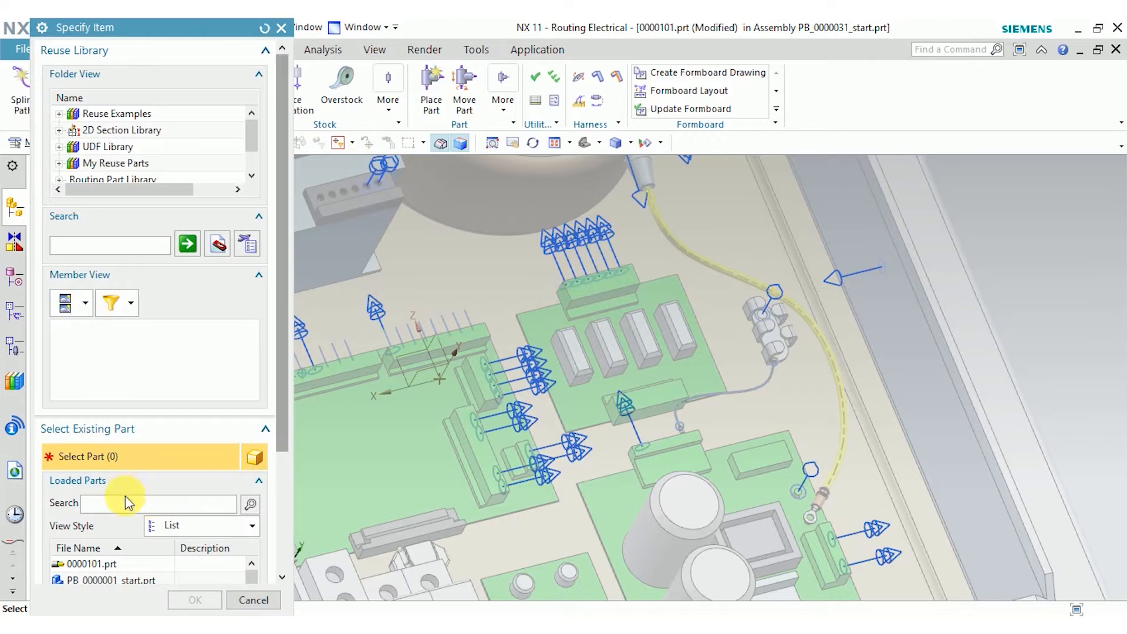
pyautogui.write('0')
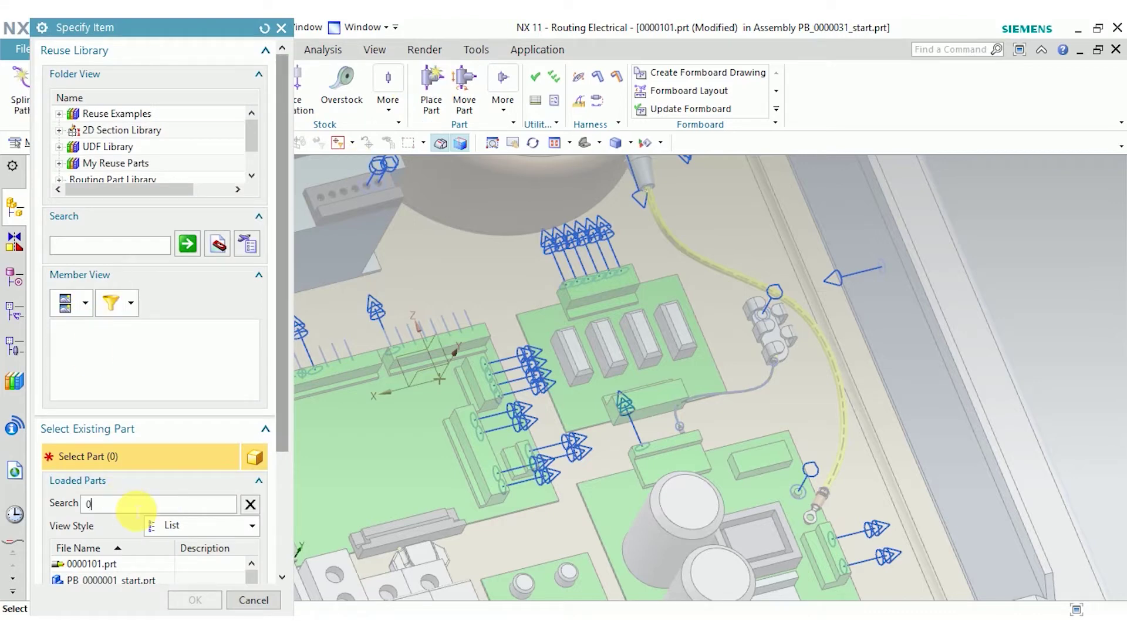
pyautogui.write('29')
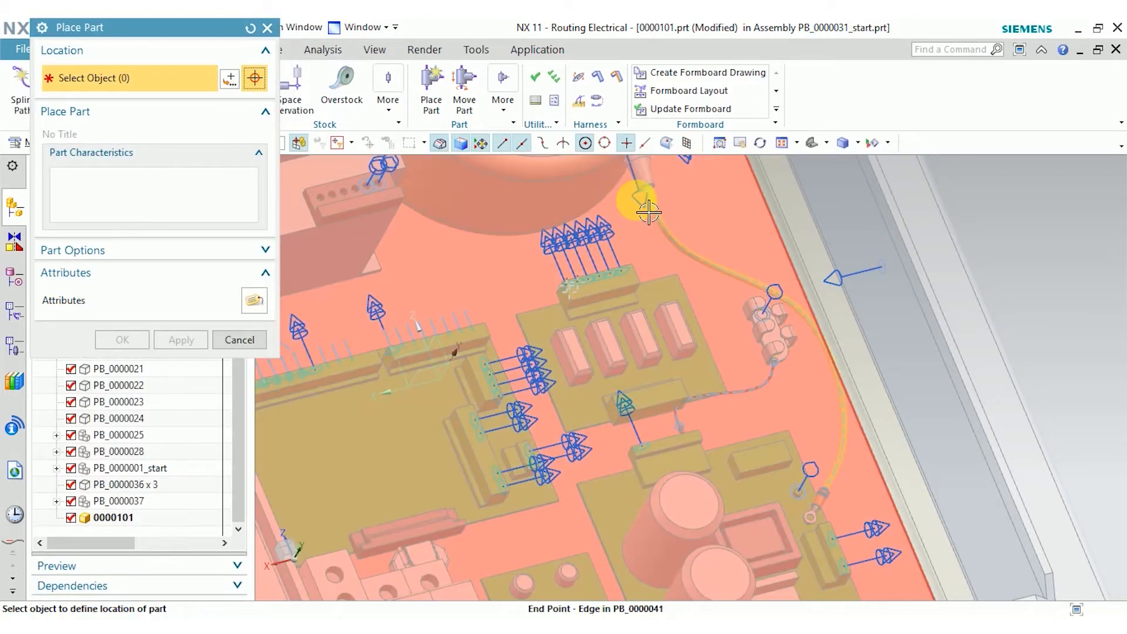
pyautogui.click(640, 204)
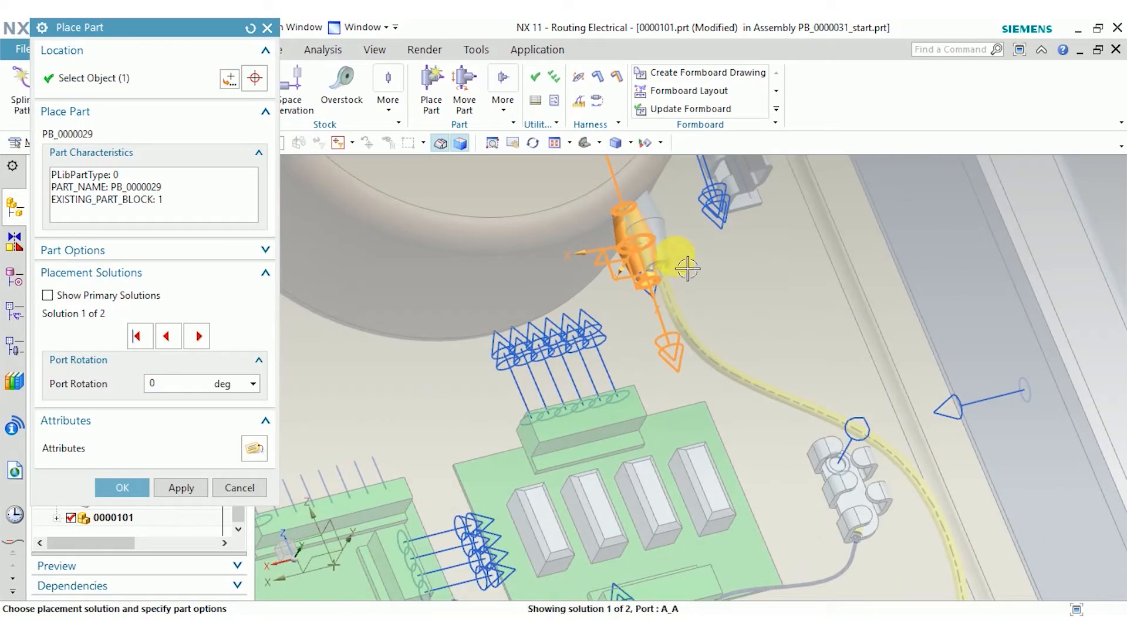
pyautogui.click(122, 488)
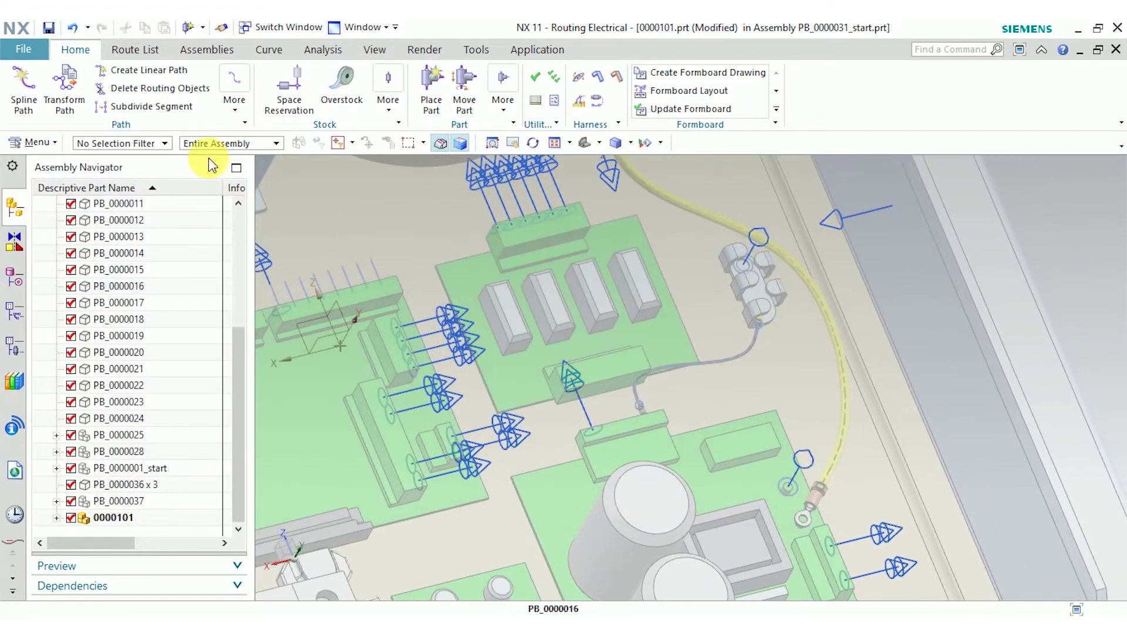
pyautogui.click(431, 83)
pyautogui.write('30')
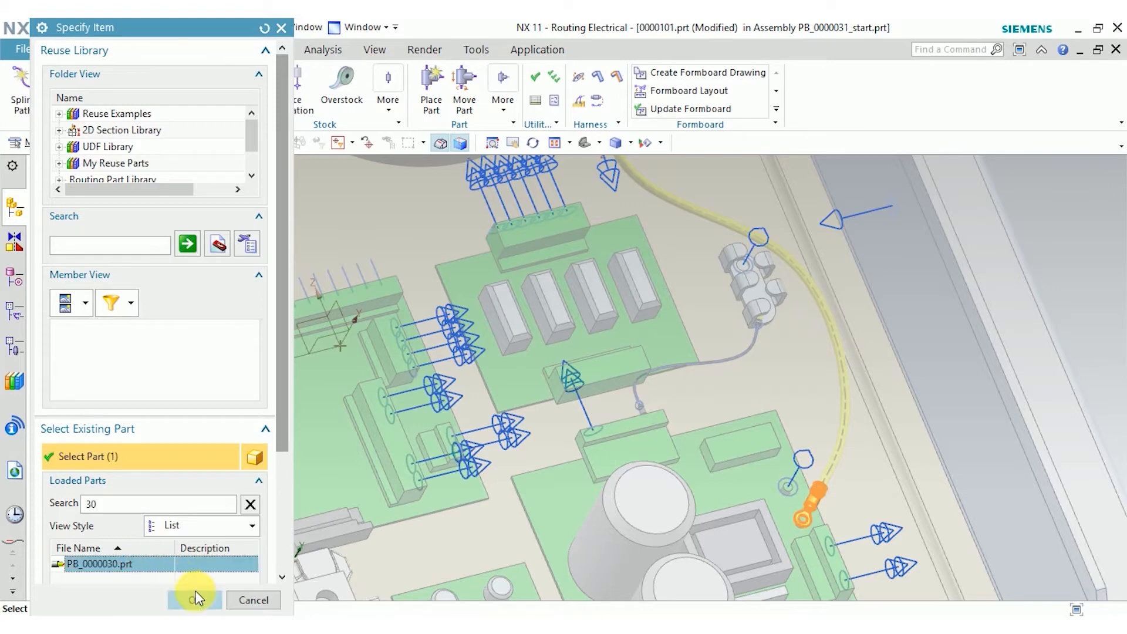
pyautogui.click(194, 600)
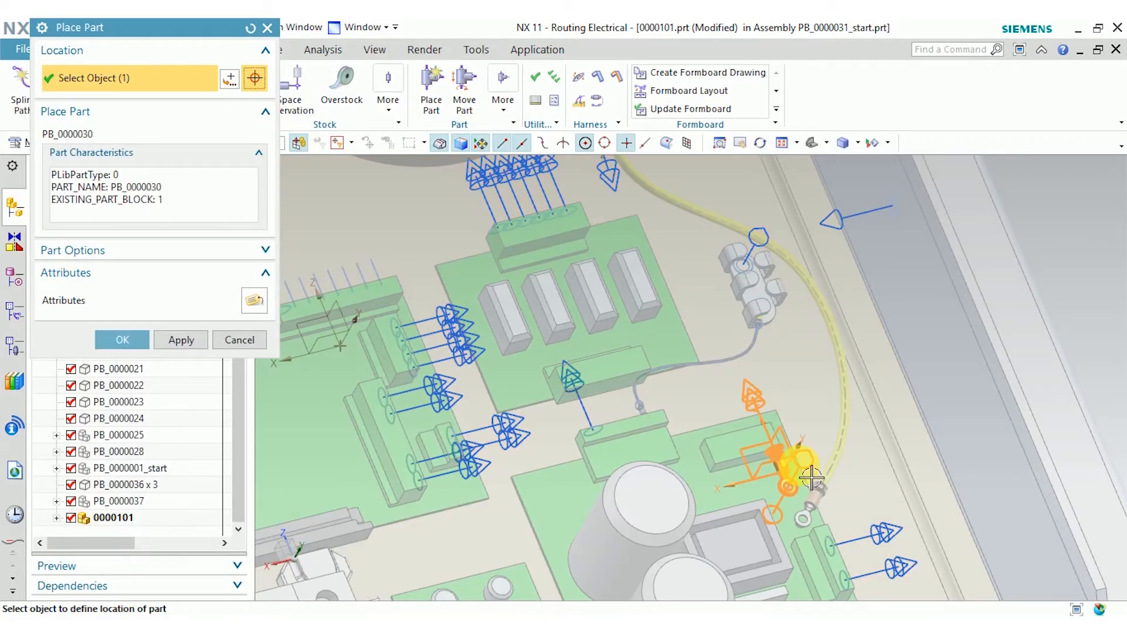
pyautogui.click(812, 478)
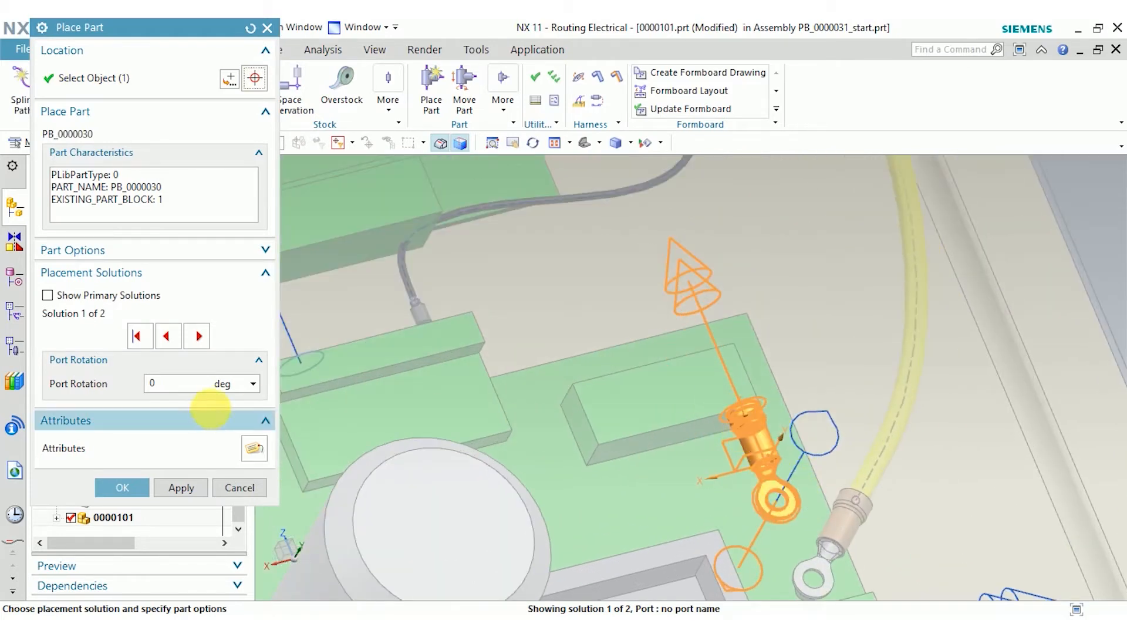
pyautogui.write('45')
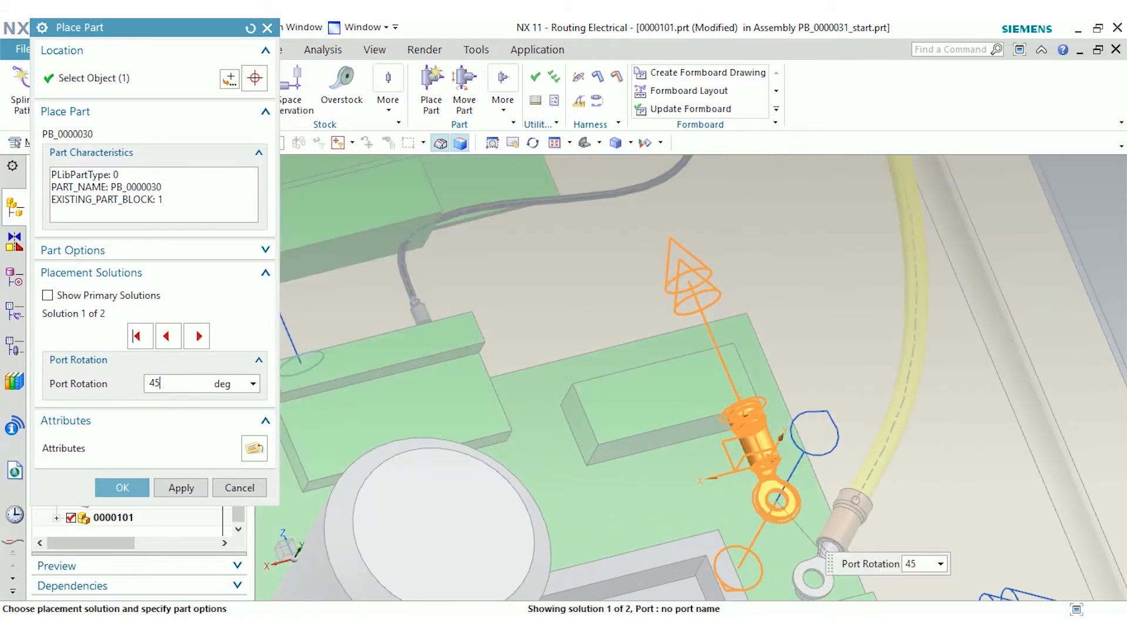
pyautogui.click(181, 488)
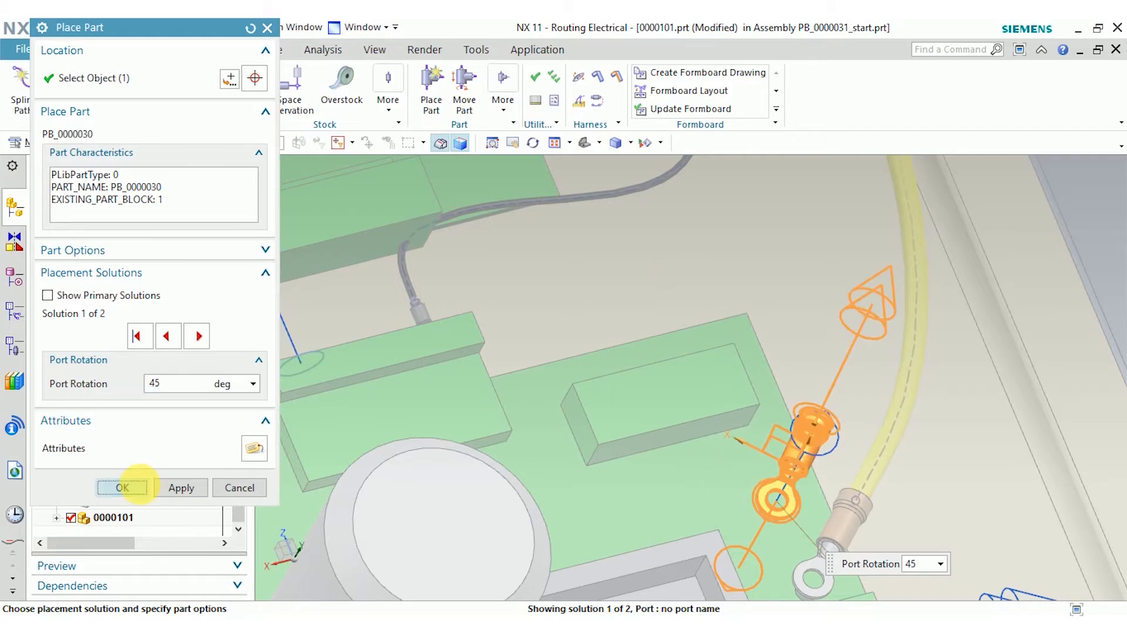
pyautogui.click(122, 488)
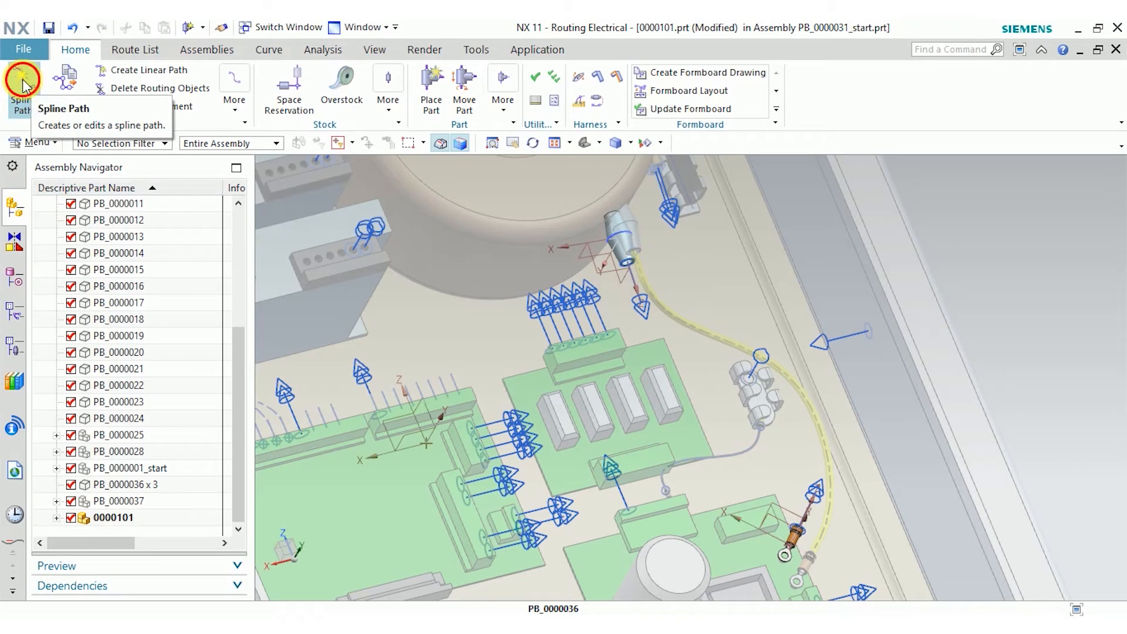
# Draw a roughly 144.7 mm spline path between the two connectors with 16 mm extension.
pyautogui.click(21, 78)
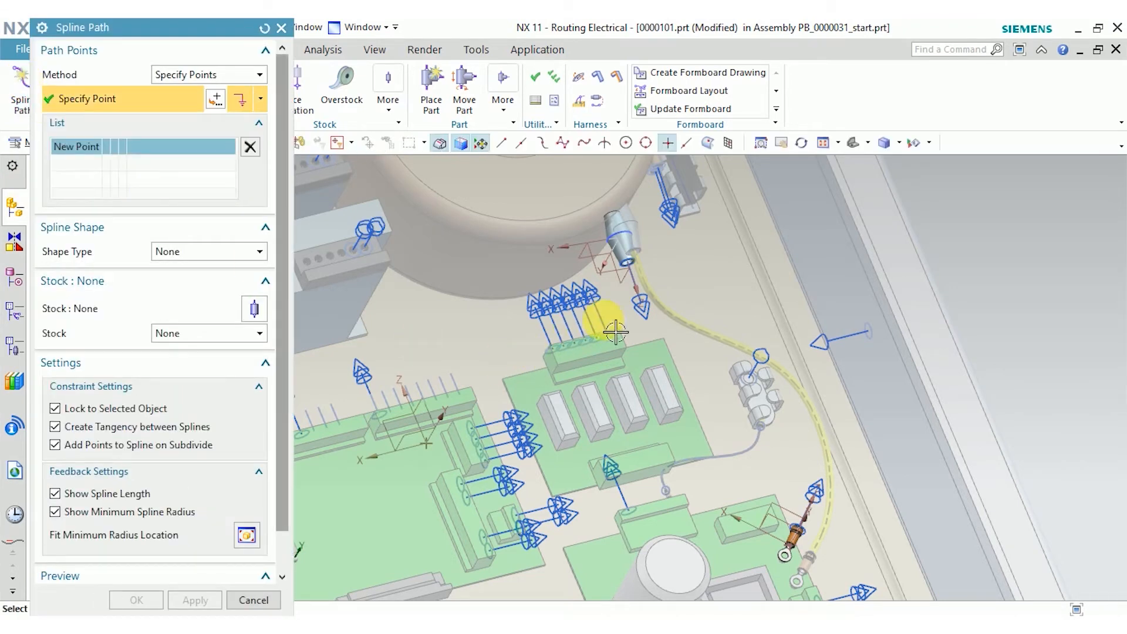
pyautogui.click(611, 328)
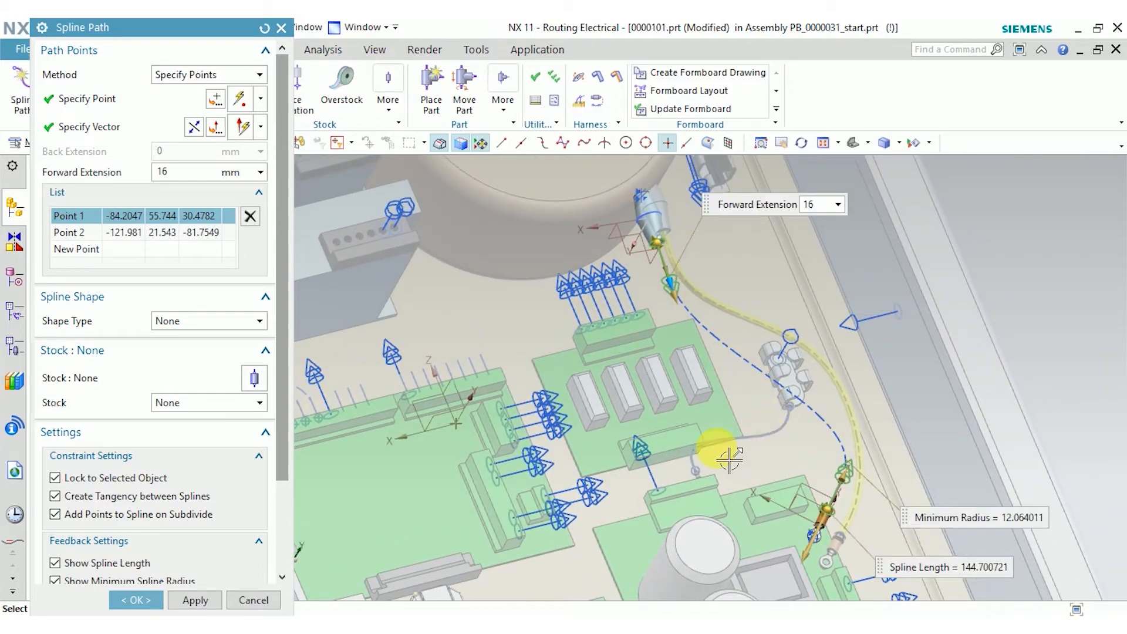
pyautogui.click(136, 600)
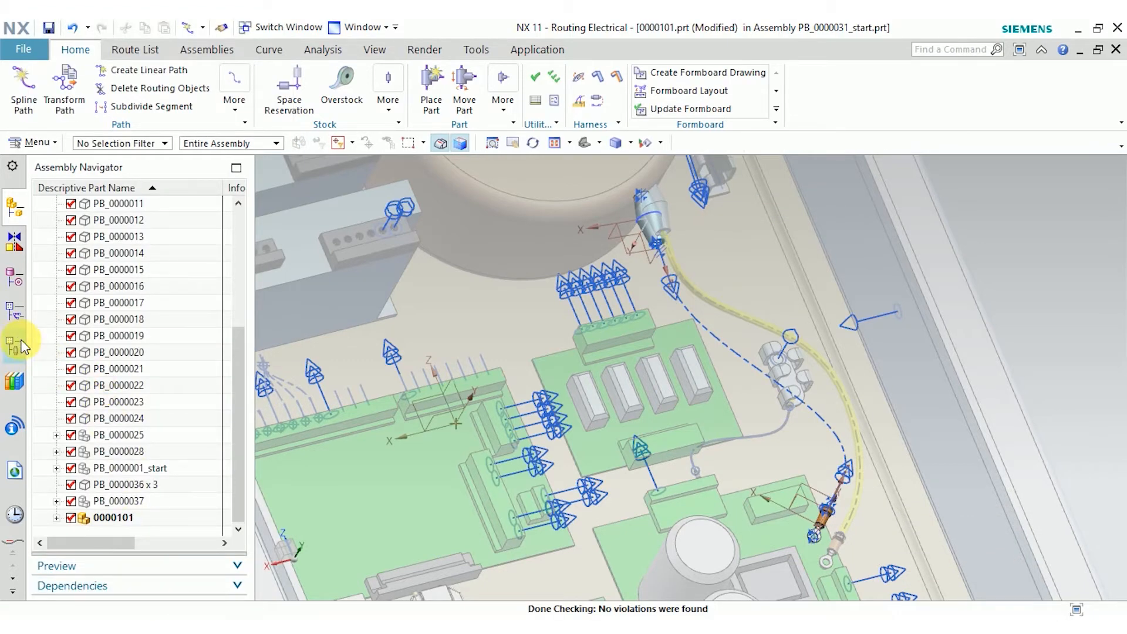
# Define the upper connector as device Dev01 with connector ID Conn01.
pyautogui.click(11, 341)
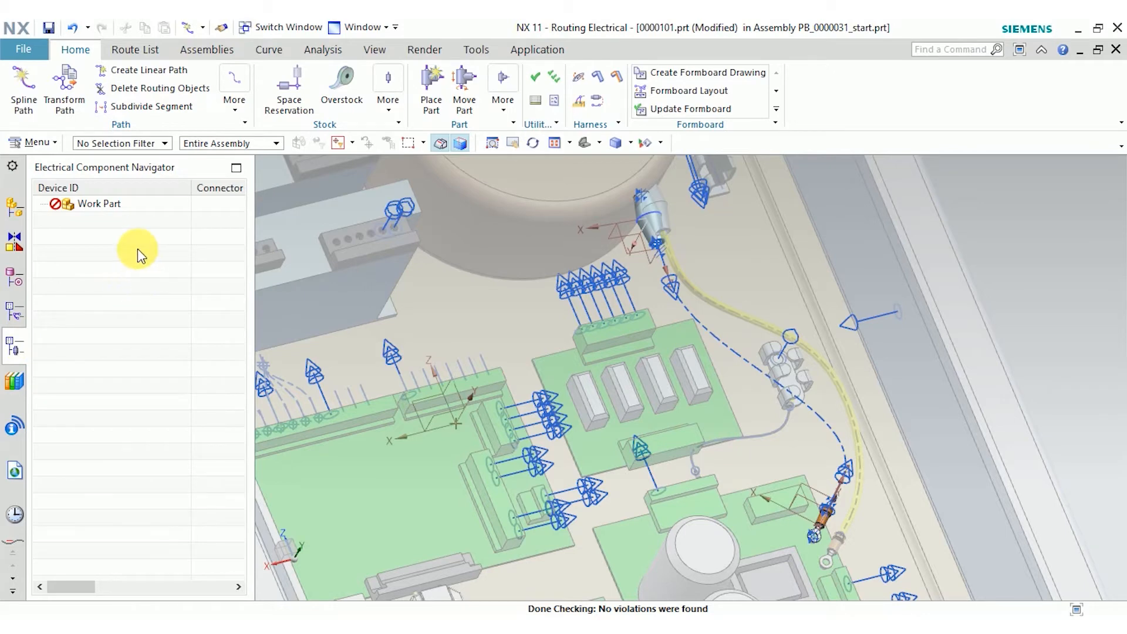
pyautogui.moveTo(155, 255)
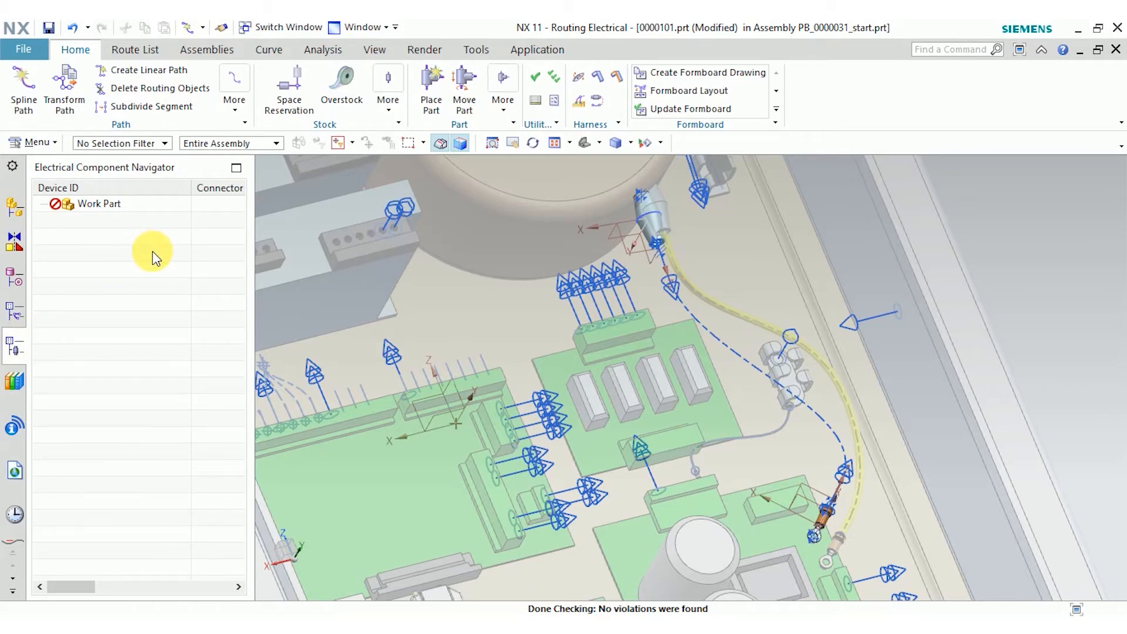
pyautogui.rightClick(153, 255)
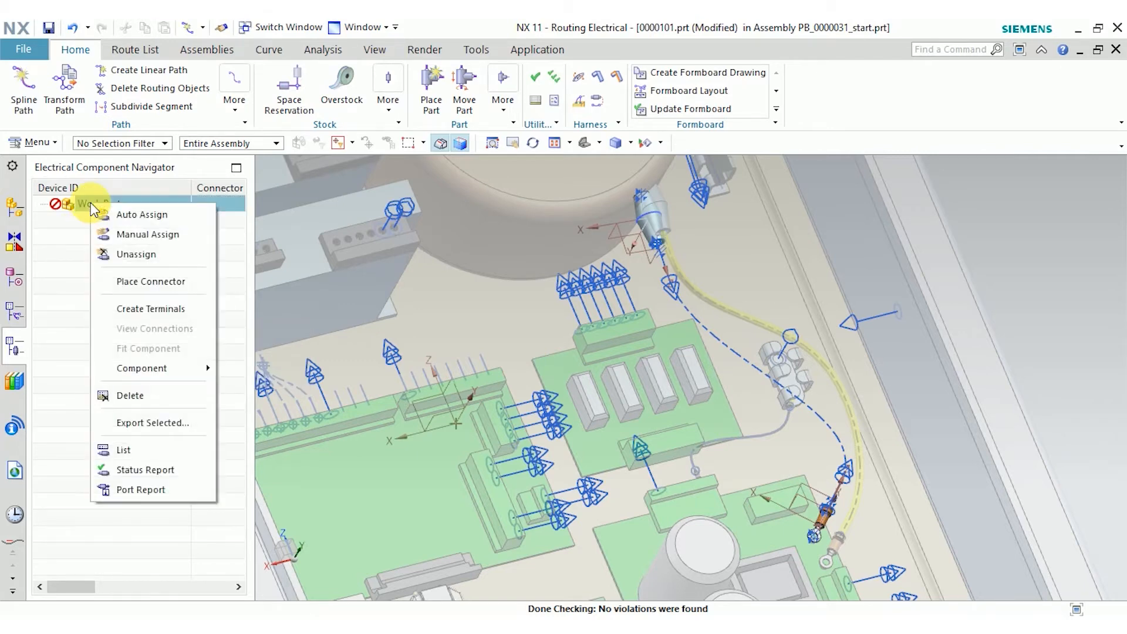
pyautogui.moveTo(141, 368)
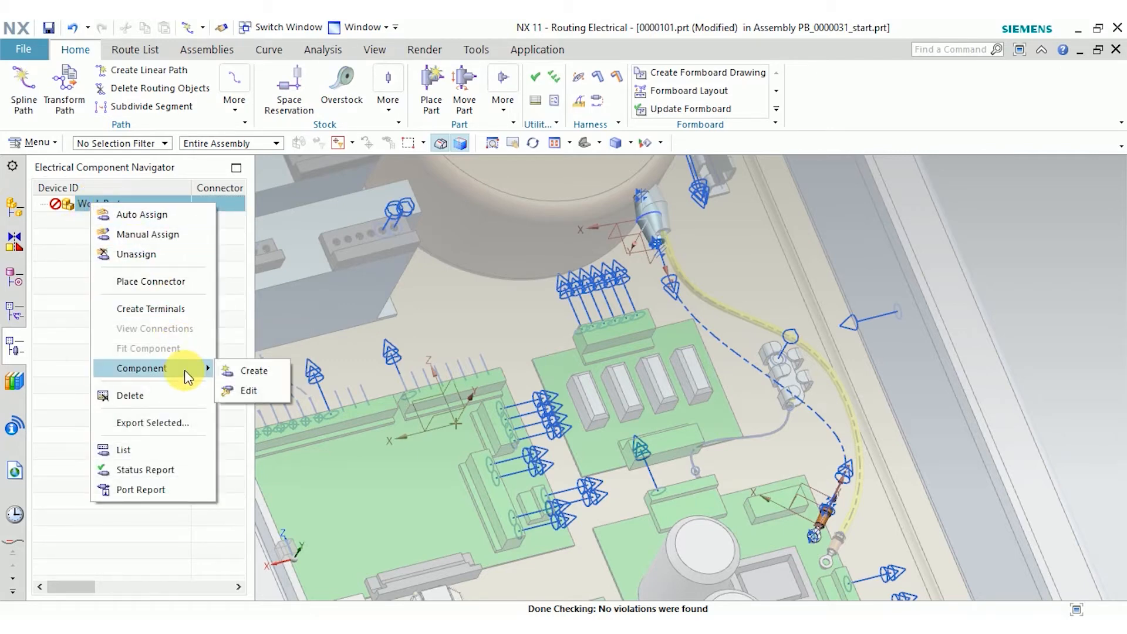
pyautogui.click(253, 371)
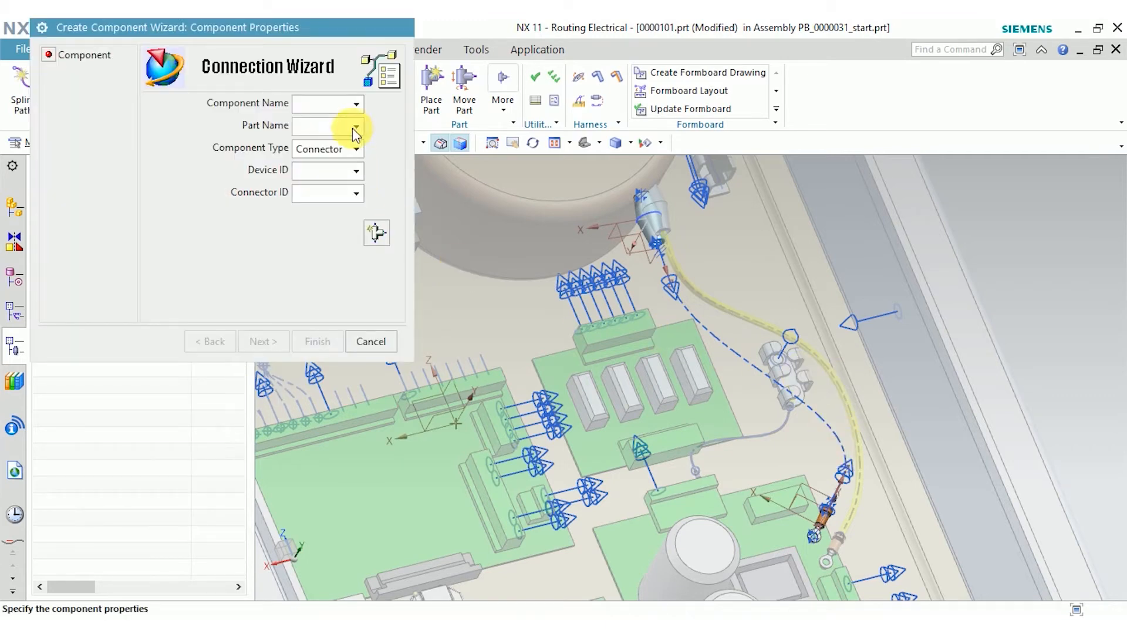
pyautogui.moveTo(281, 86)
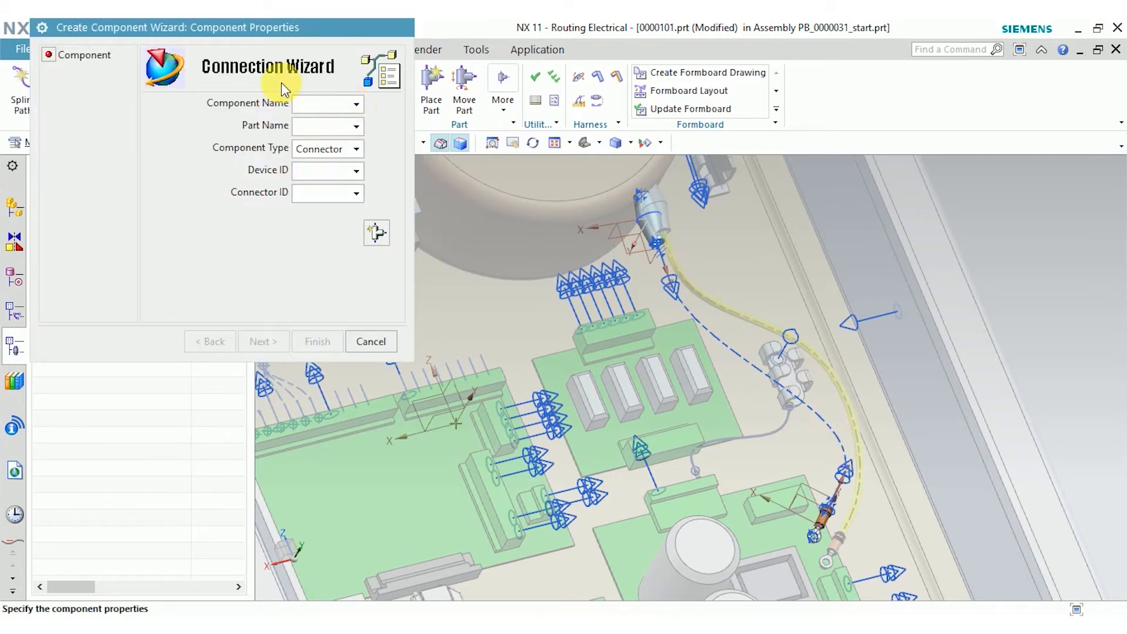
pyautogui.moveTo(371, 214)
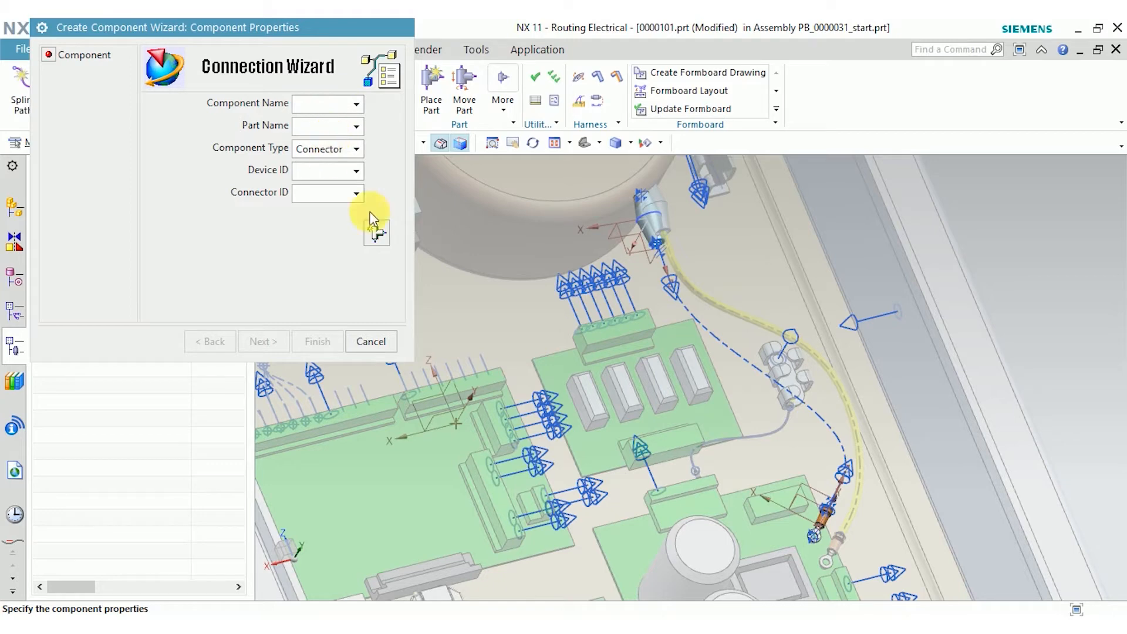
pyautogui.click(655, 238)
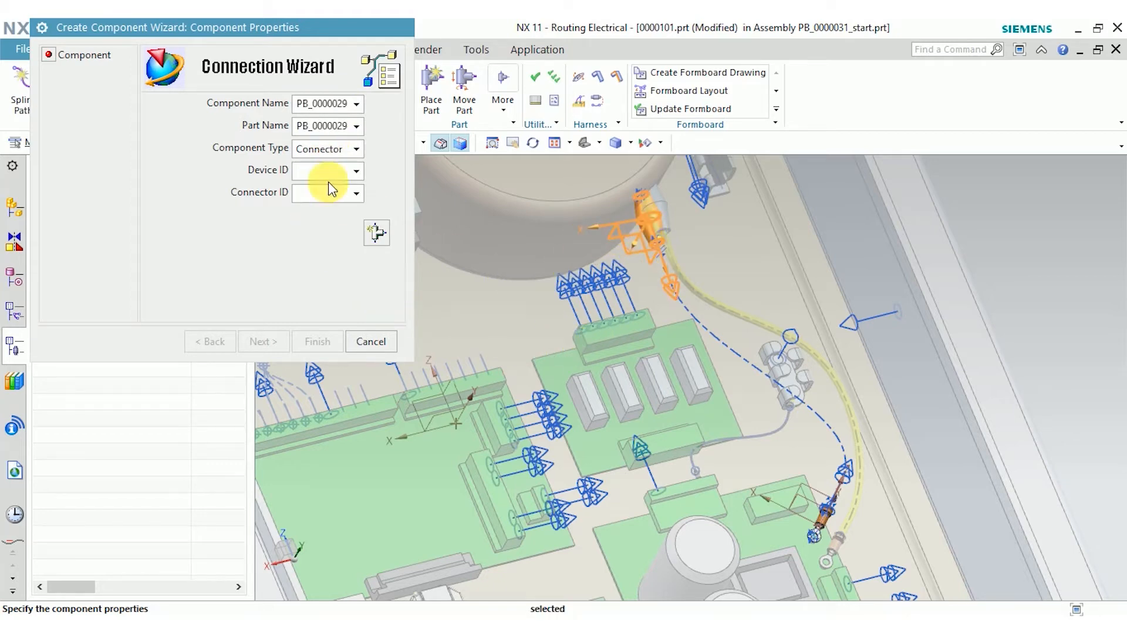
pyautogui.write('D')
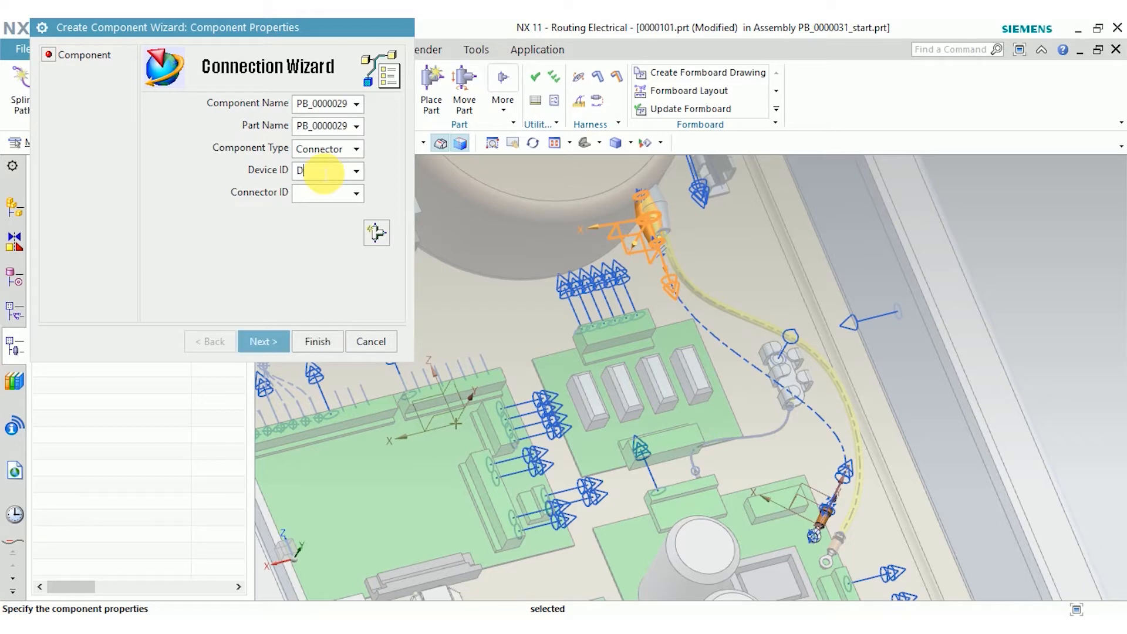
pyautogui.write('ev01')
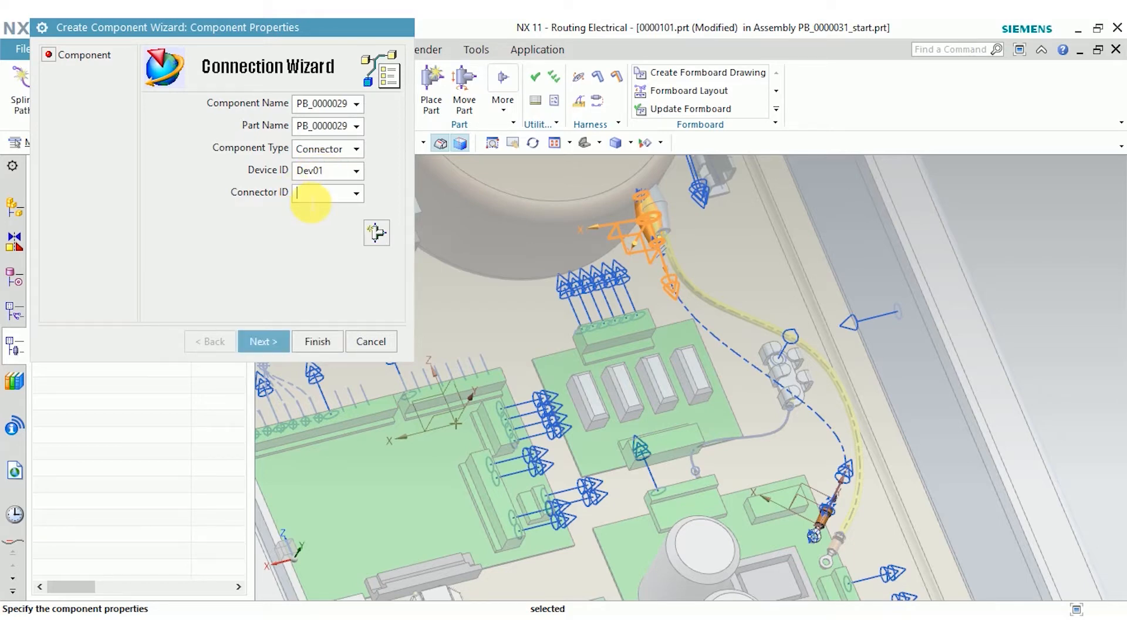
pyautogui.write('Conn01')
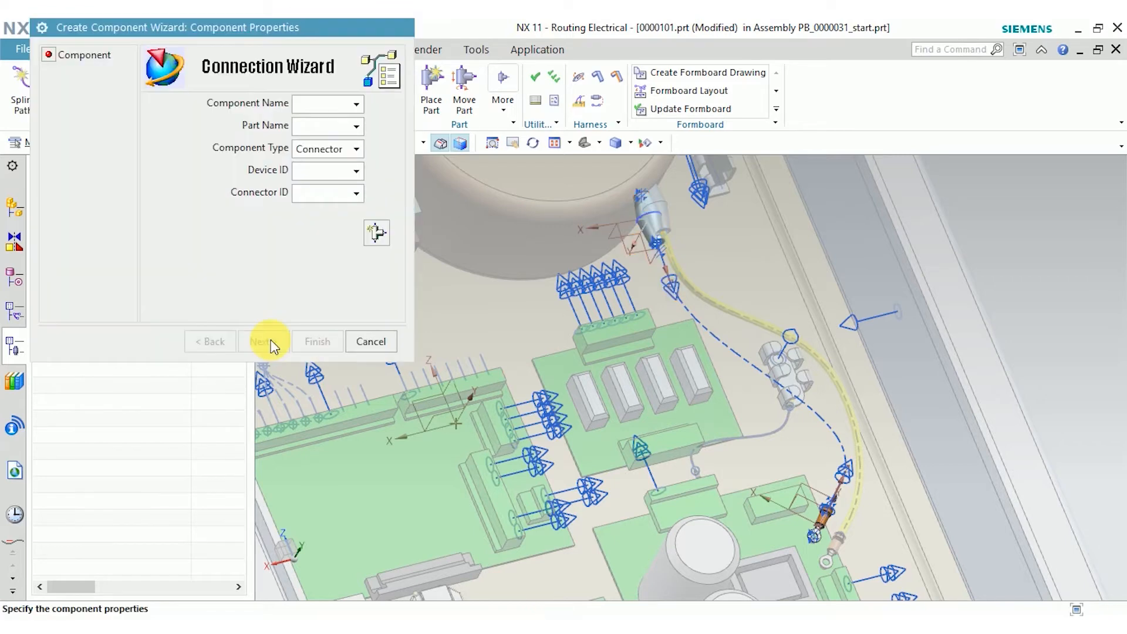
pyautogui.moveTo(836, 549)
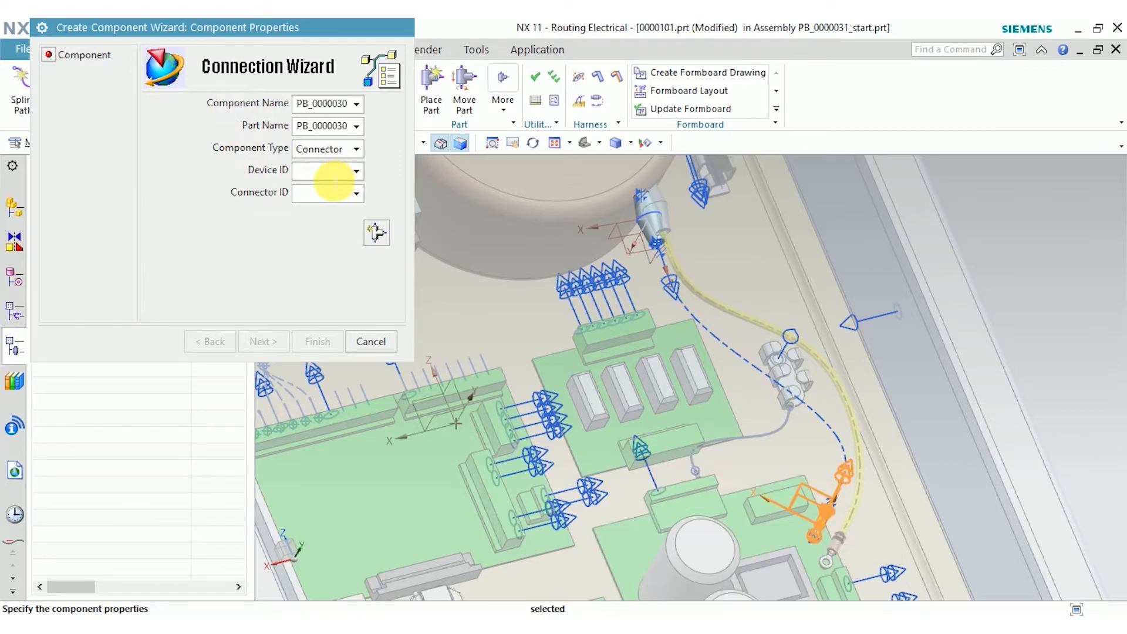
# Define the second connector as device Dev02 with connector Conn02 and finish.
pyautogui.write('Dev02')
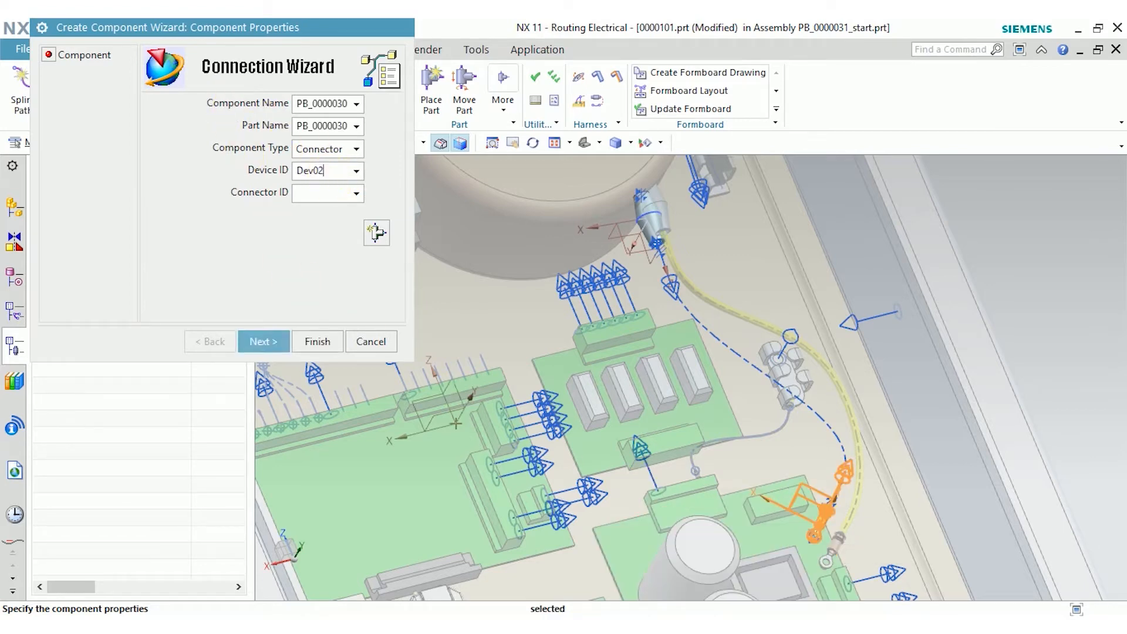
pyautogui.write('Conn02')
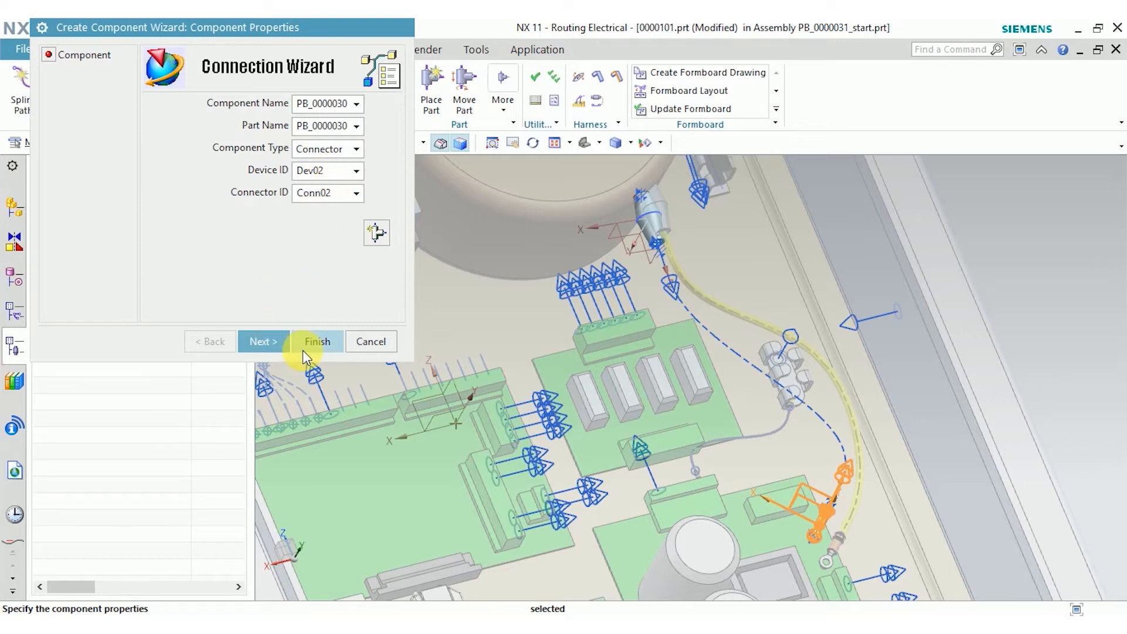
pyautogui.click(316, 342)
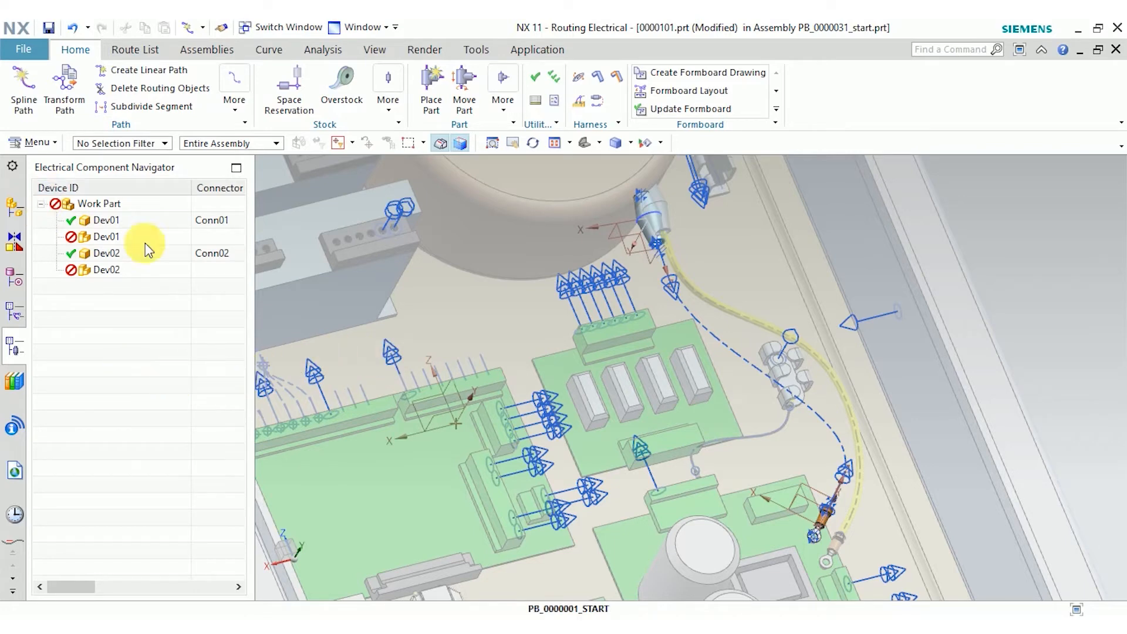
# Launch the Connection Wizard for a new Work Part connection, Connection_2.
pyautogui.click(13, 307)
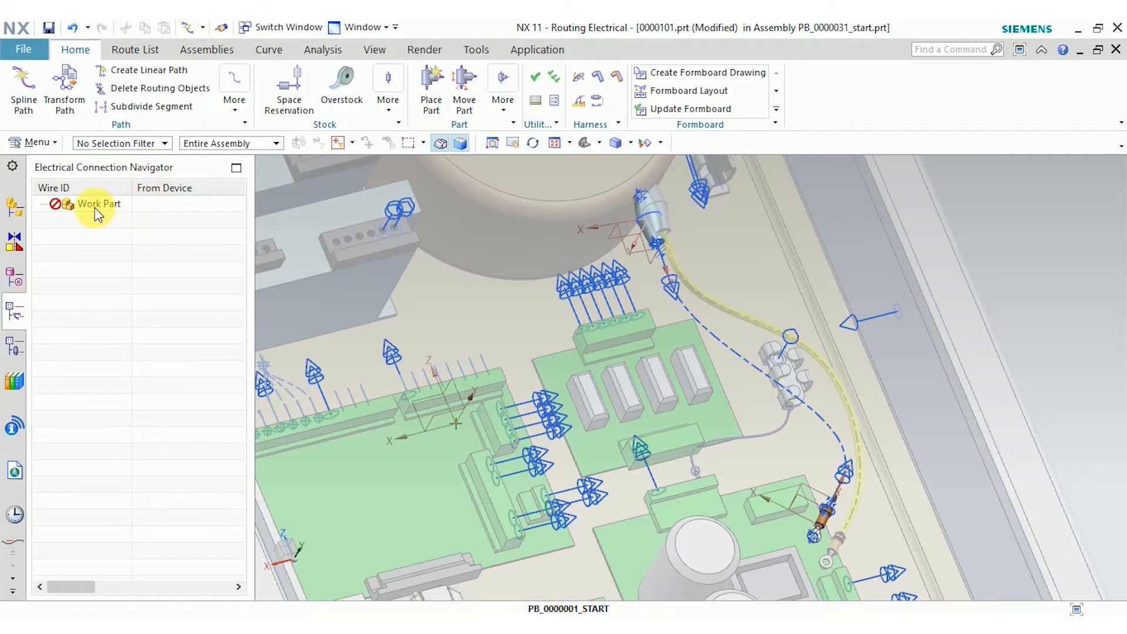
pyautogui.rightClick(98, 204)
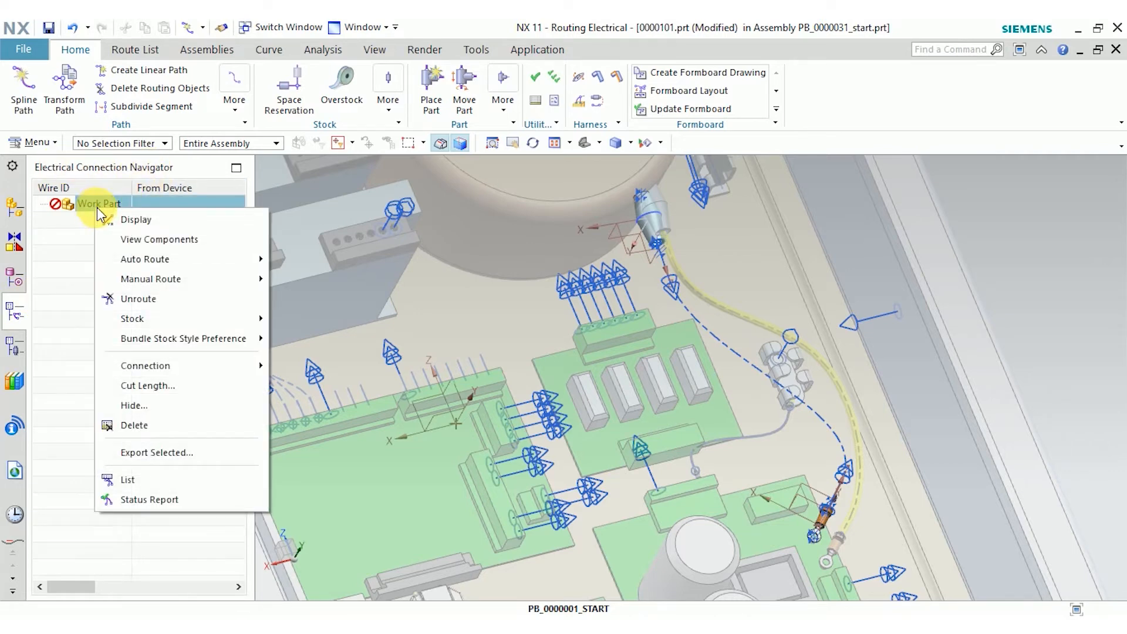
pyautogui.moveTo(145, 366)
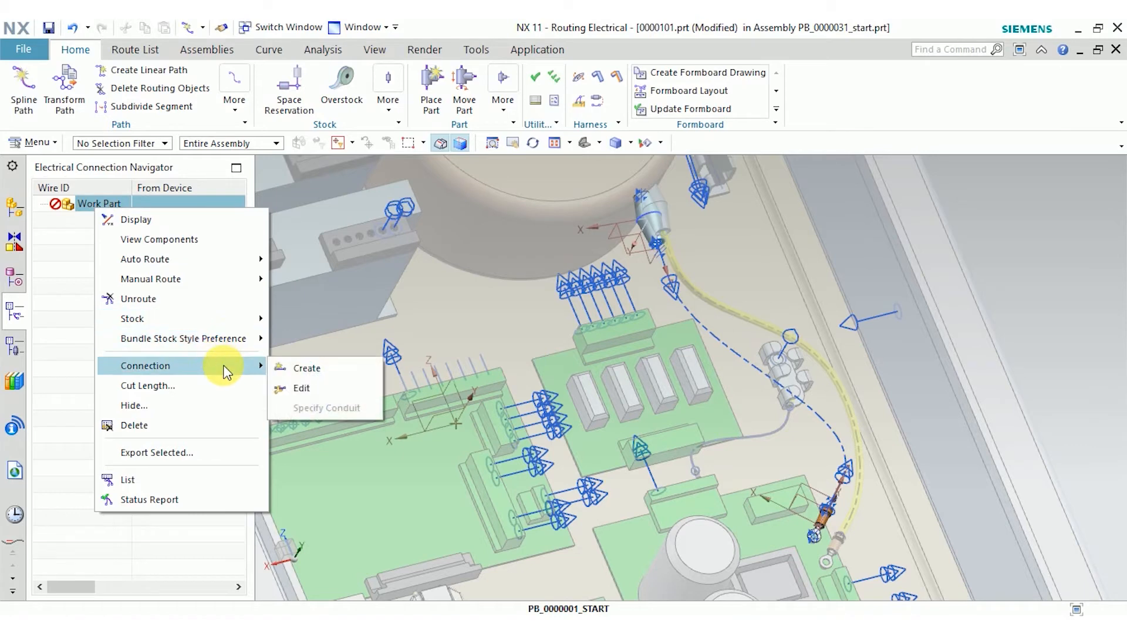
pyautogui.click(307, 369)
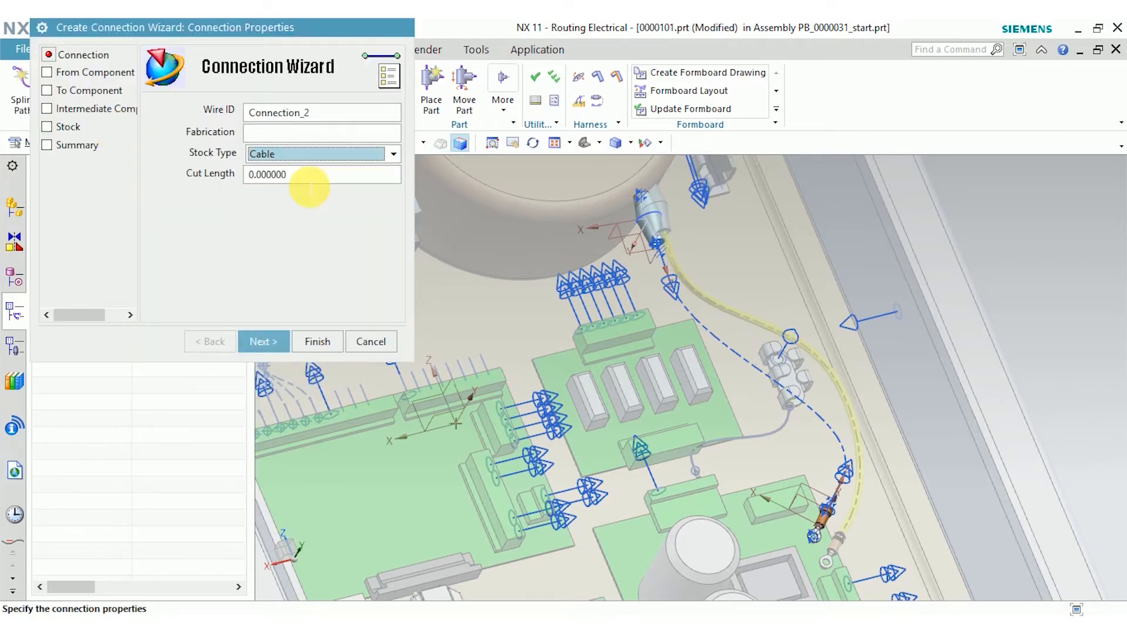
# Route the connection from Dev01/Conn01 to Dev02, skipping intermediate components.
pyautogui.click(263, 342)
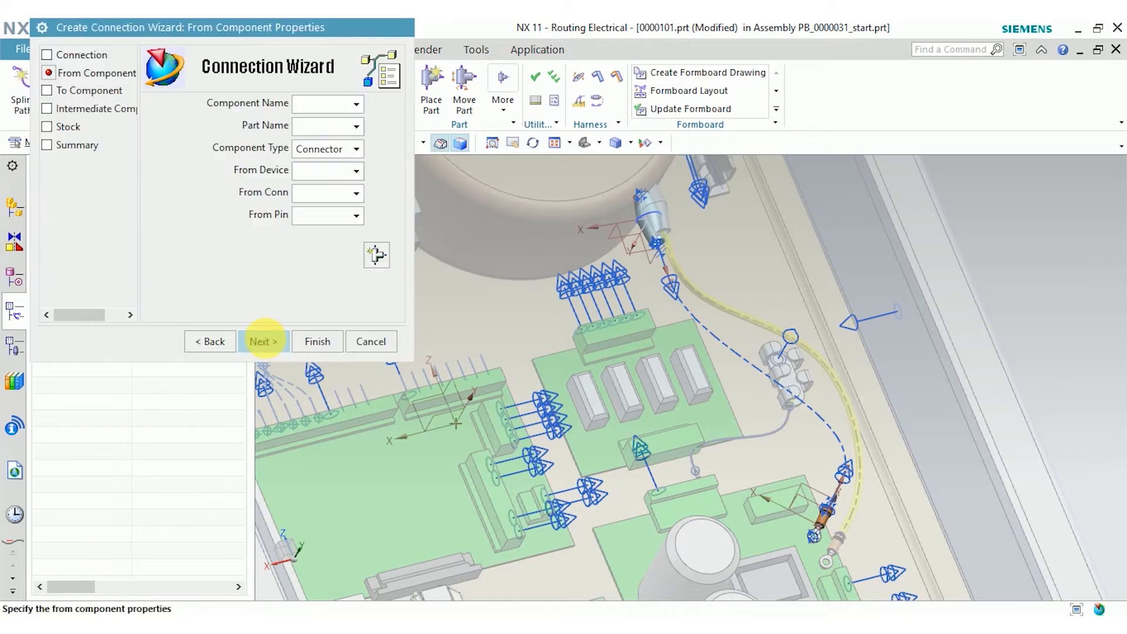
pyautogui.moveTo(303, 342)
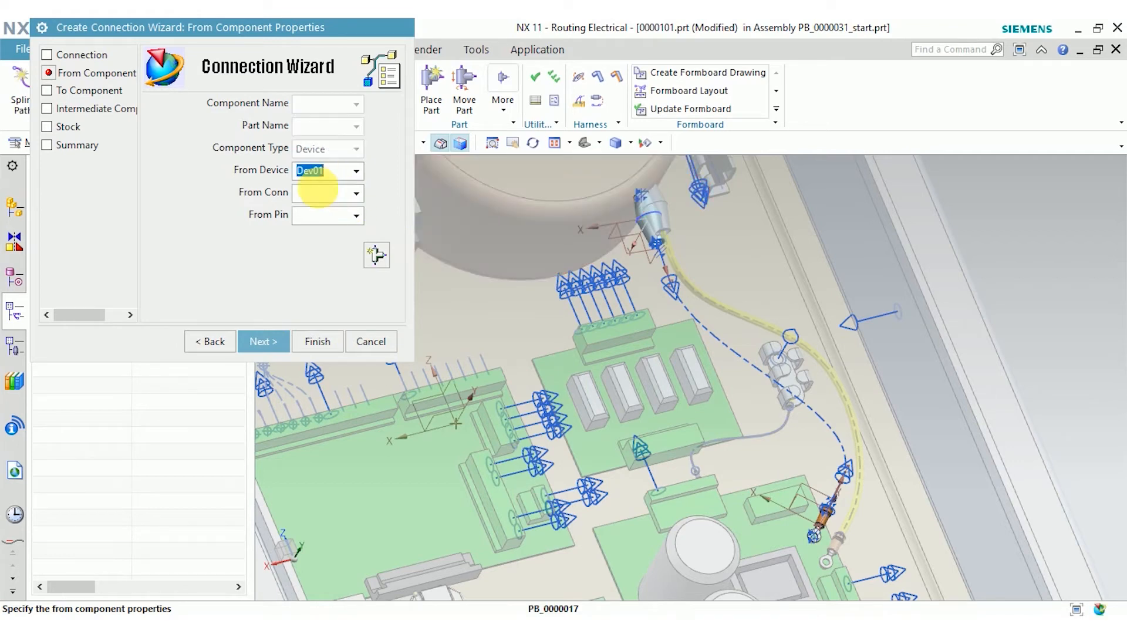
pyautogui.click(355, 193)
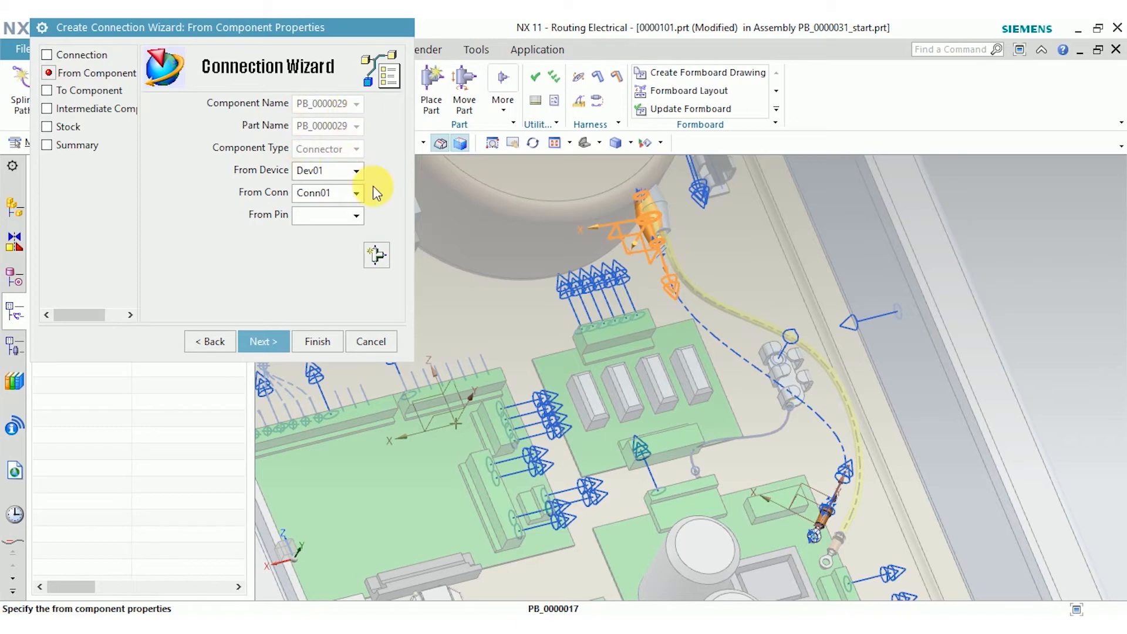
pyautogui.click(263, 341)
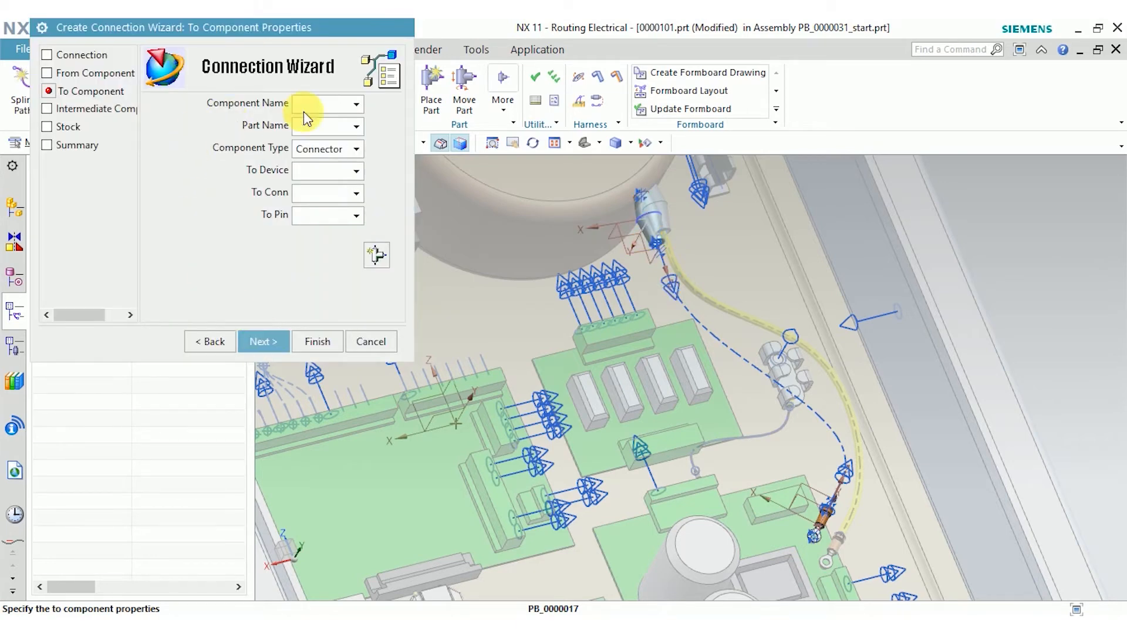
pyautogui.click(358, 171)
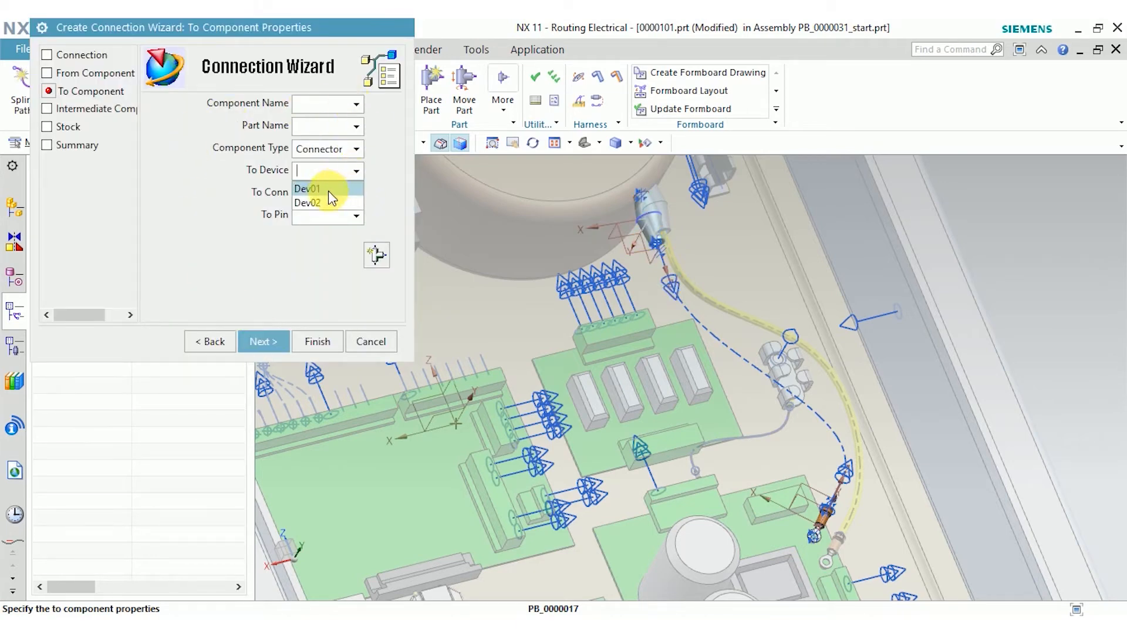
pyautogui.click(306, 203)
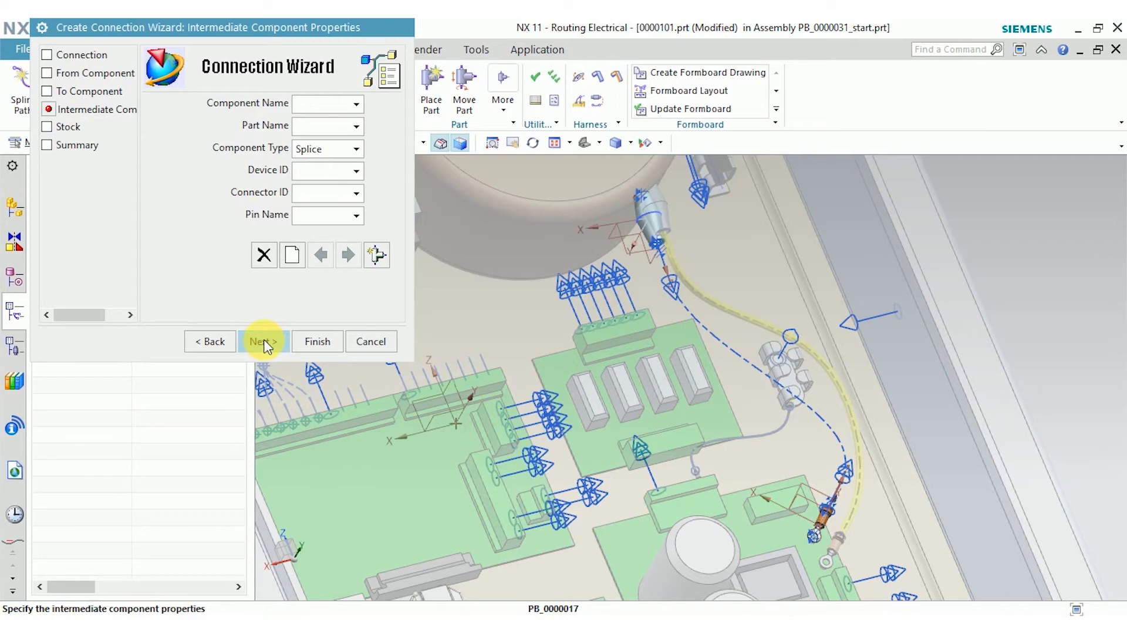
pyautogui.click(263, 342)
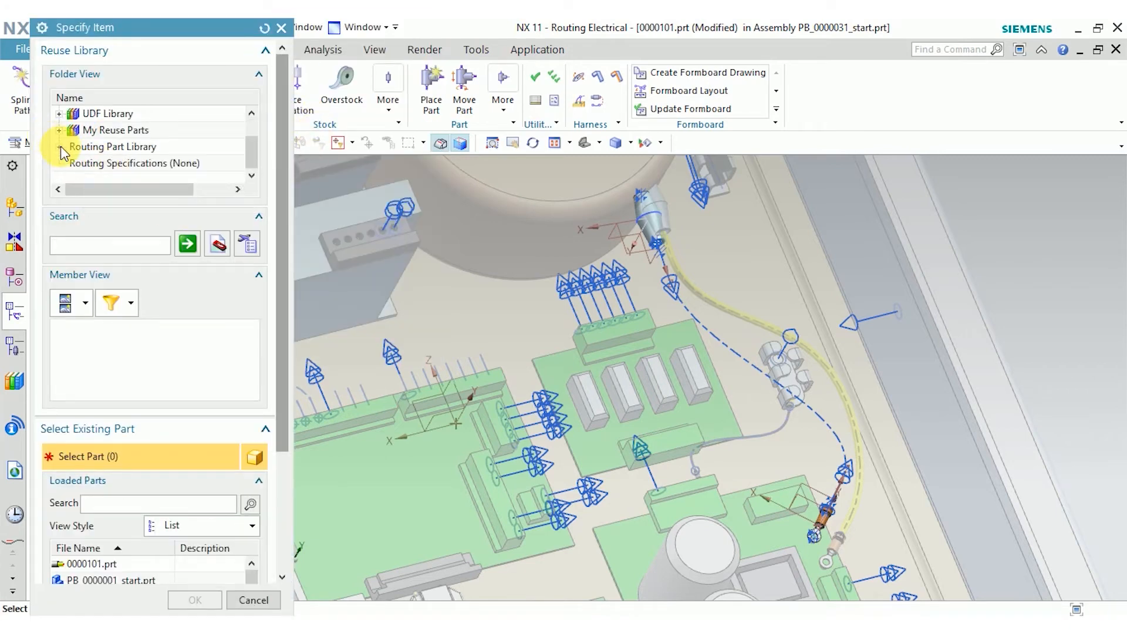
# Select circular cable C-01 from the routing reuse library as the stock.
pyautogui.click(63, 147)
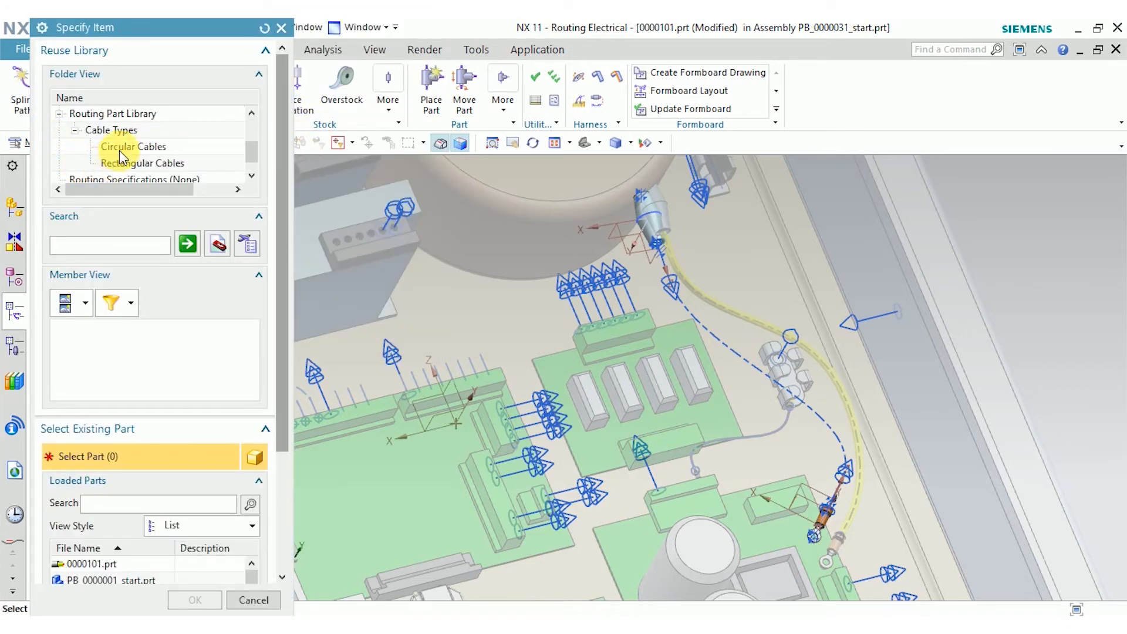
pyautogui.click(134, 147)
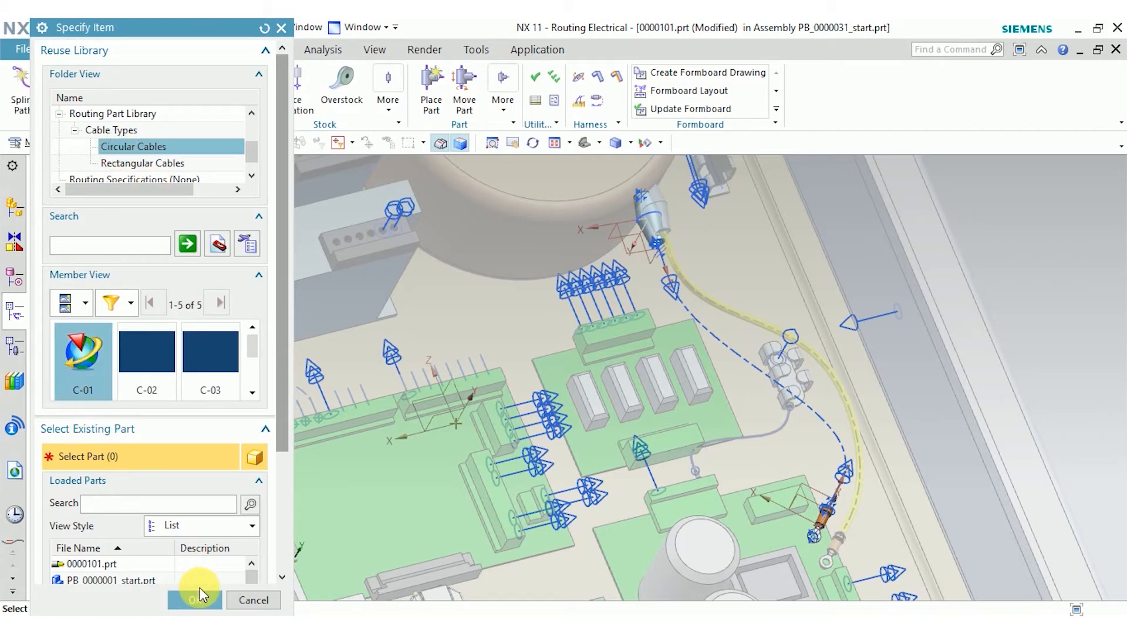
pyautogui.click(194, 601)
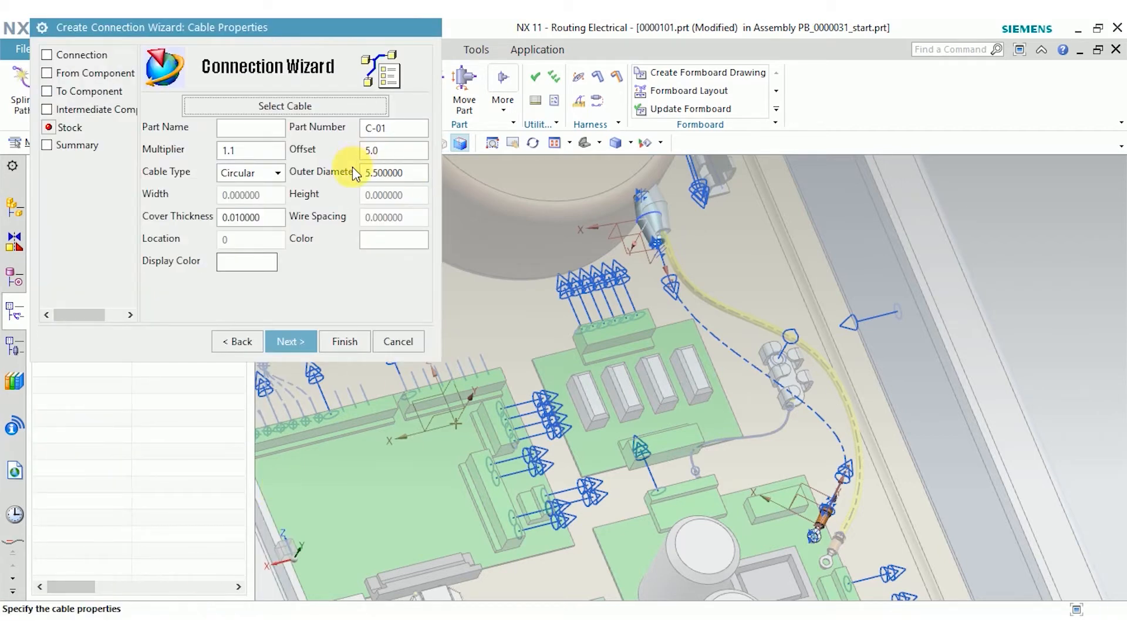
# Set the cable's outer diameter to 3.0 and finish the connection.
pyautogui.click(394, 173)
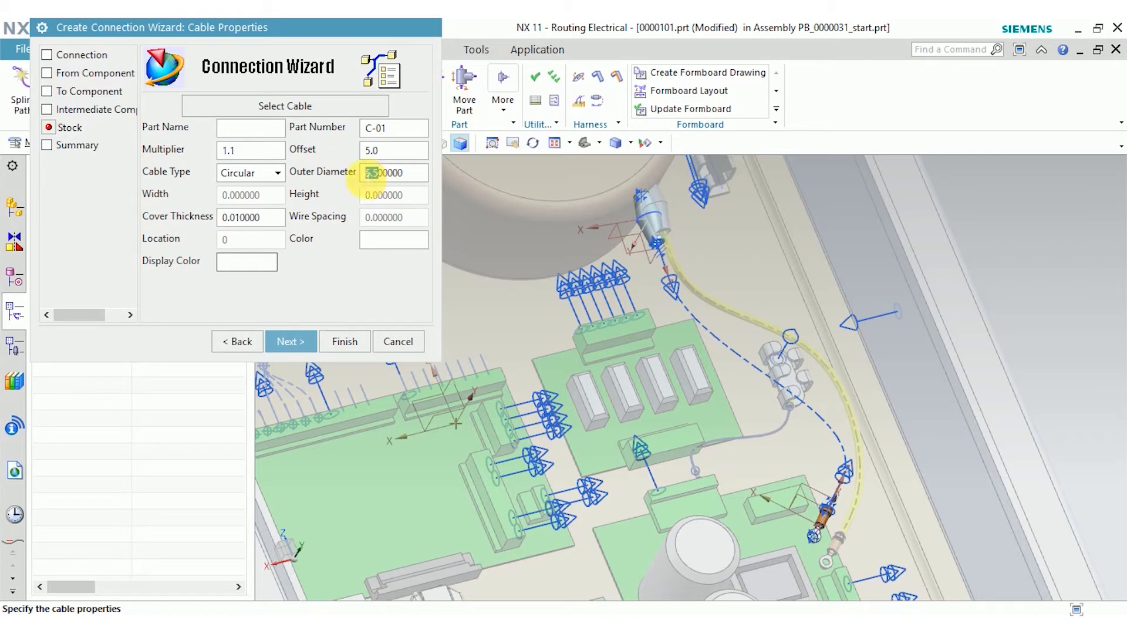
pyautogui.write('3.00000')
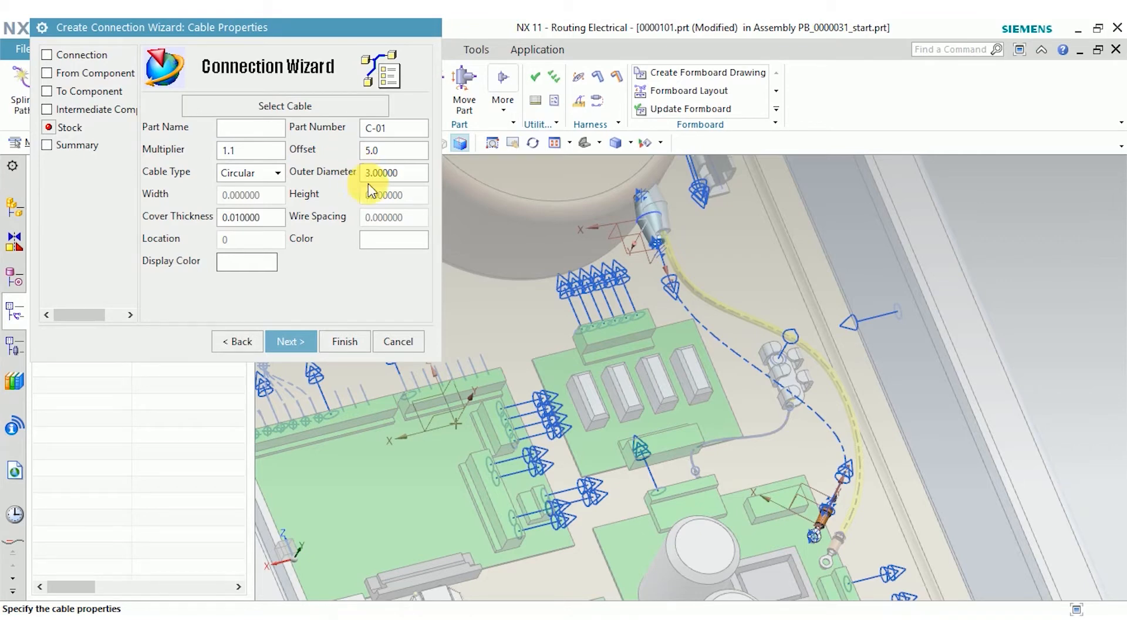
pyautogui.click(291, 342)
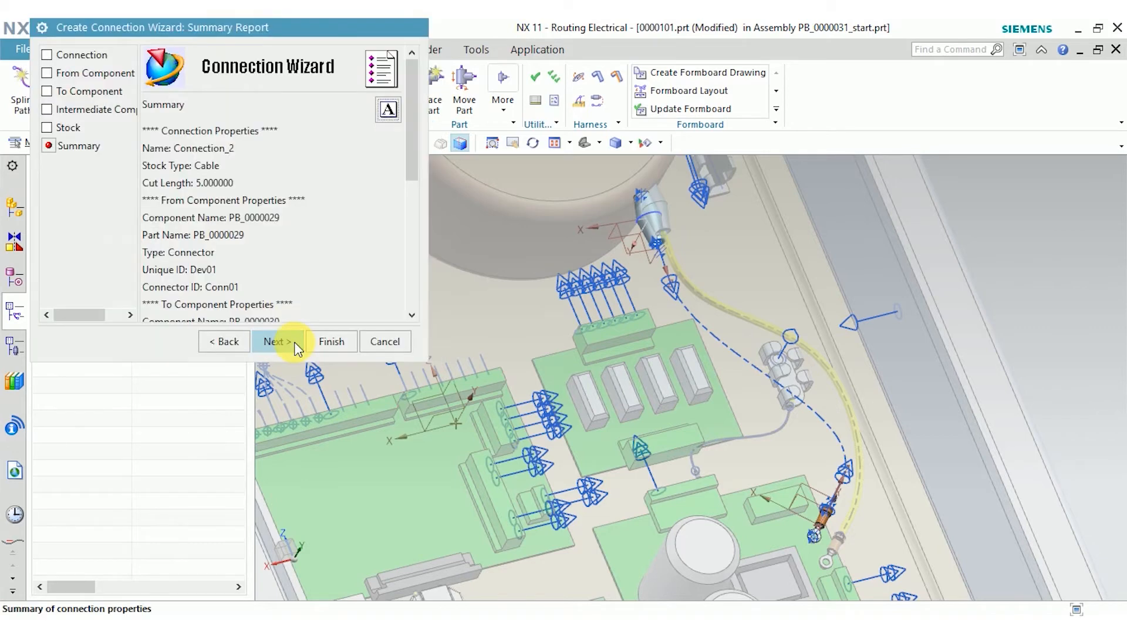
pyautogui.click(332, 341)
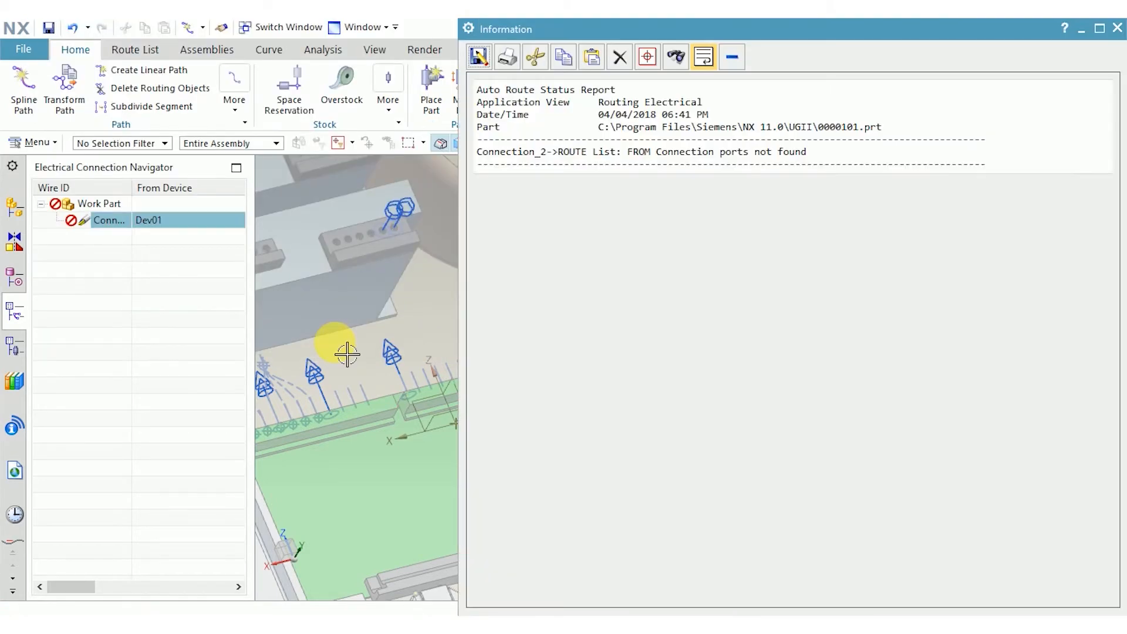
pyautogui.moveTo(351, 355)
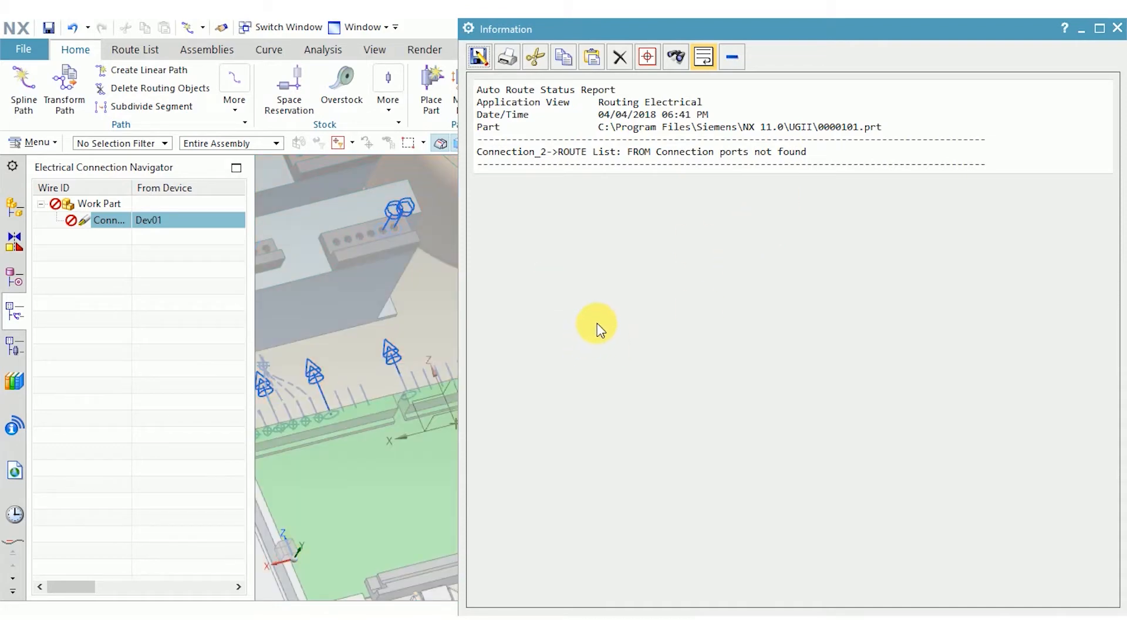
# Dismiss the auto-route Information report and call up the unrouted Connection_2's actions.
pyautogui.click(1112, 30)
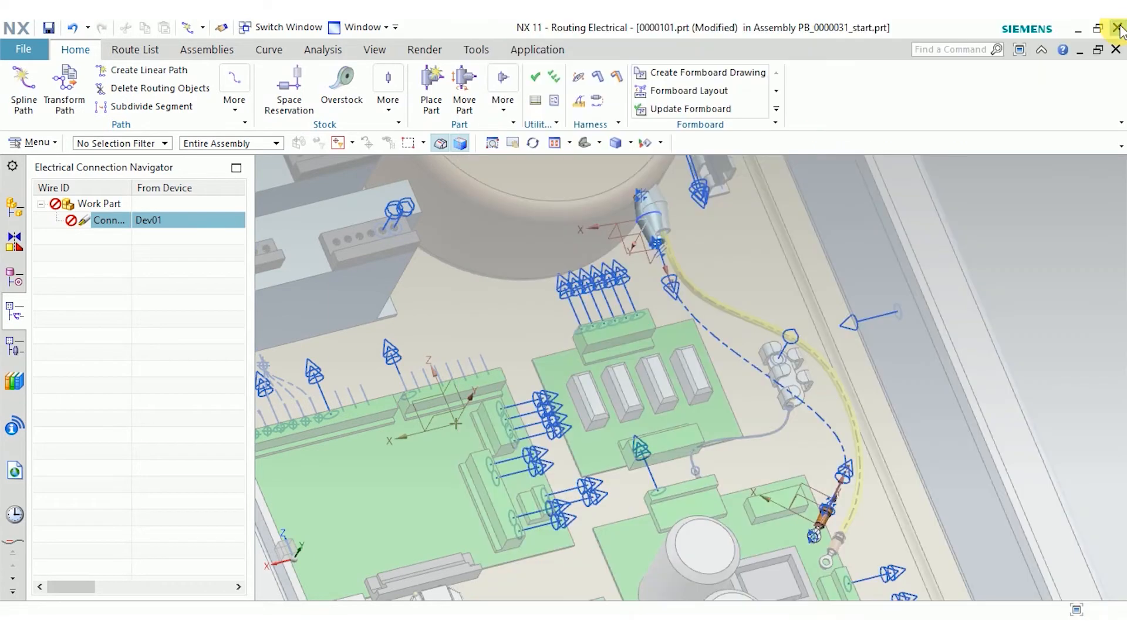
pyautogui.click(741, 367)
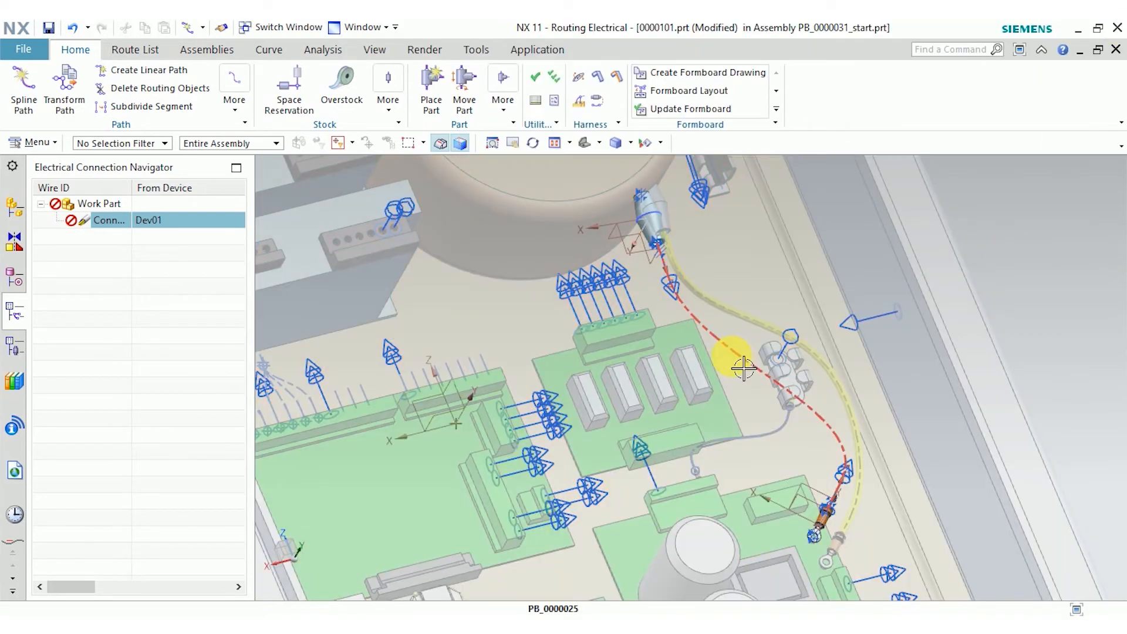
pyautogui.rightClick(111, 220)
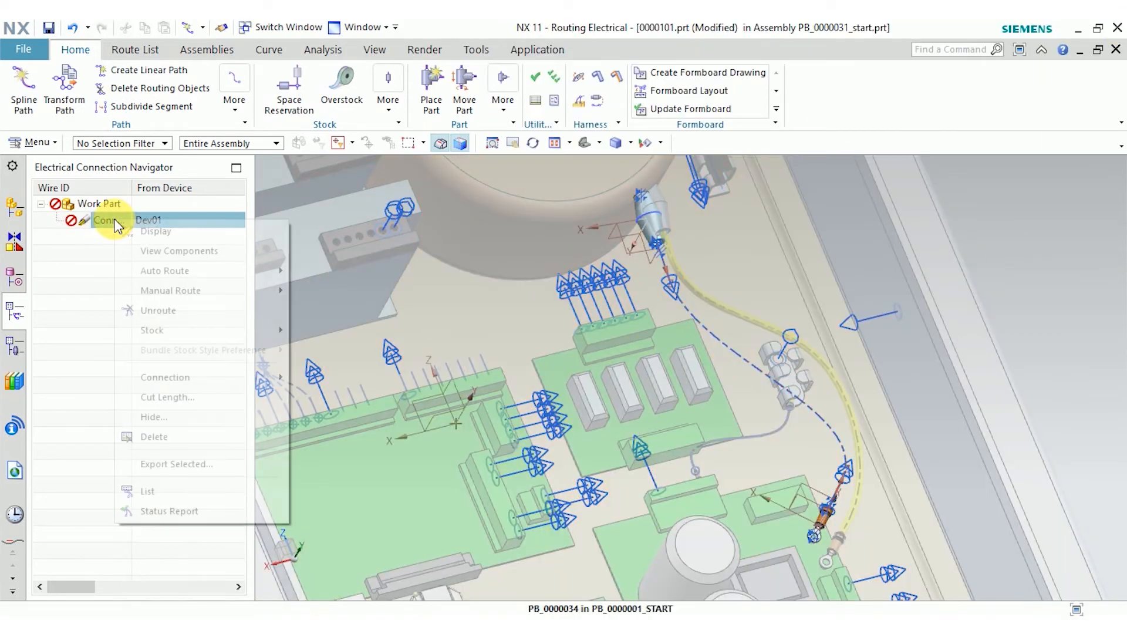
pyautogui.moveTo(210, 291)
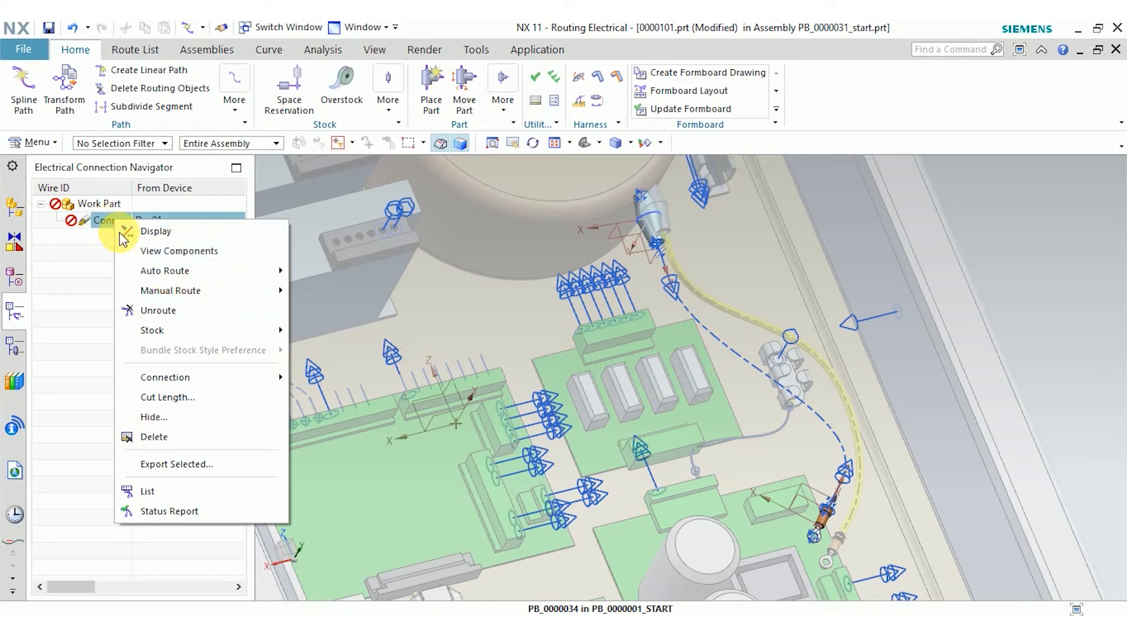
pyautogui.moveTo(170, 291)
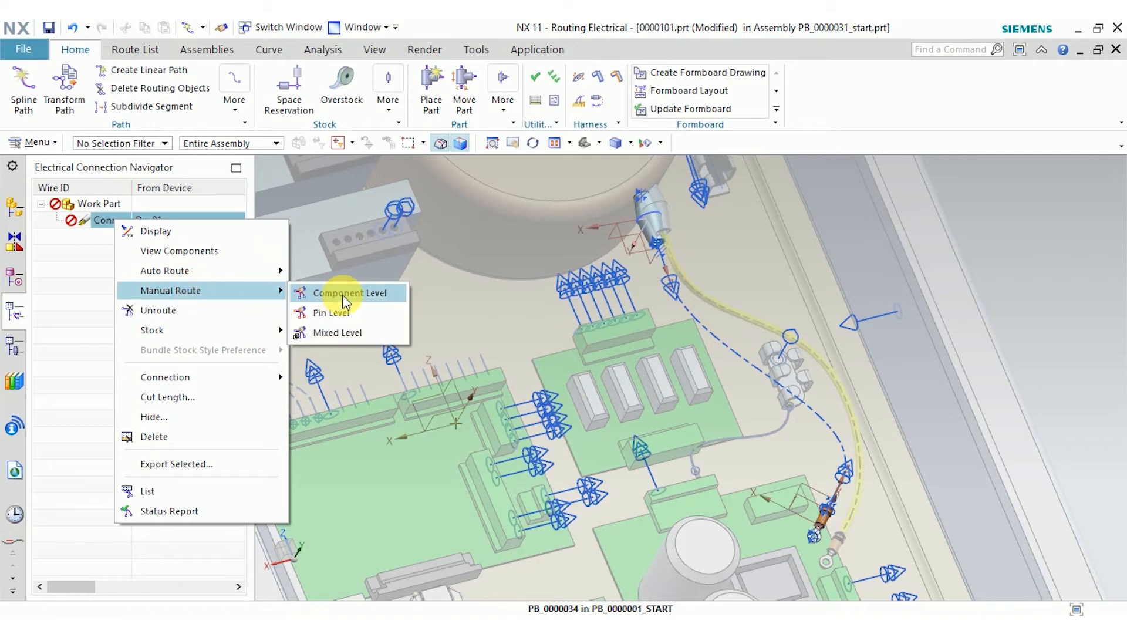
# Manually route Connection_2 at component level along the spline path.
pyautogui.click(346, 293)
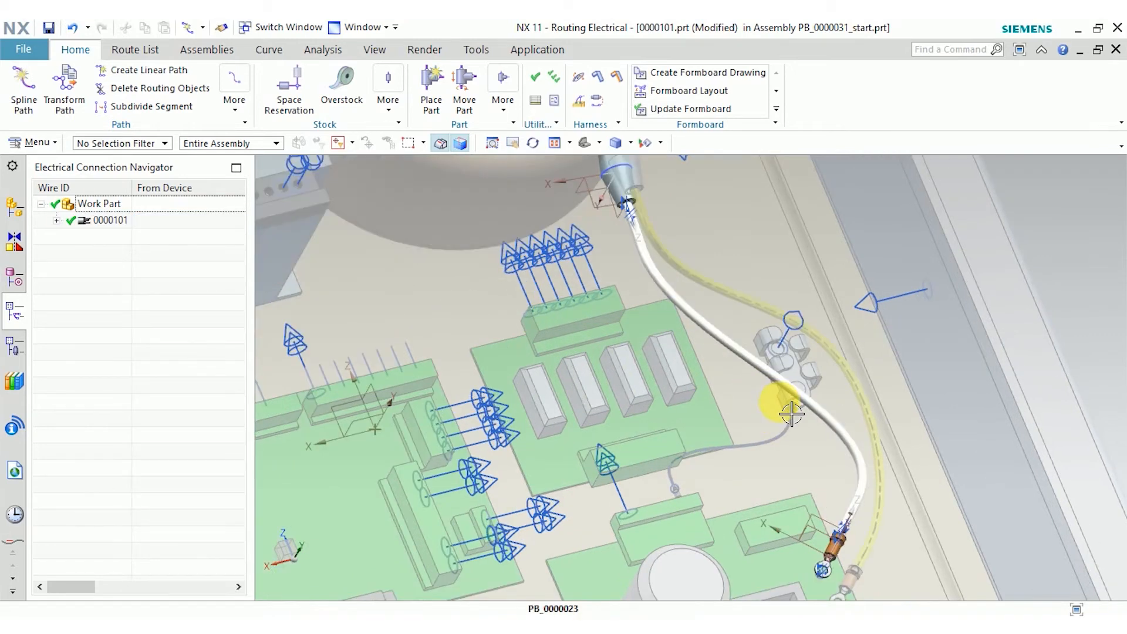
pyautogui.moveTo(708, 439)
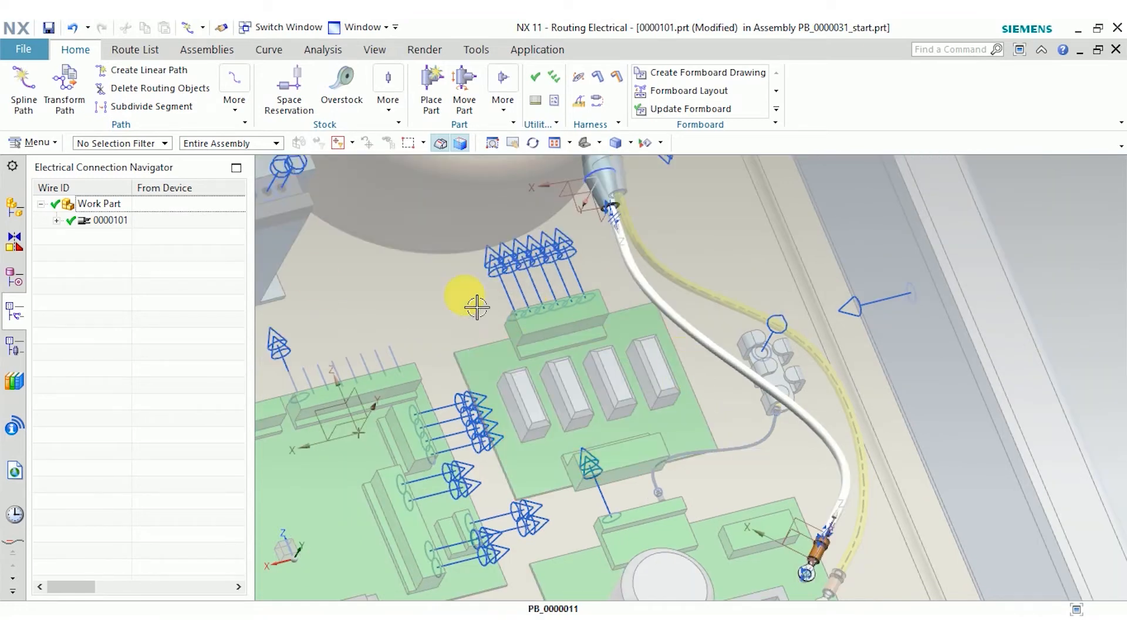
pyautogui.click(12, 211)
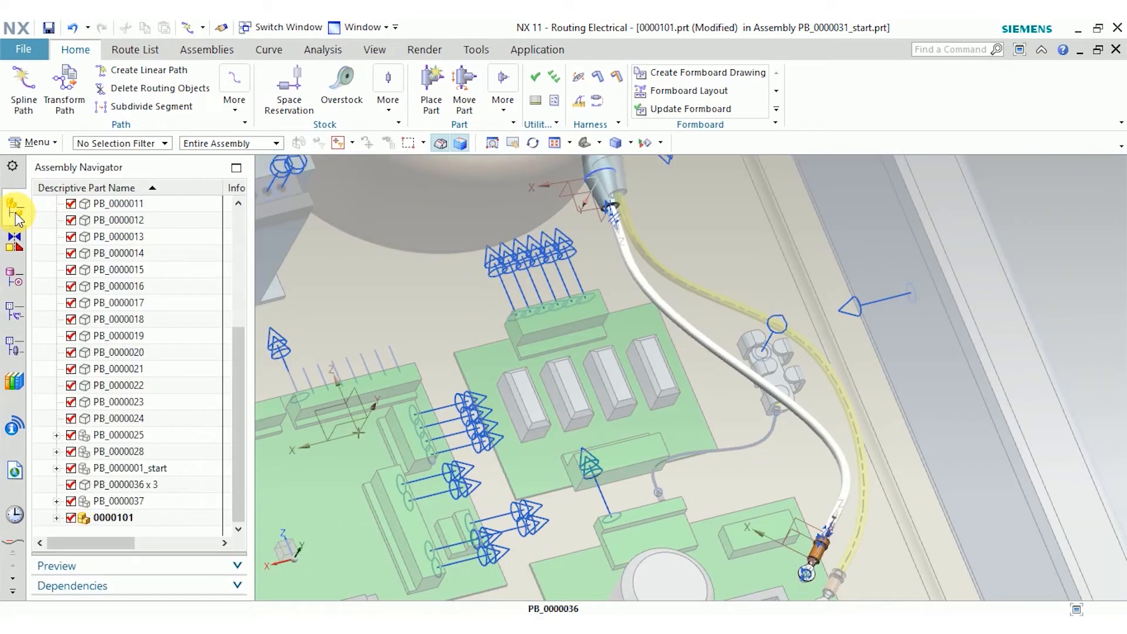
# Make harness part 0000101 the displayed part and orbit to view its cable and connectors.
pyautogui.rightClick(108, 518)
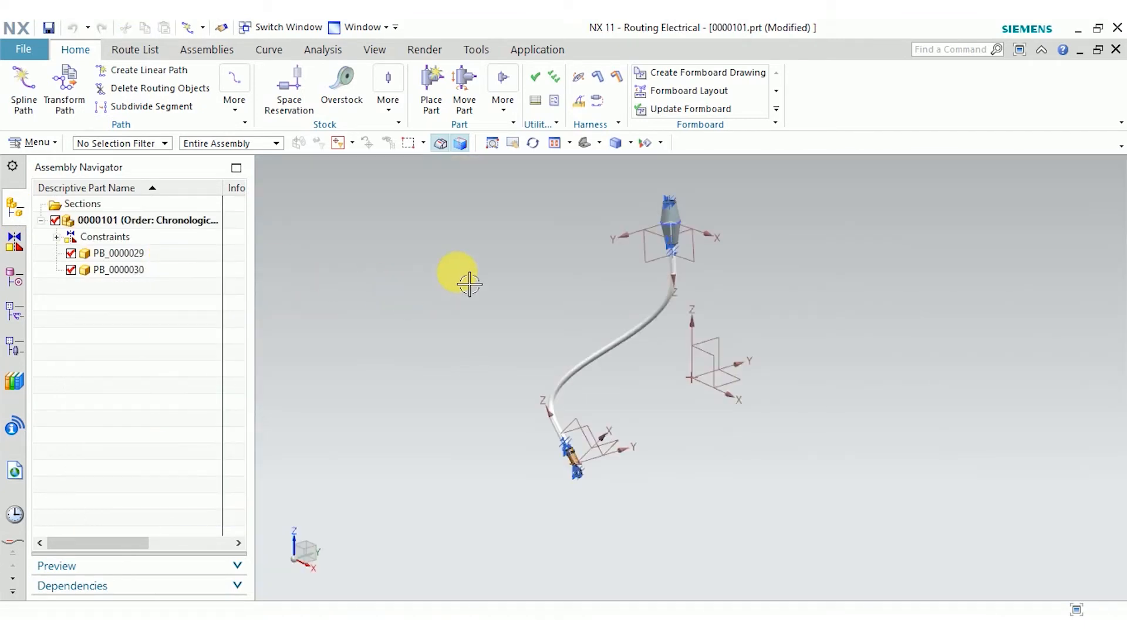
pyautogui.moveTo(467, 280); pyautogui.dragTo(734, 403)
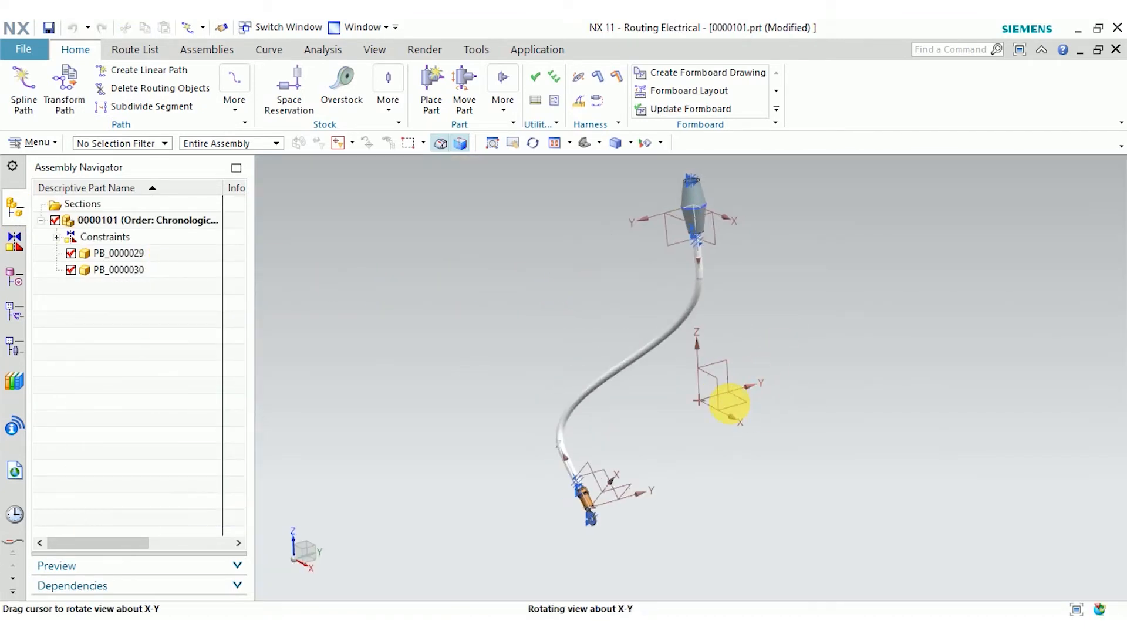
pyautogui.moveTo(730, 406); pyautogui.dragTo(640, 424)
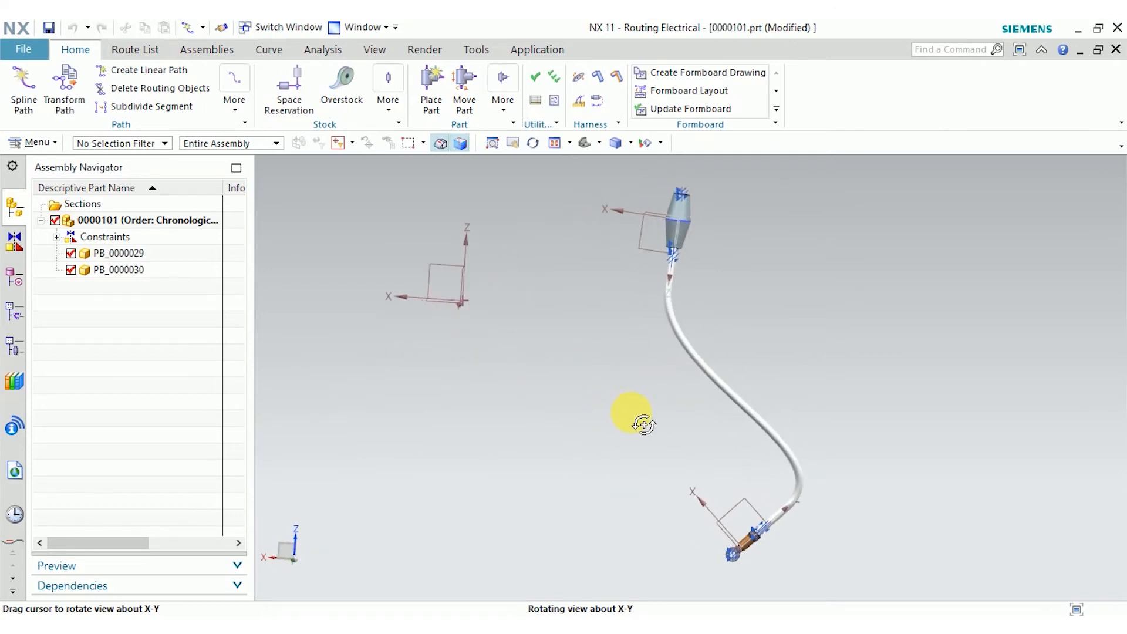
pyautogui.moveTo(637, 423); pyautogui.dragTo(822, 372)
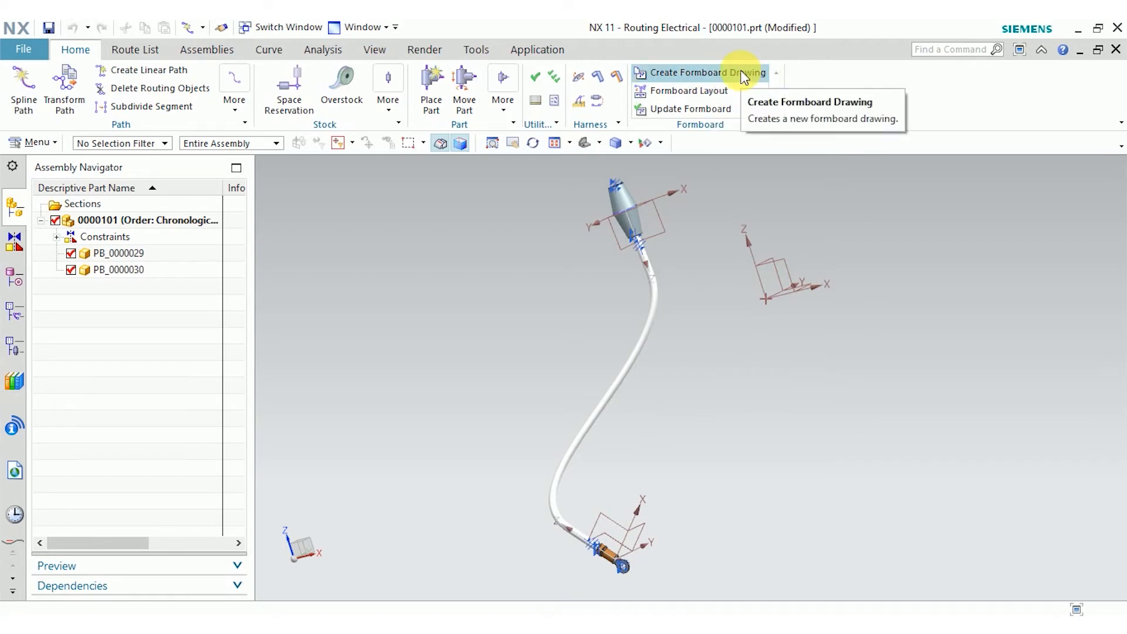
# Create formboard drawing 0000101_dwg1 from the A0 template with Main Run Thickest layout.
pyautogui.click(700, 72)
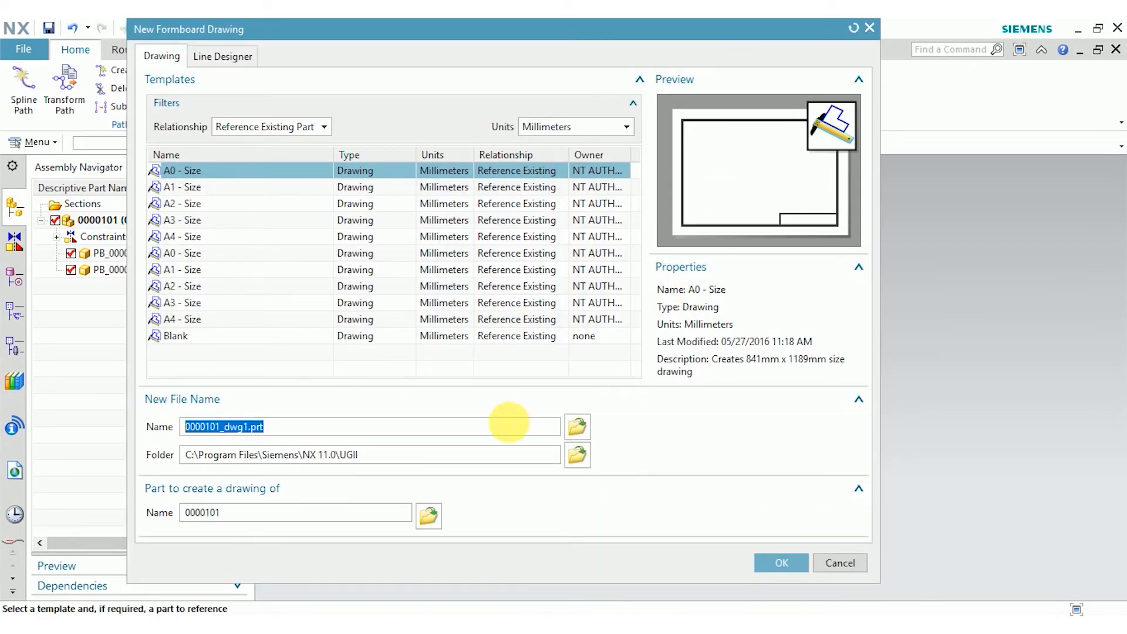
pyautogui.click(782, 563)
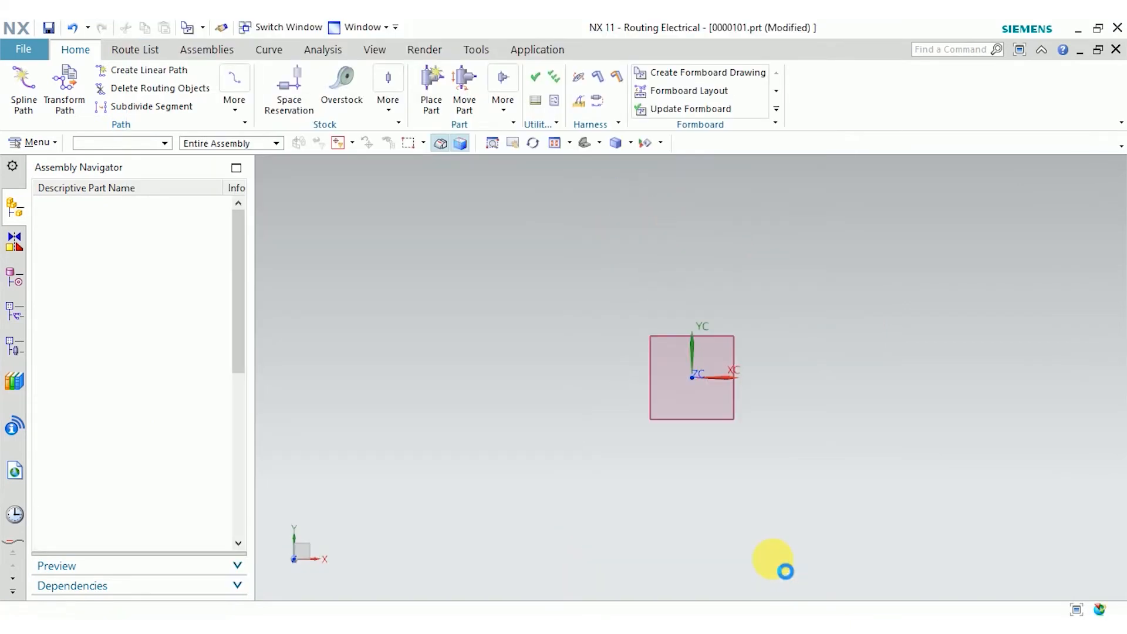
pyautogui.click(689, 90)
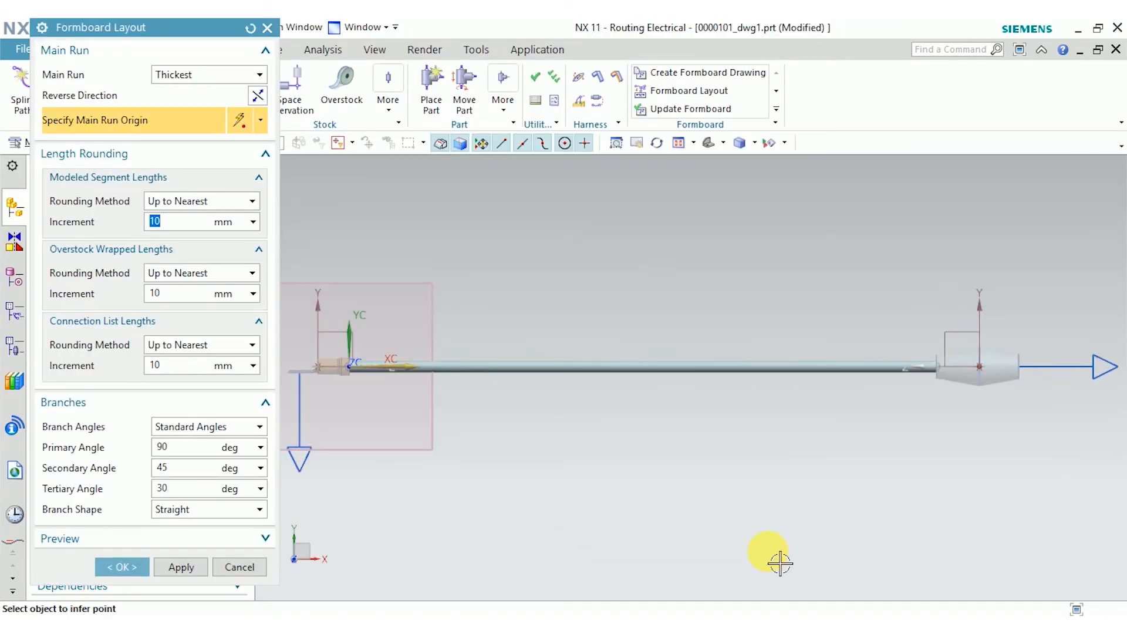
pyautogui.moveTo(687, 271)
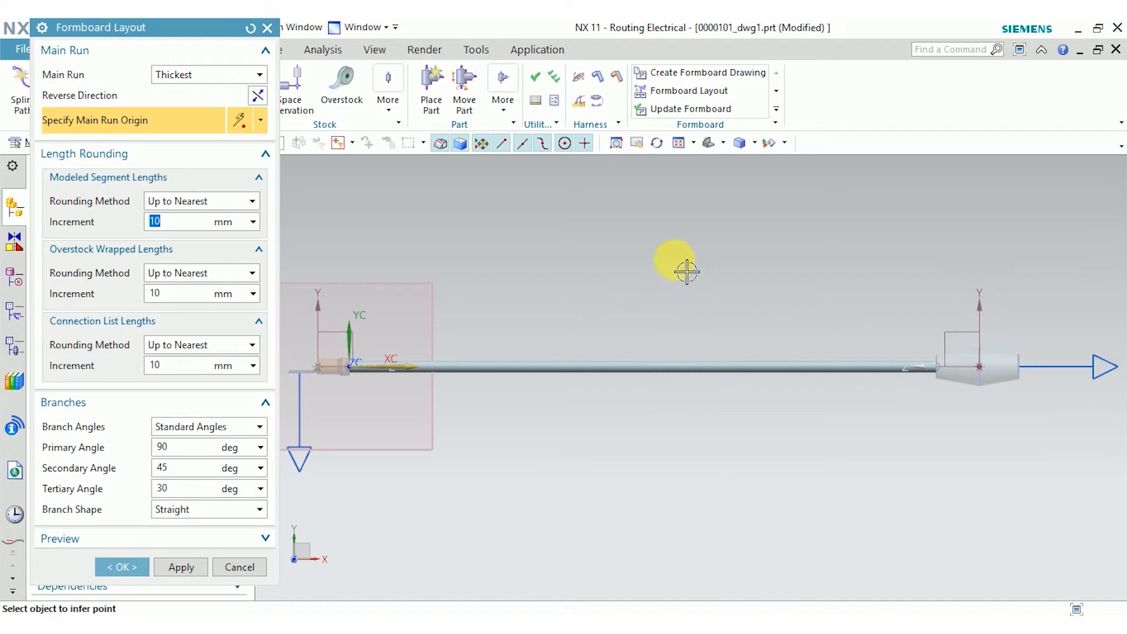
pyautogui.moveTo(683, 272); pyautogui.dragTo(724, 309)
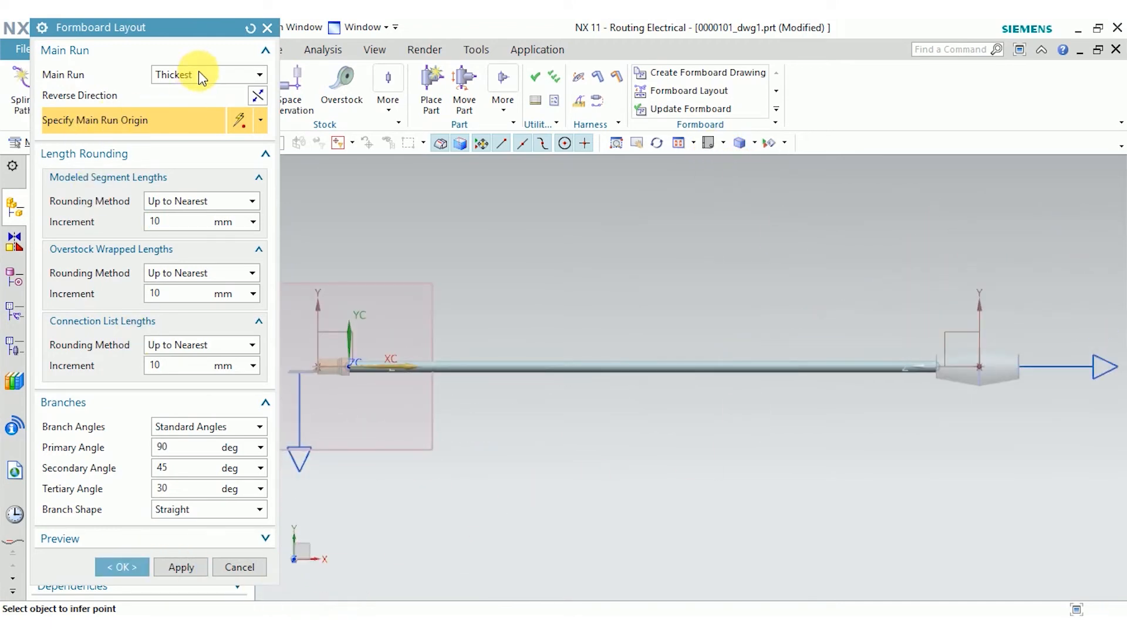
pyautogui.moveTo(610, 375)
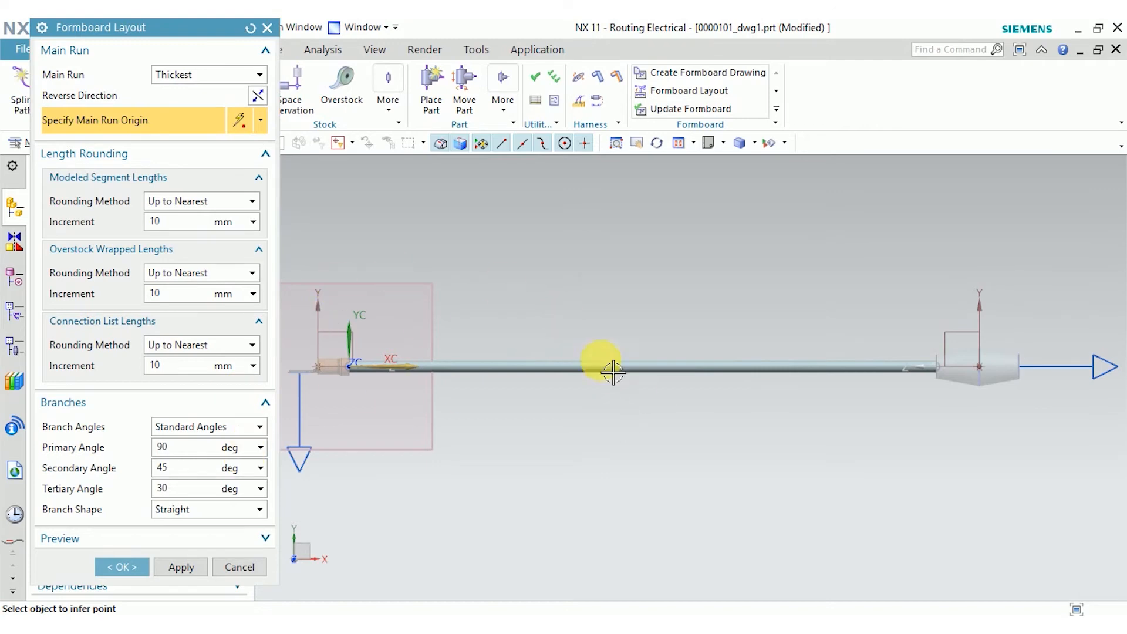
pyautogui.moveTo(549, 383)
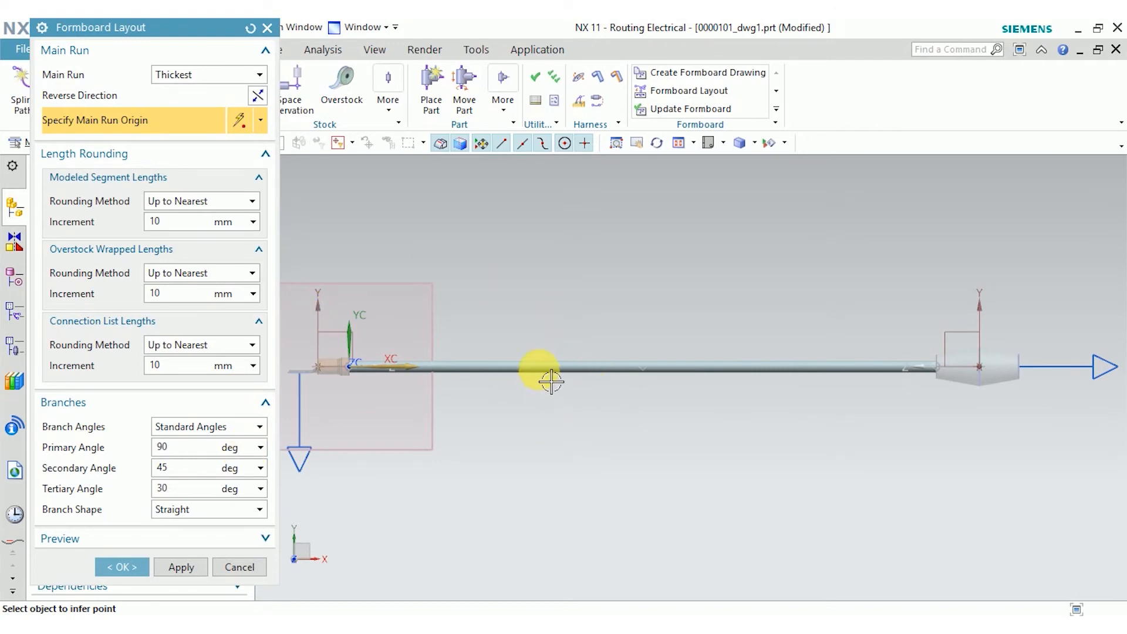
pyautogui.moveTo(545, 385)
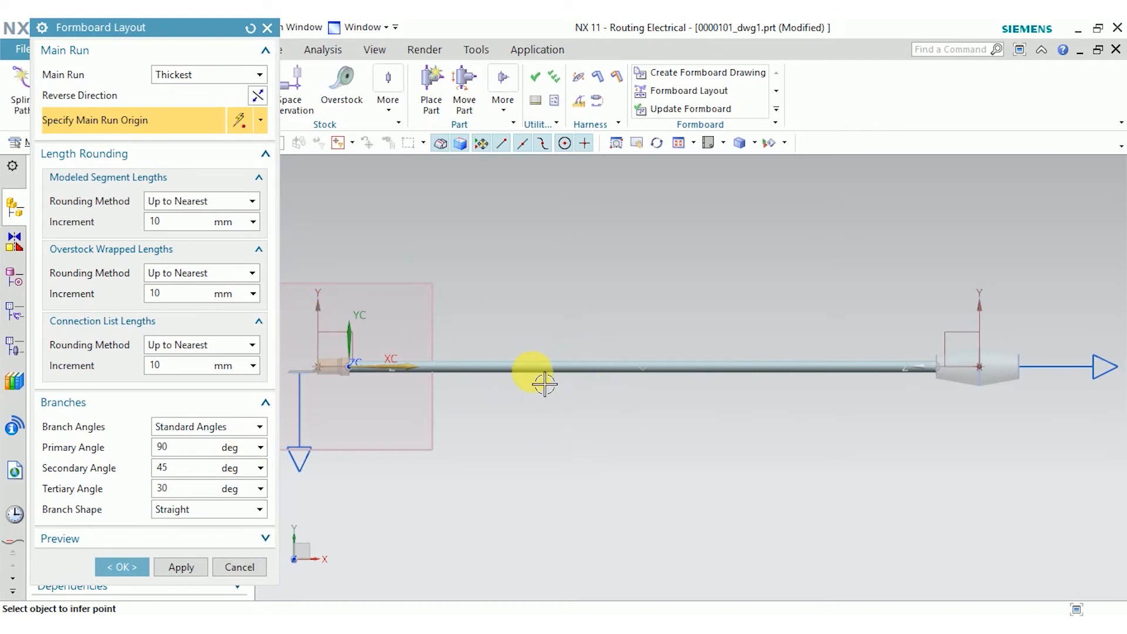
pyautogui.moveTo(258, 468)
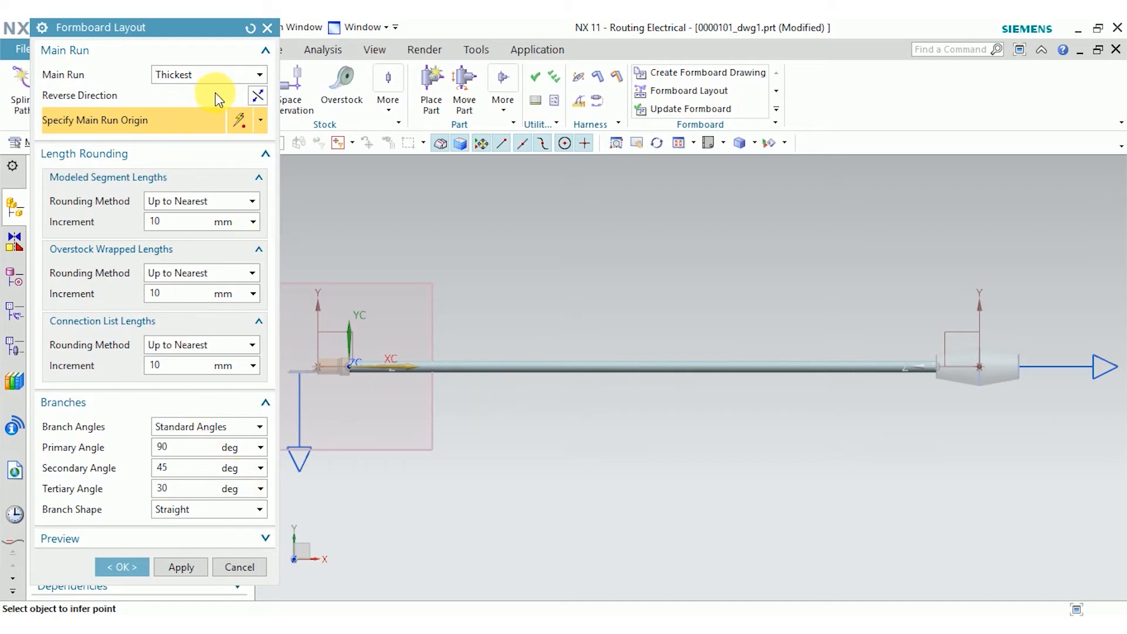
pyautogui.click(122, 567)
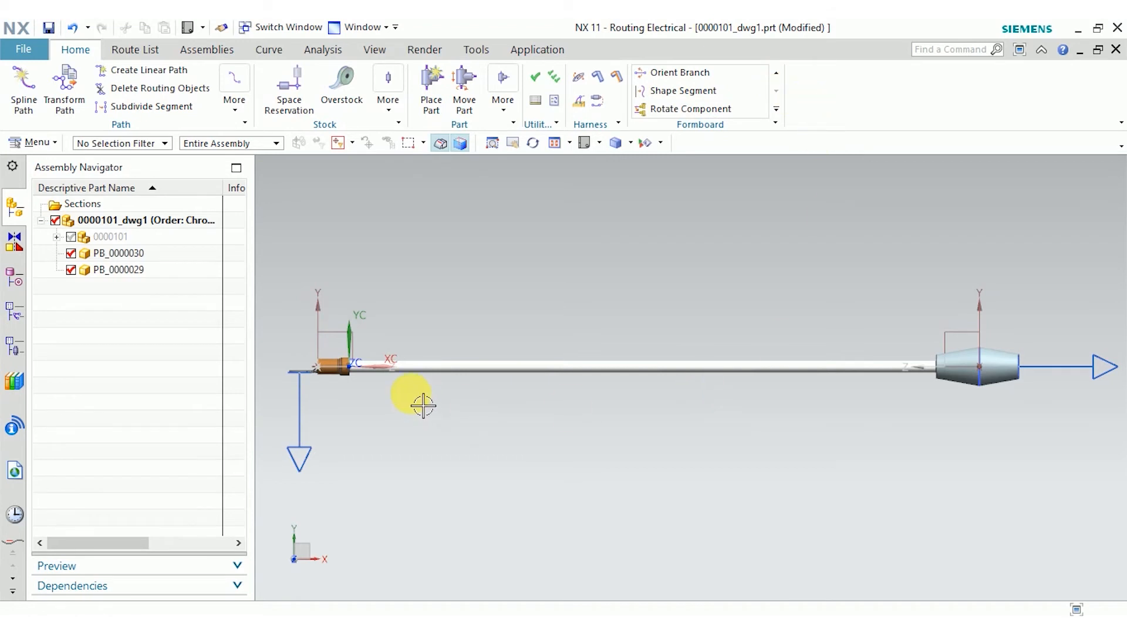
pyautogui.moveTo(673, 77)
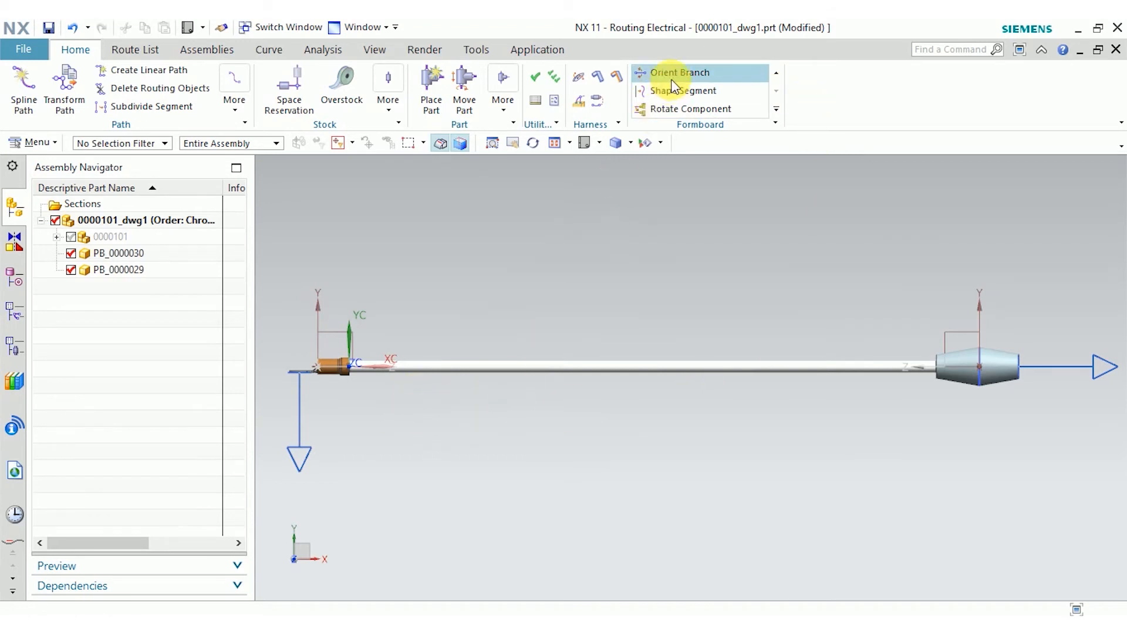
pyautogui.moveTo(708, 111)
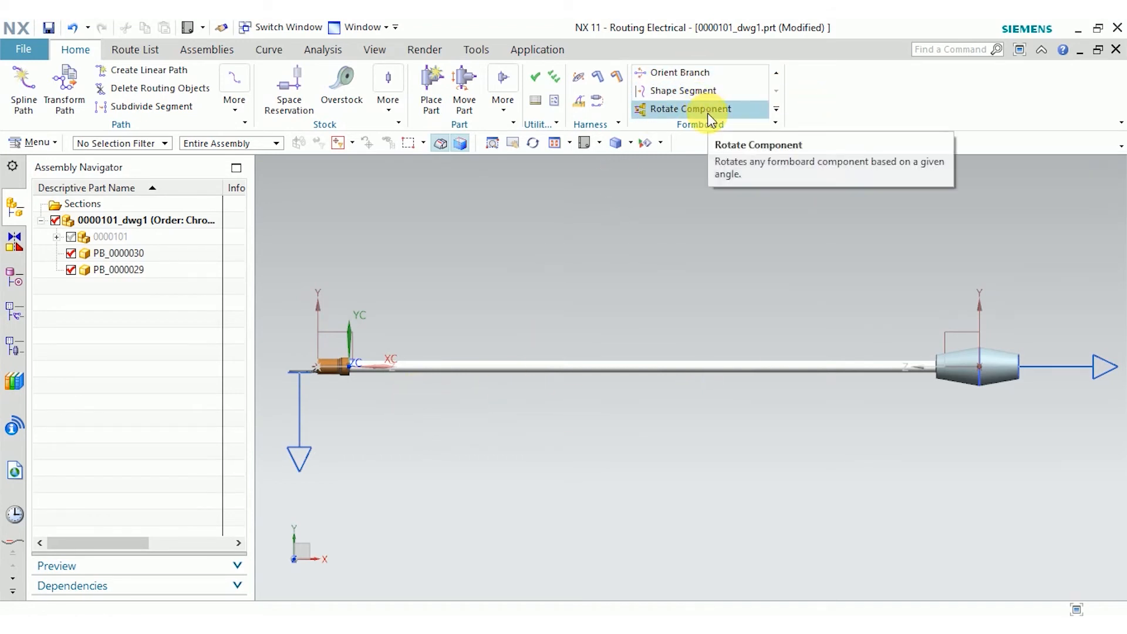
# Start rotating left connector PB_0000030 90 degrees about its path axis.
pyautogui.click(690, 109)
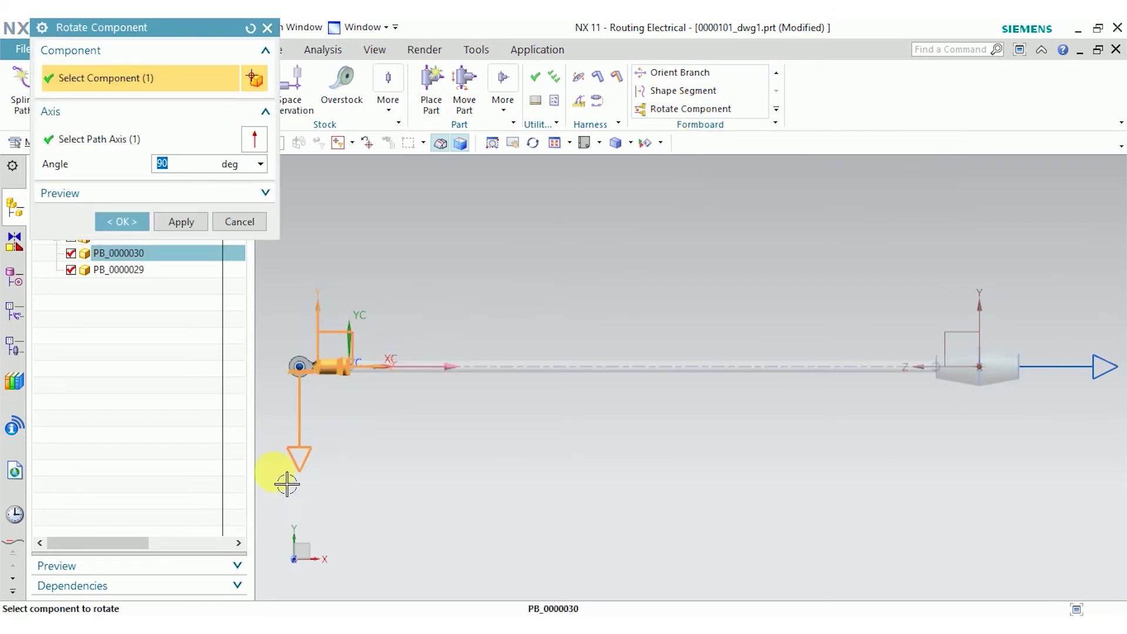
pyautogui.moveTo(345, 382)
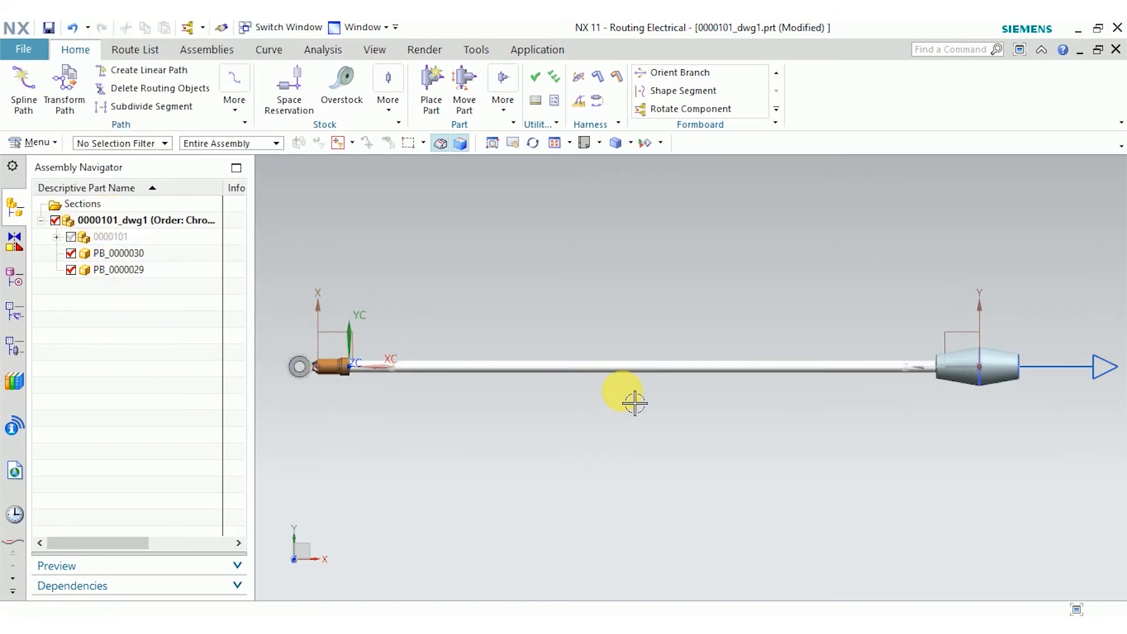
pyautogui.moveTo(674, 92)
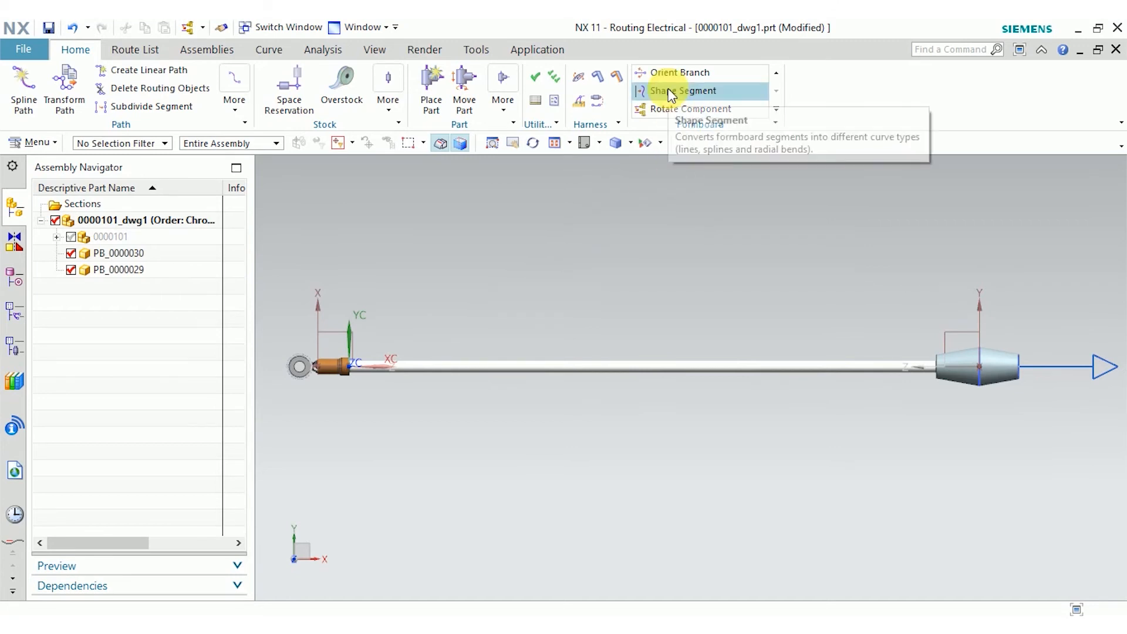
pyautogui.moveTo(669, 122)
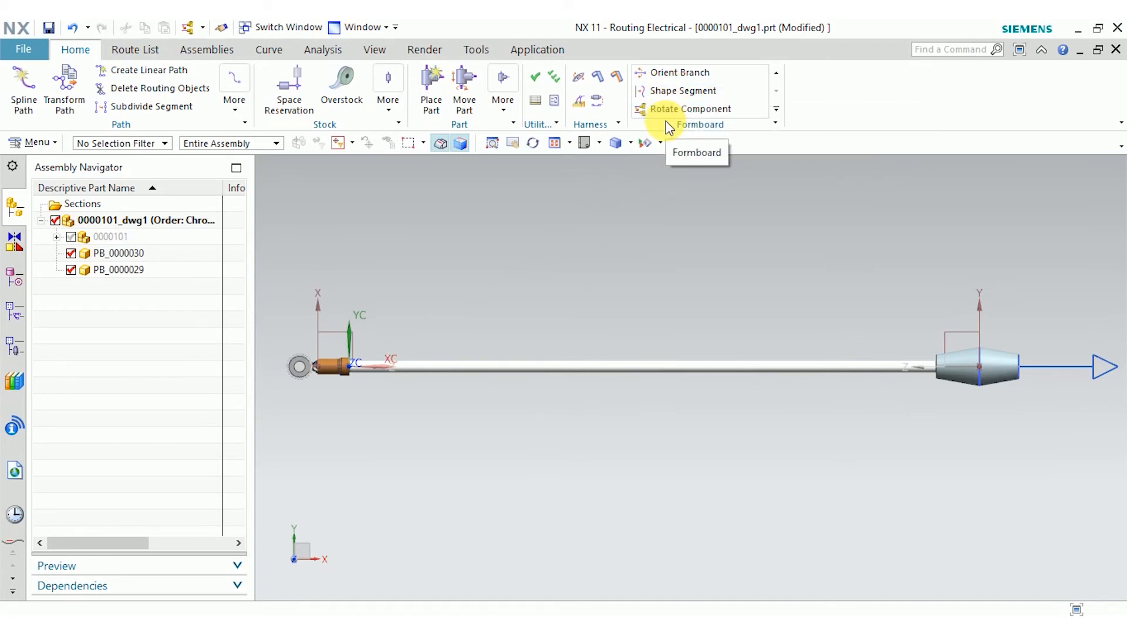
pyautogui.moveTo(680, 128)
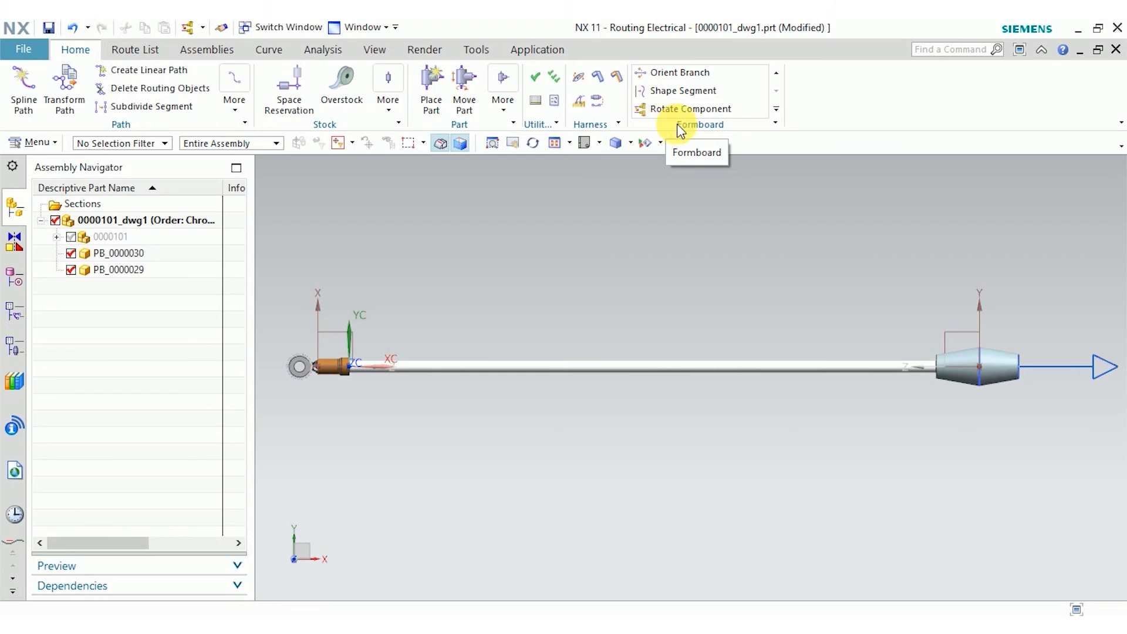
# Bend the straight harness segment with a Radial Bend of radius 75.
pyautogui.click(683, 91)
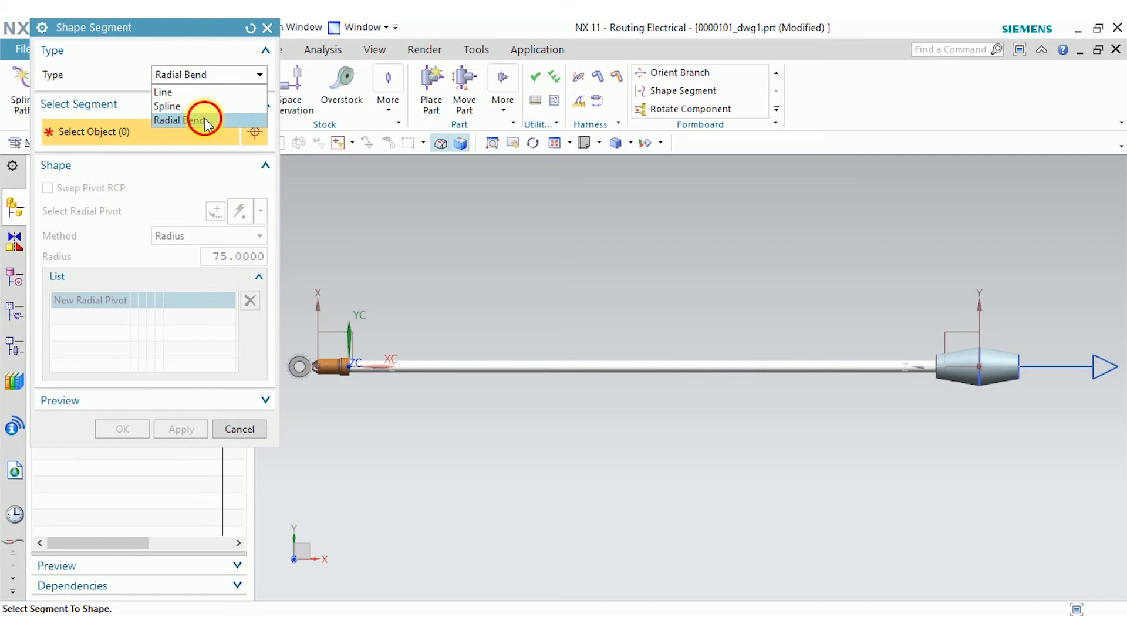
pyautogui.click(183, 120)
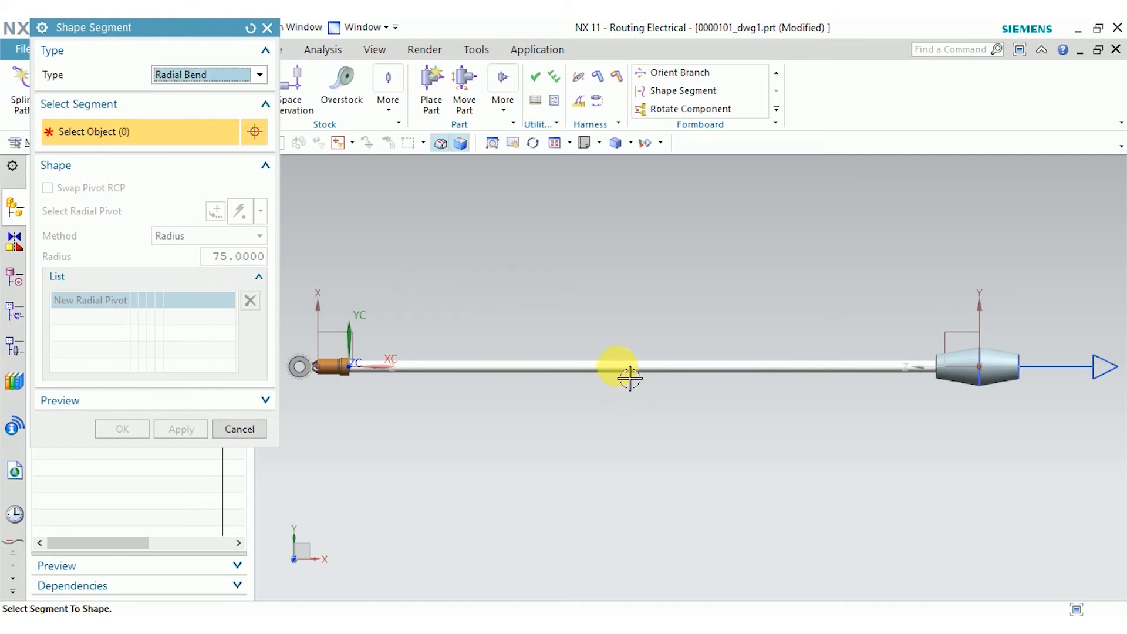
pyautogui.click(629, 378)
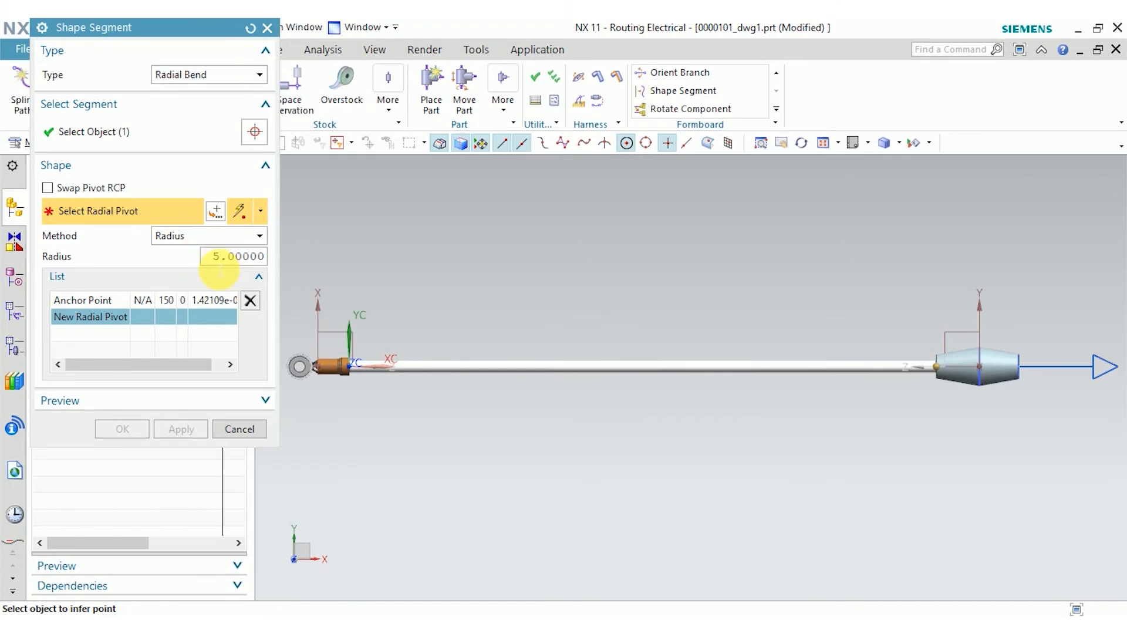
pyautogui.click(640, 372)
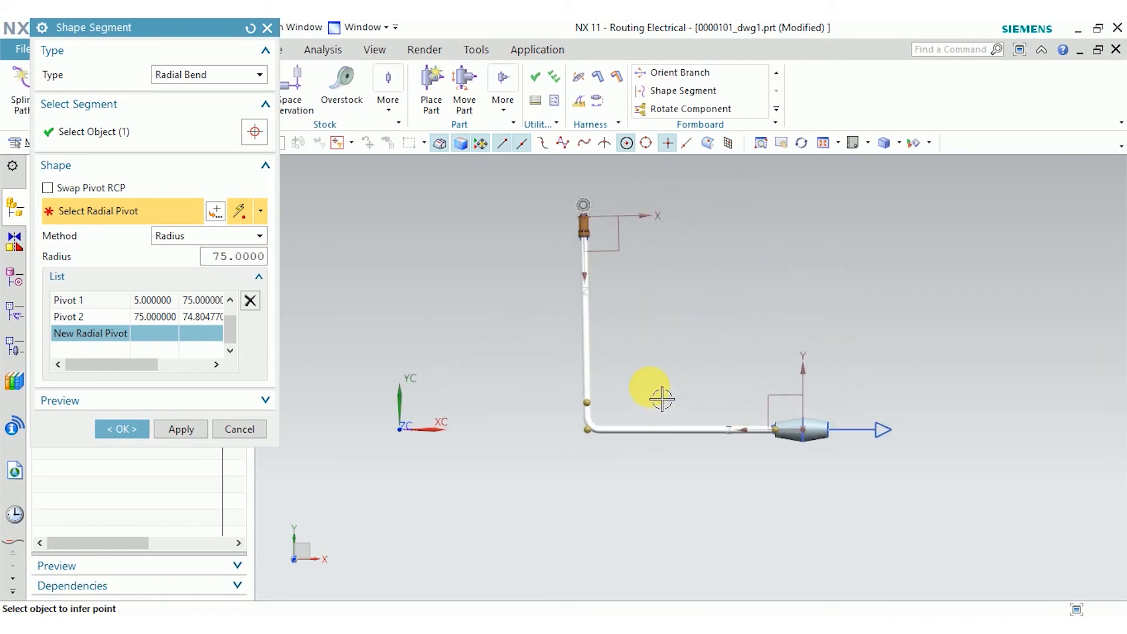
pyautogui.click(122, 430)
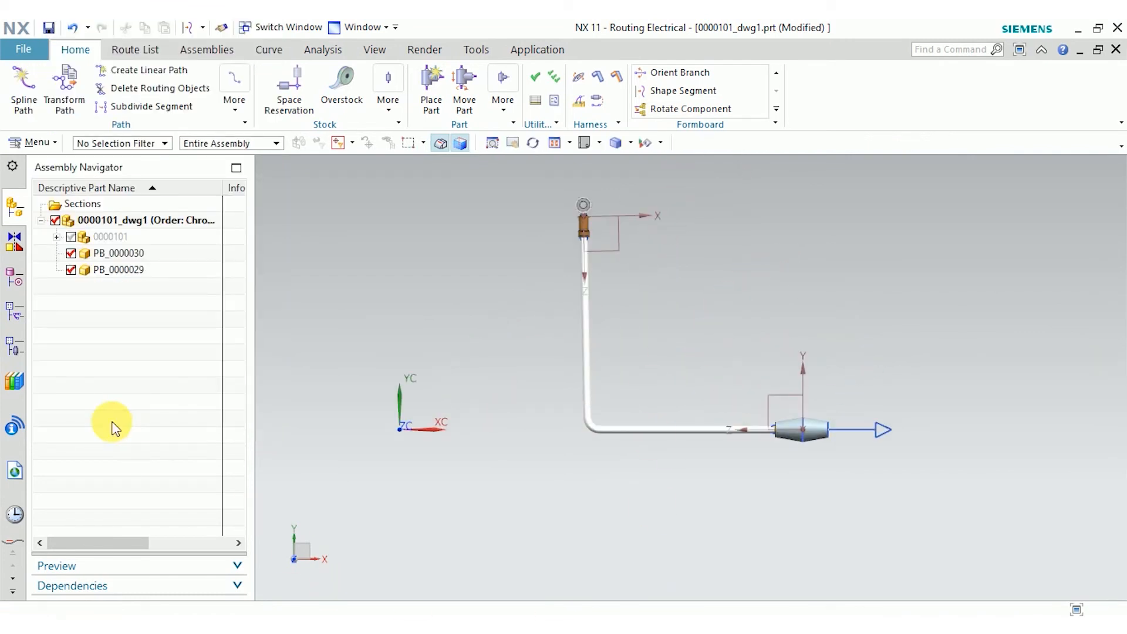
pyautogui.moveTo(501, 320)
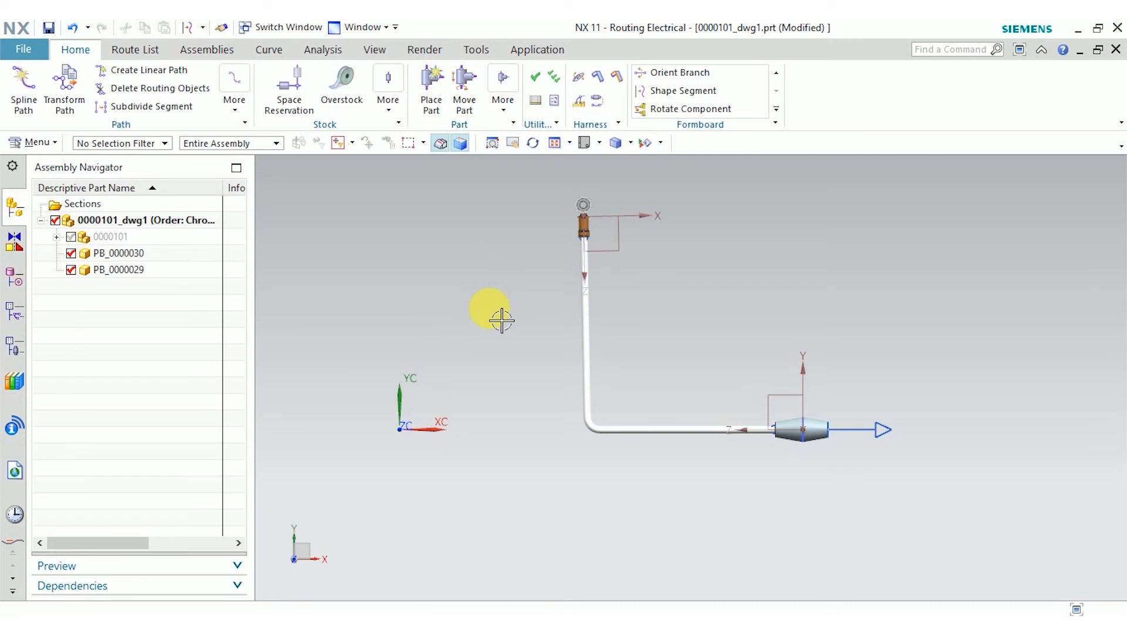
# Switch to the Drafting application to show Sheet 1 with the harness view.
pyautogui.click(537, 49)
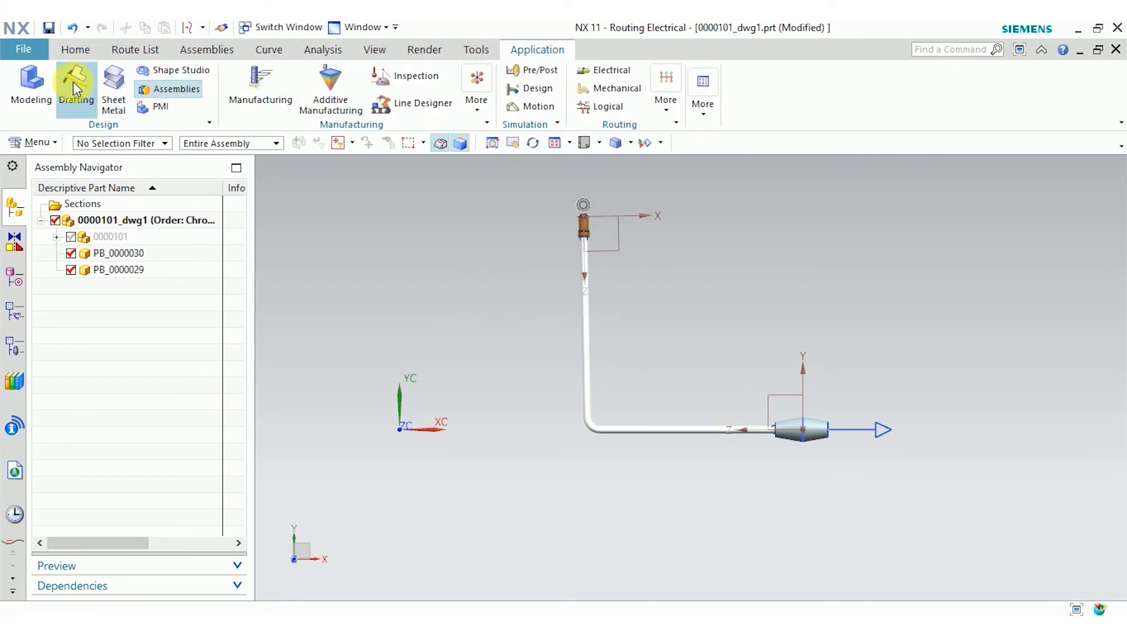
pyautogui.click(75, 81)
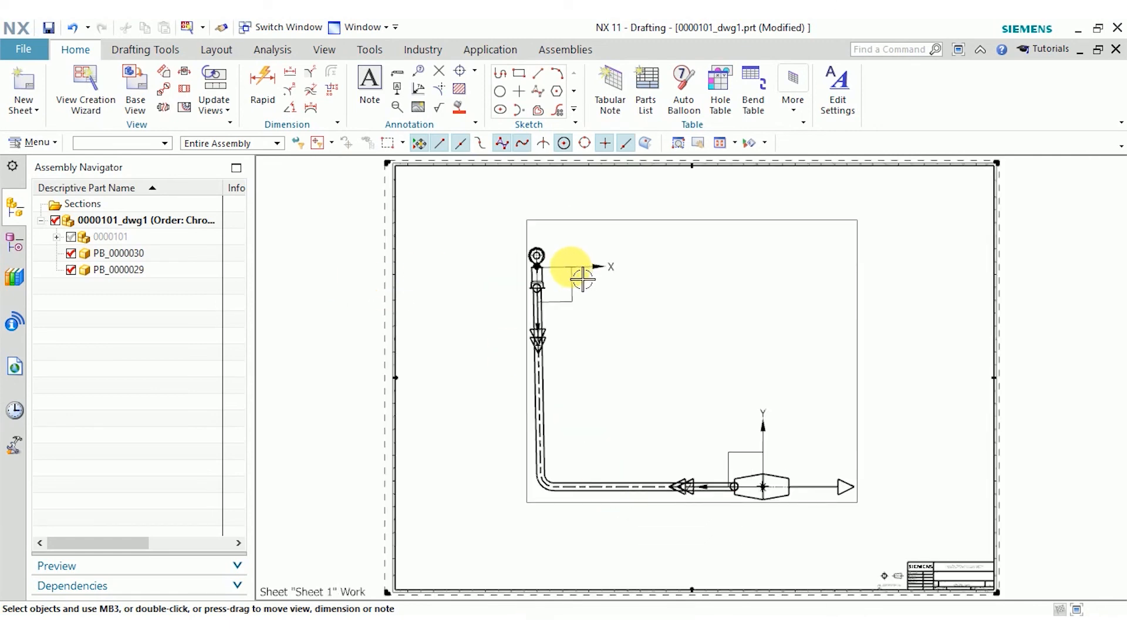
pyautogui.moveTo(621, 300)
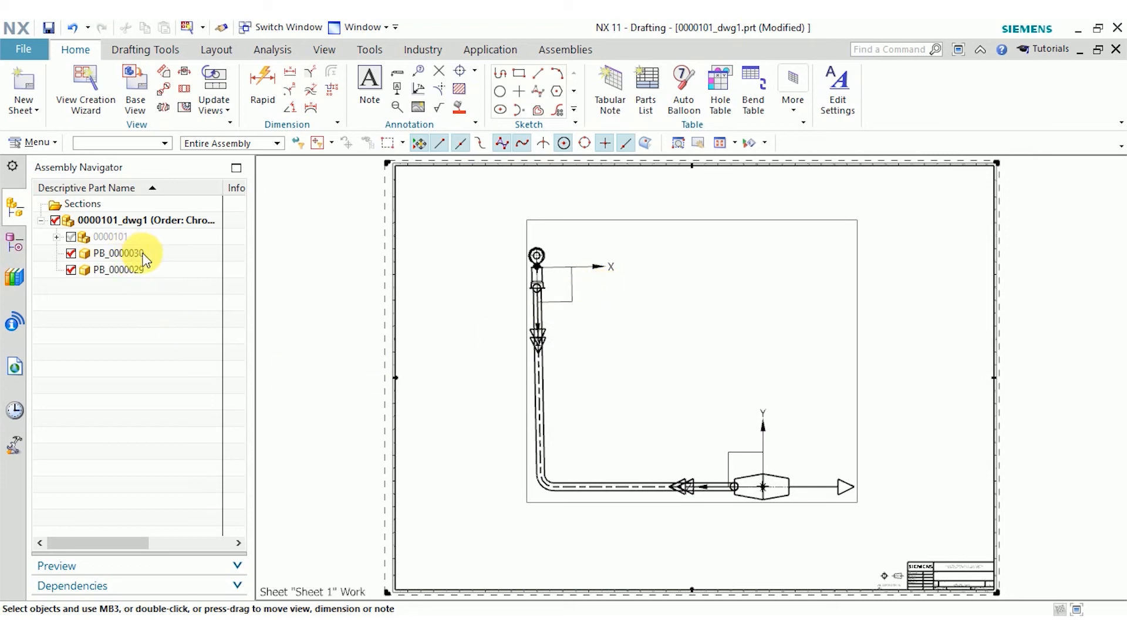
# Replace PB_0000030's reference set with MODEL to remove routing axes.
pyautogui.rightClick(117, 254)
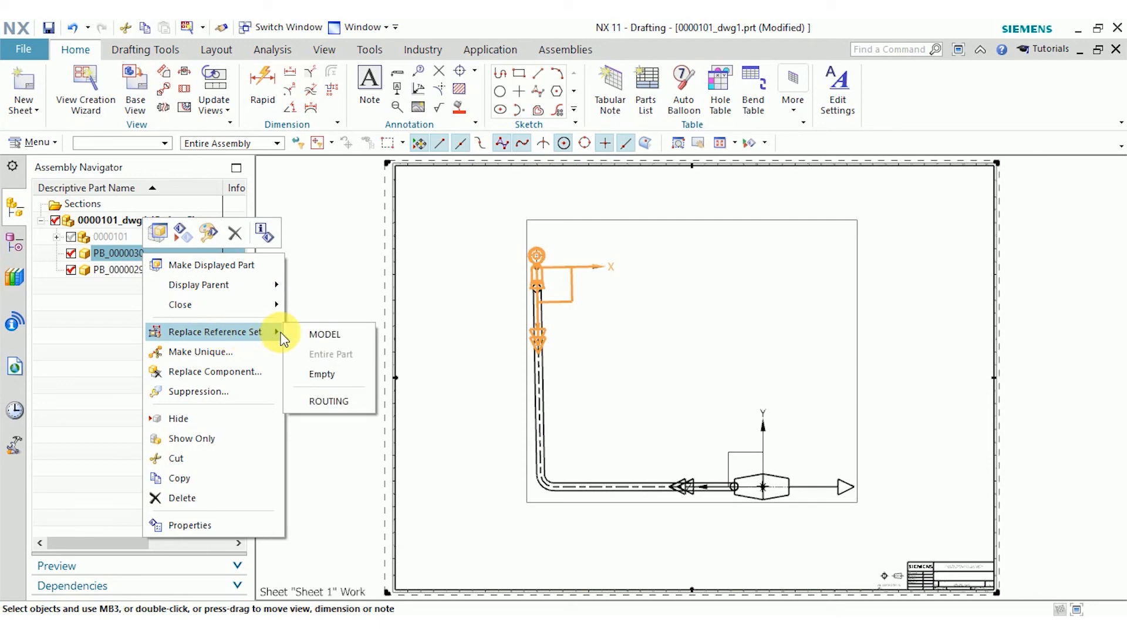
pyautogui.moveTo(324, 334)
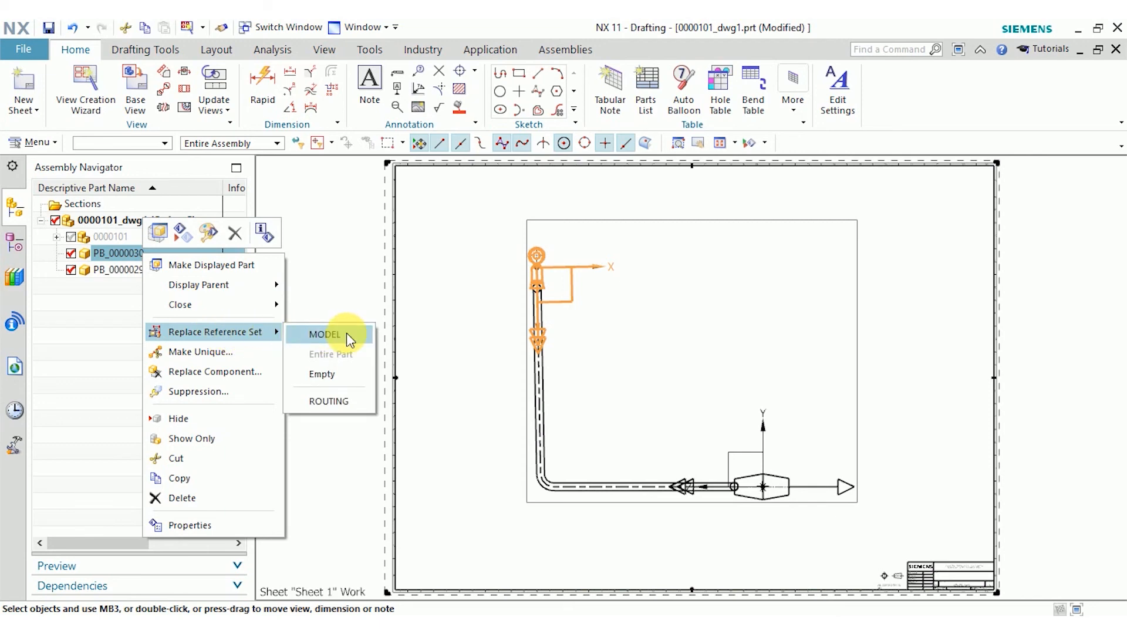
pyautogui.click(324, 334)
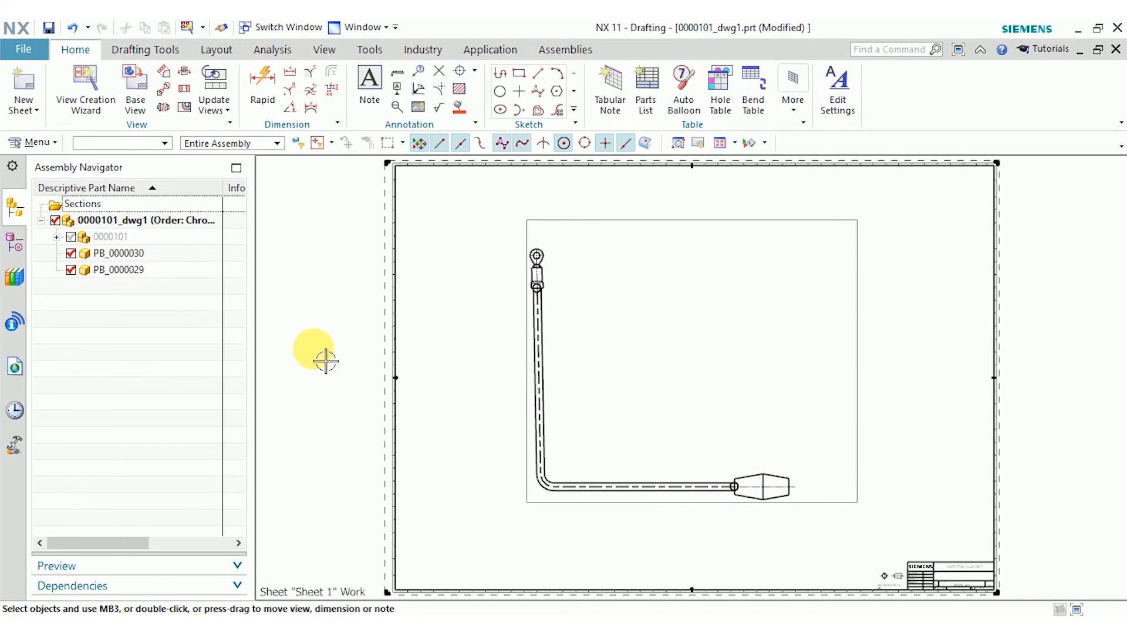
pyautogui.moveTo(395, 279)
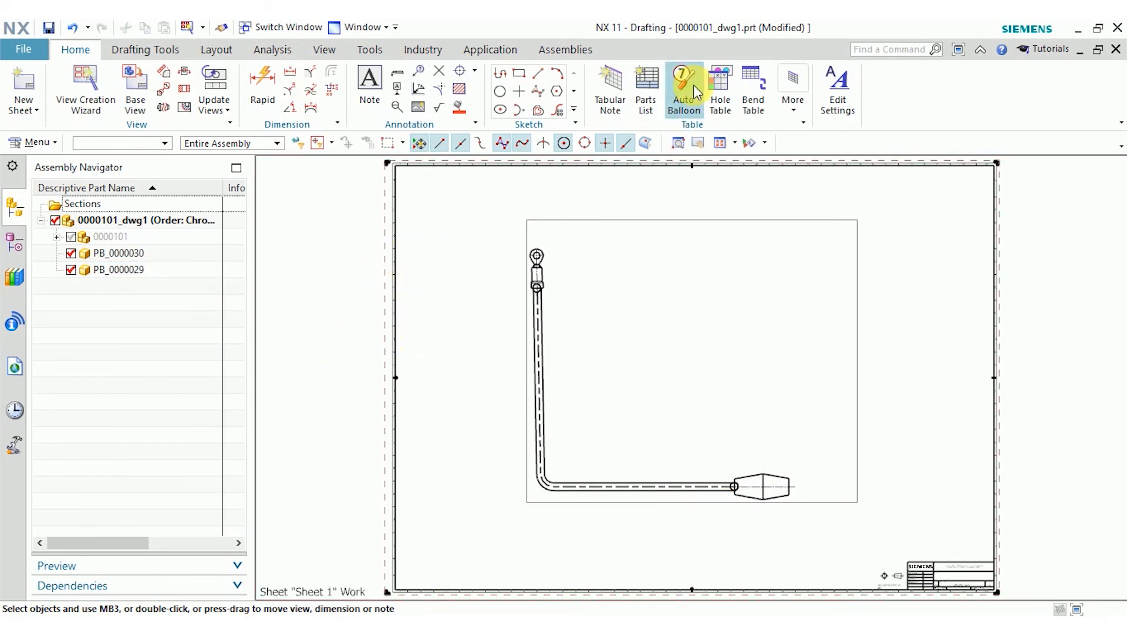
pyautogui.moveTo(422, 49)
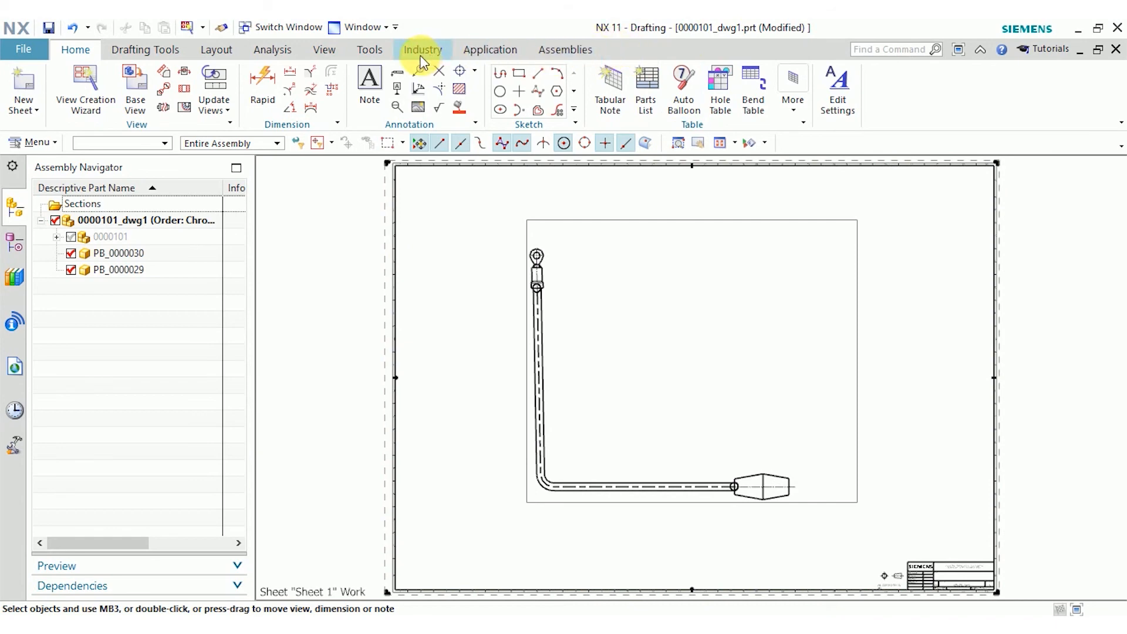
# Show the Industry ribbon tab with its formboard and annotation commands.
pyautogui.click(423, 49)
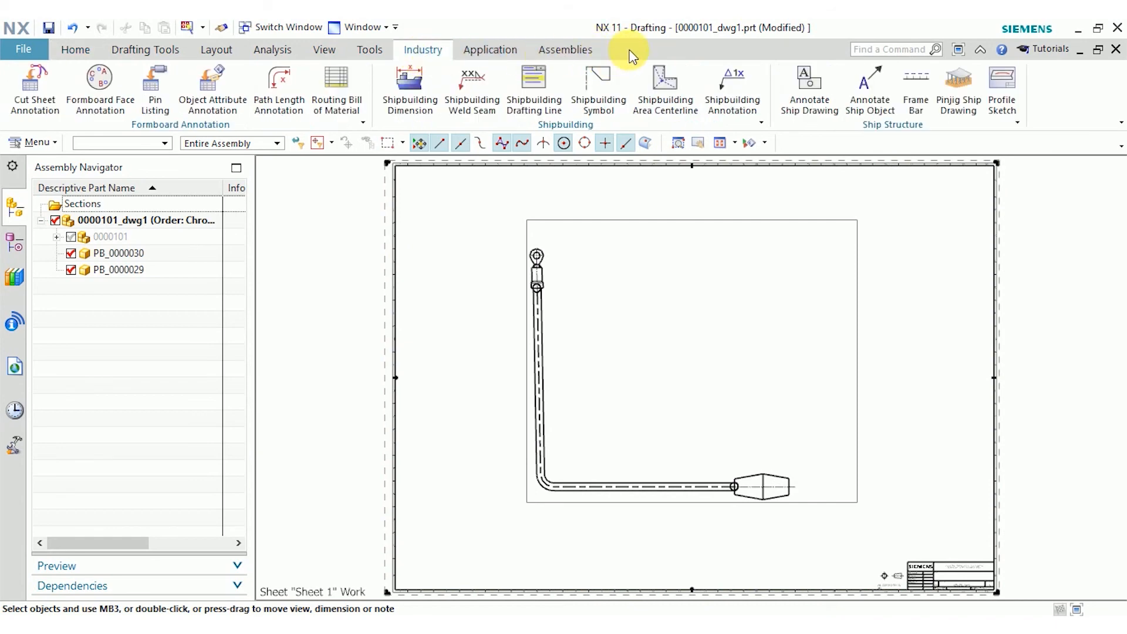
pyautogui.rightClick(628, 55)
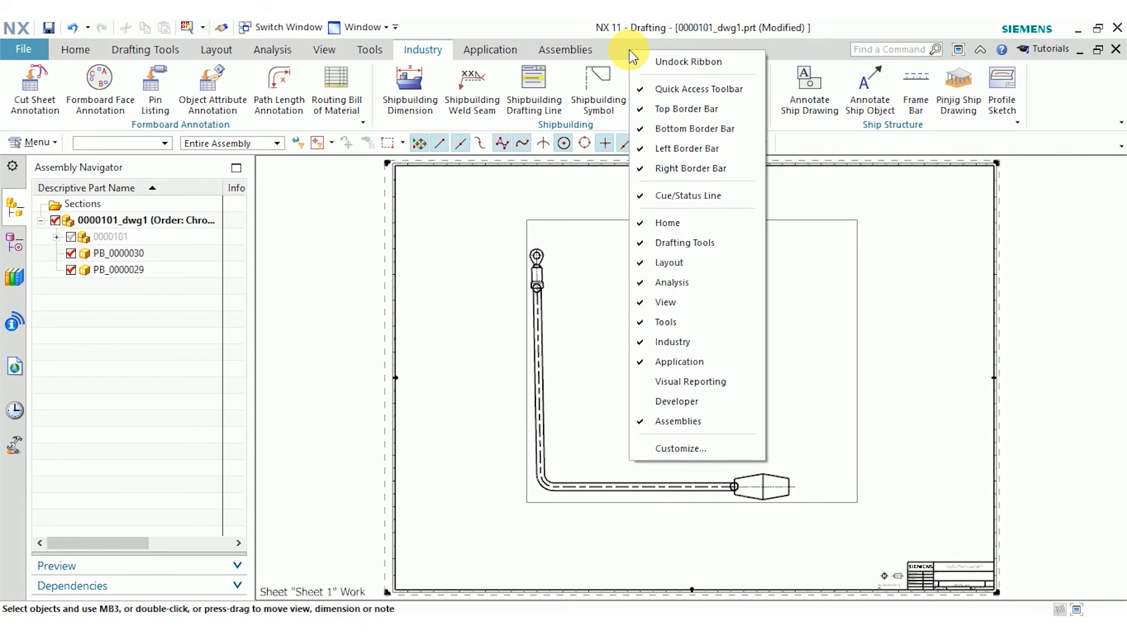
pyautogui.moveTo(654, 349)
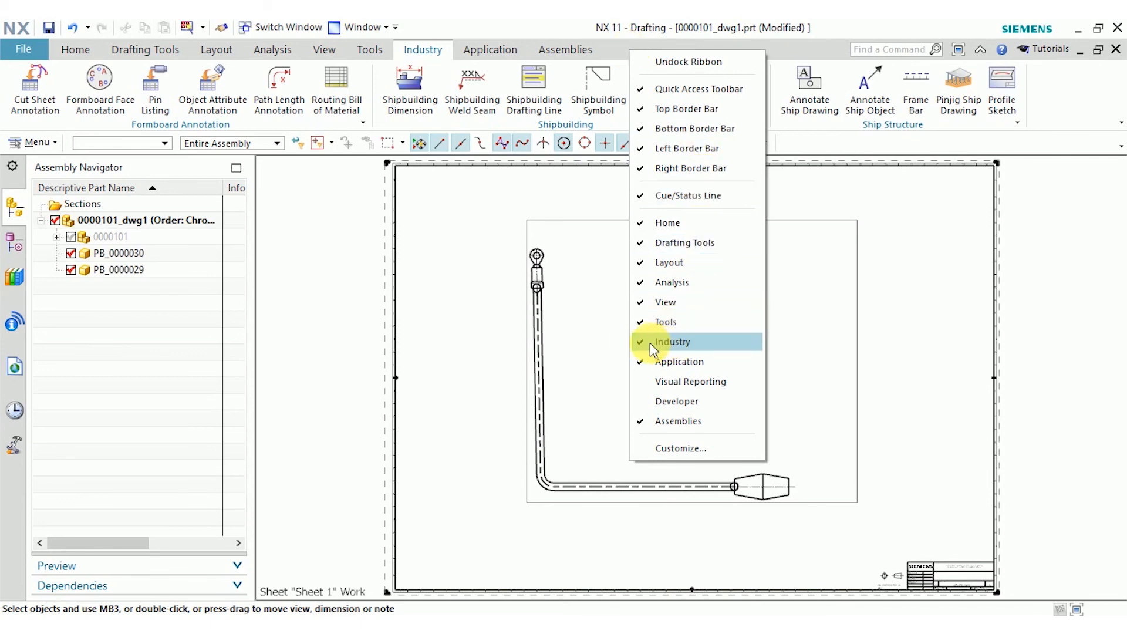
pyautogui.click(672, 342)
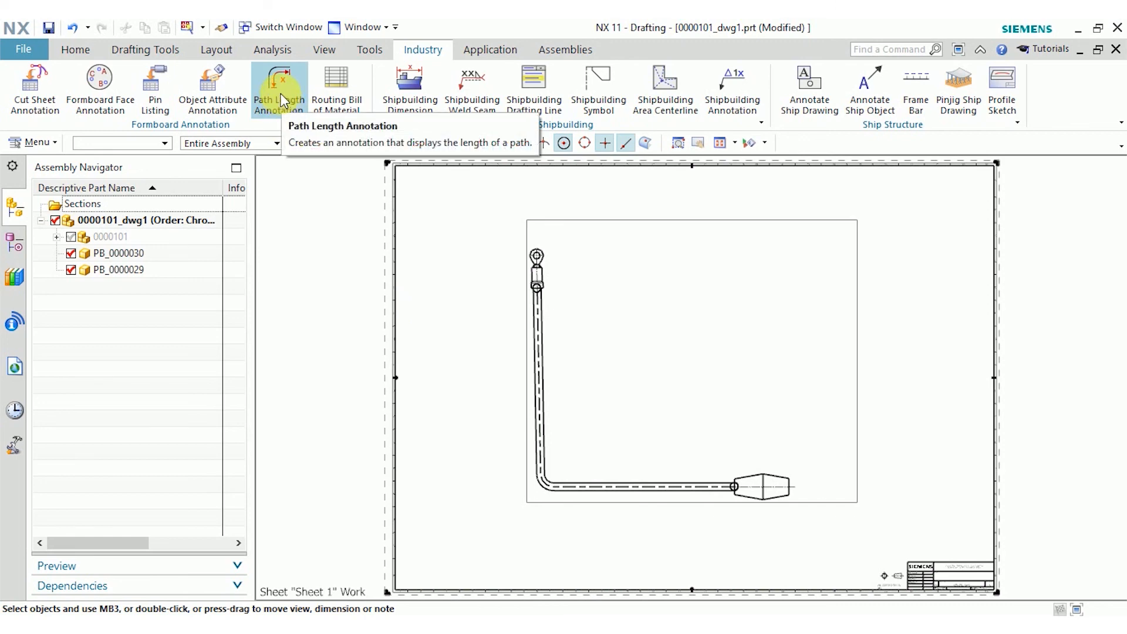
# Add a path length annotation measuring the bent harness route.
pyautogui.click(280, 77)
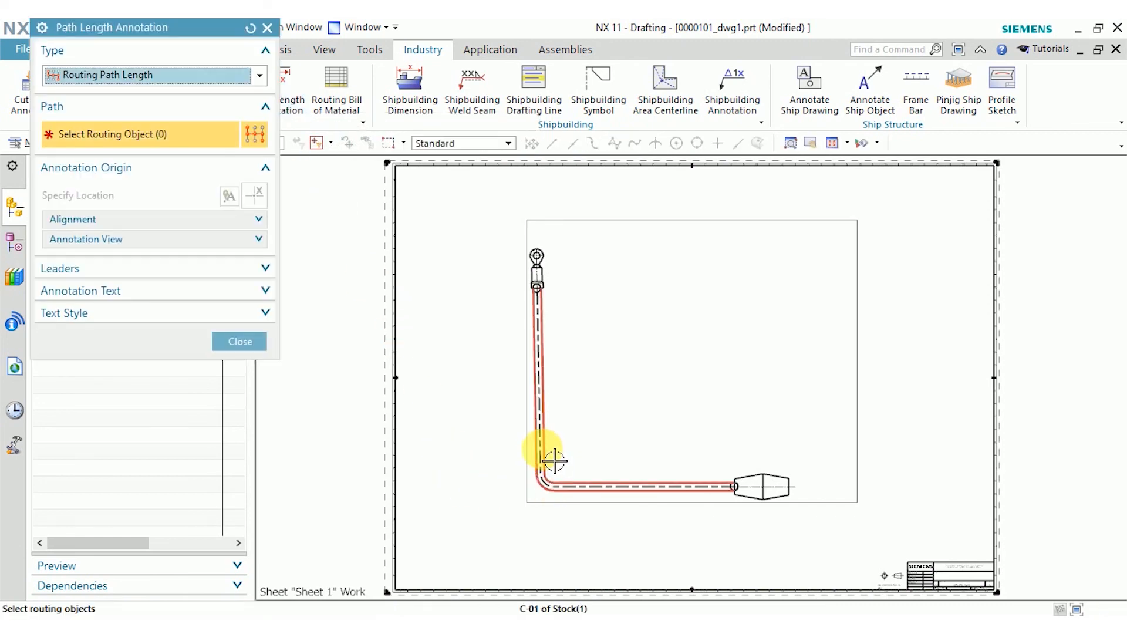
pyautogui.click(553, 460)
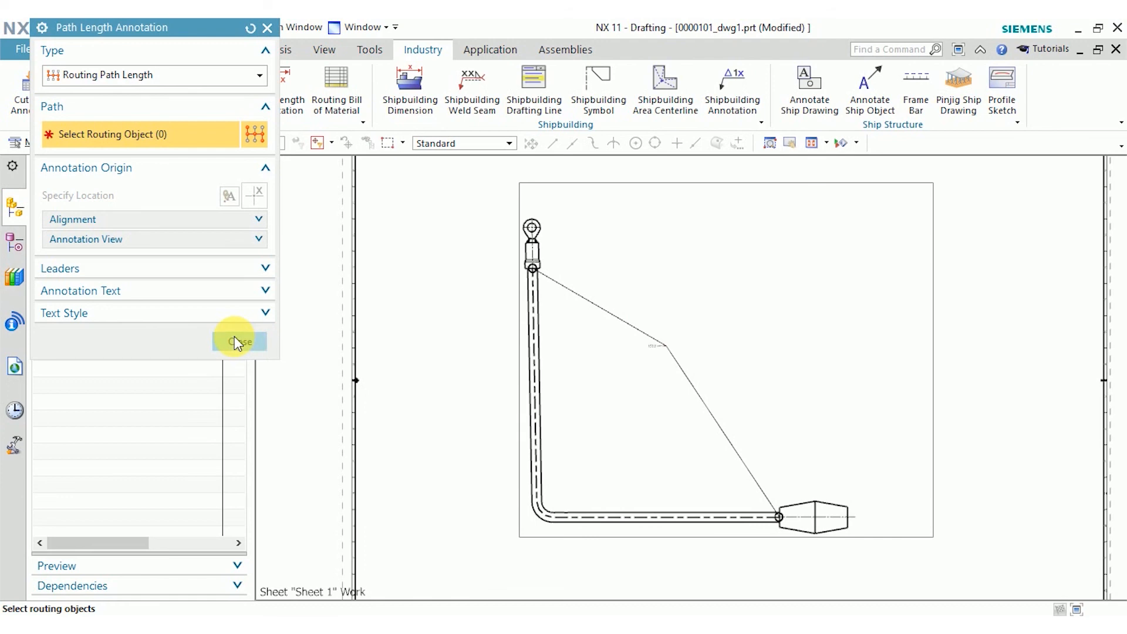
pyautogui.click(240, 341)
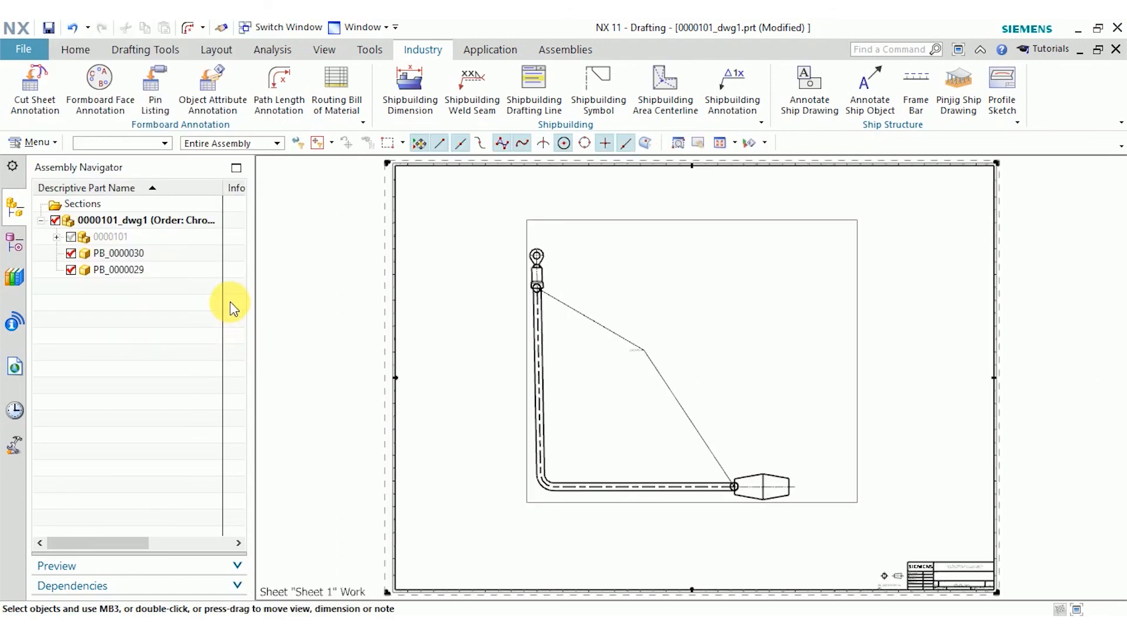
pyautogui.moveTo(32, 94)
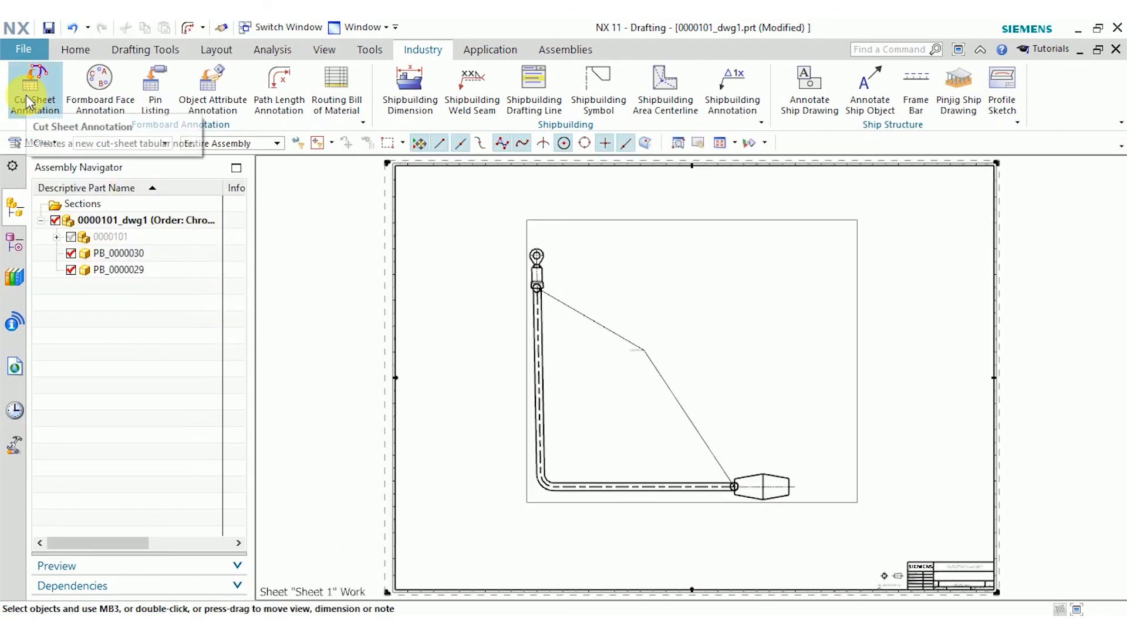
# Place a cut sheet table for Connection_2, Conn01 to Conn02, length 170.
pyautogui.click(29, 79)
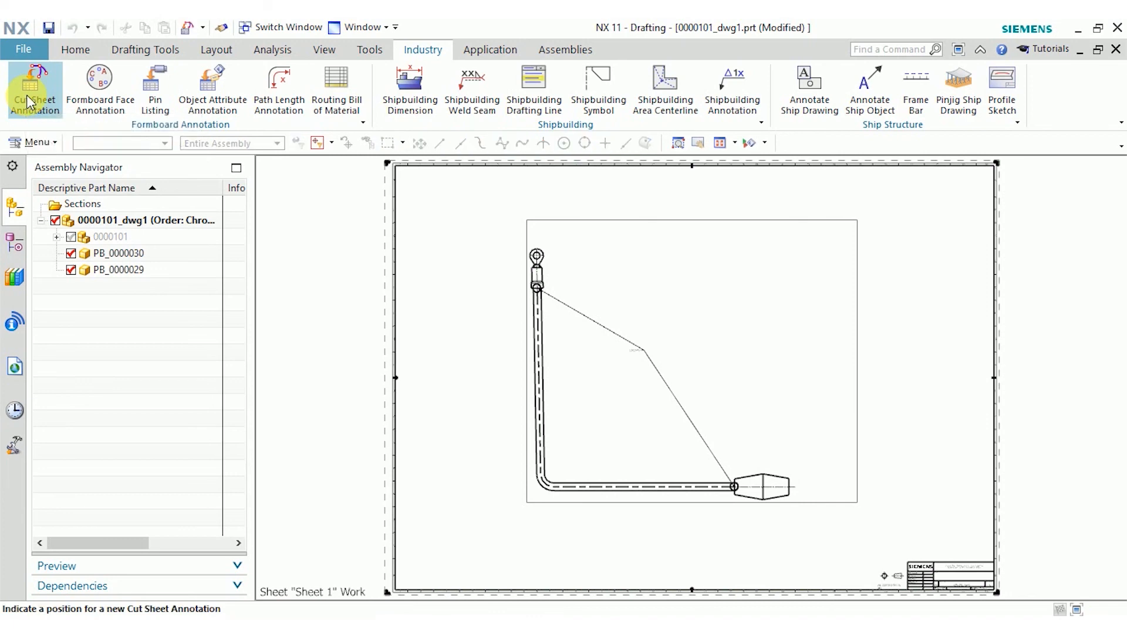
pyautogui.click(662, 277)
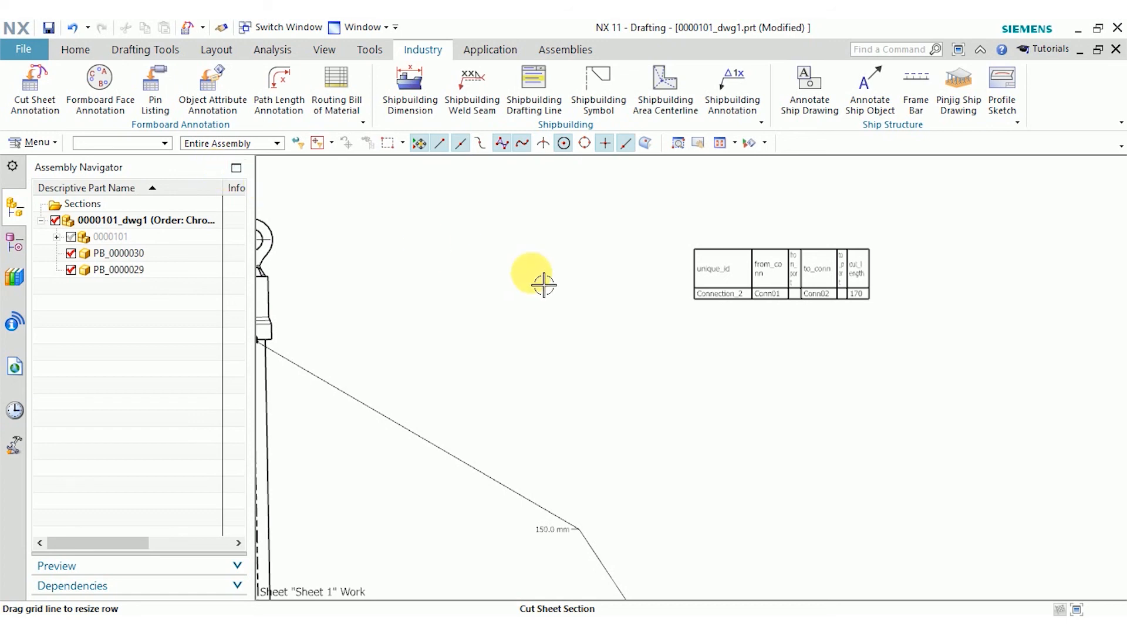
pyautogui.moveTo(704, 352)
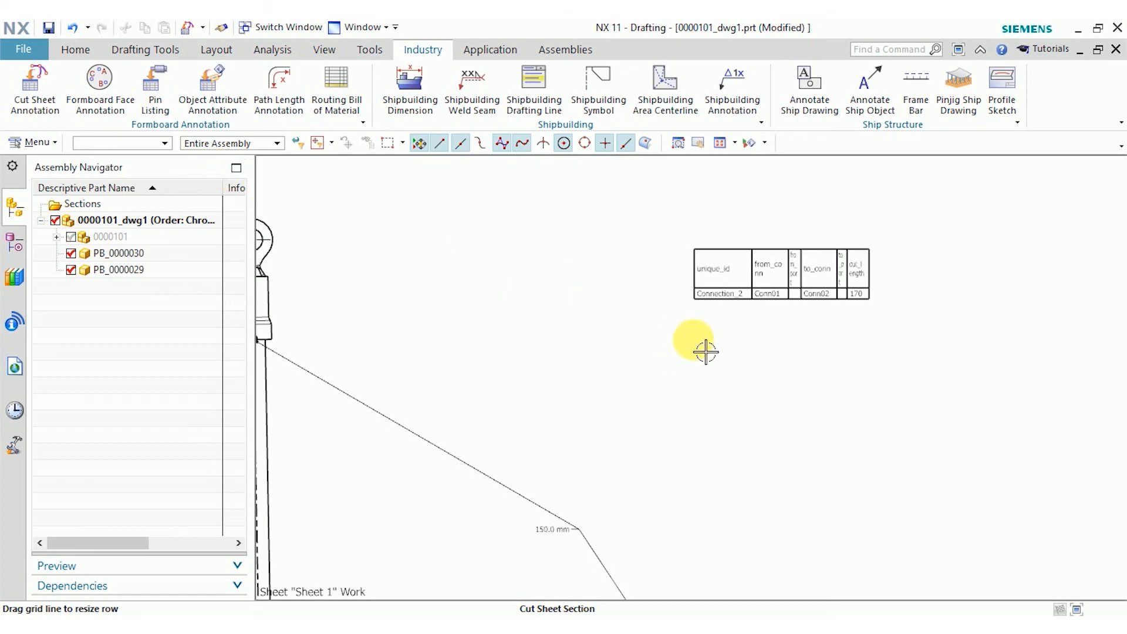